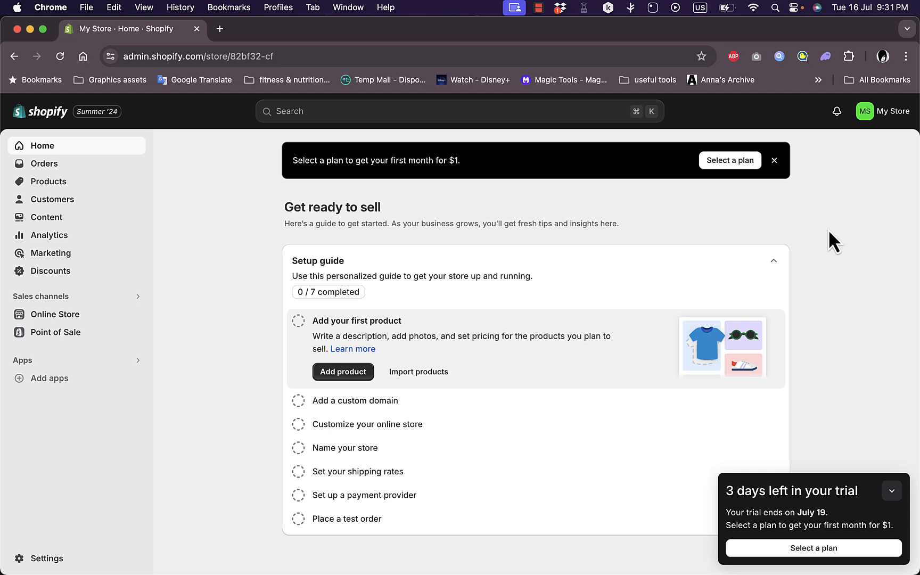
mouse_move(470, 188)
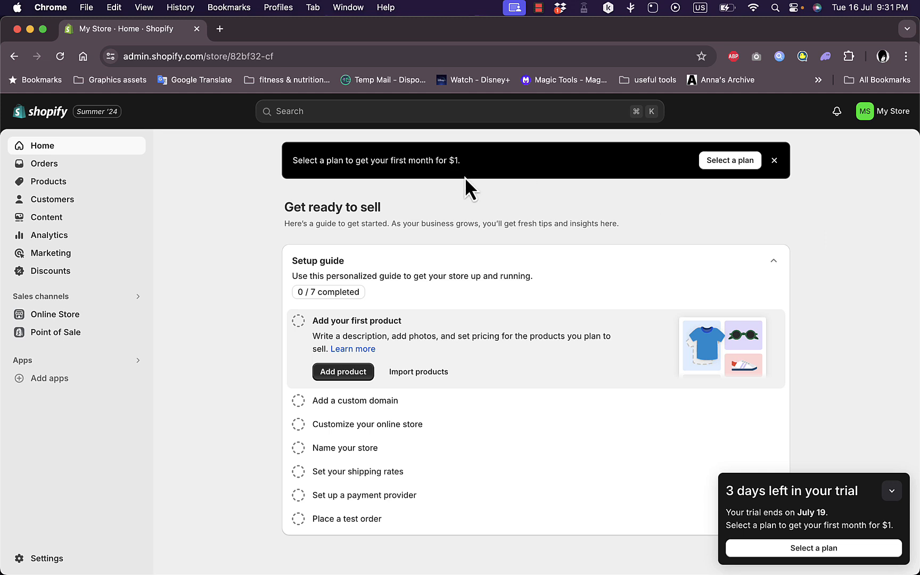
mouse_move(467, 241)
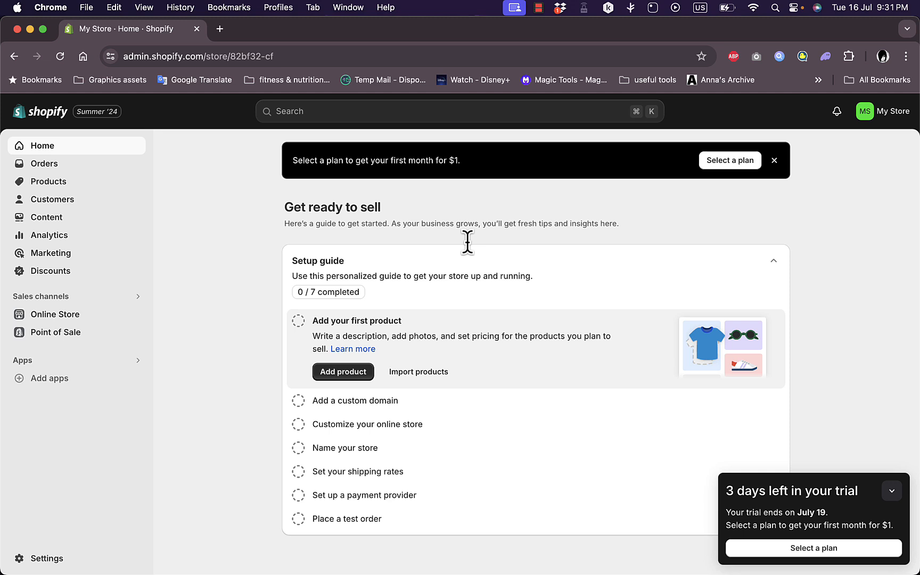
mouse_move(301, 311)
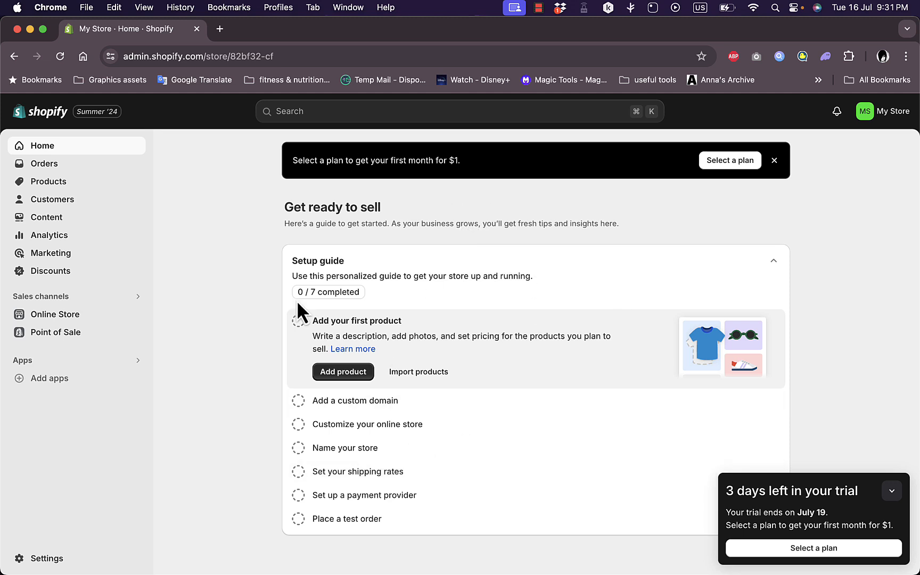
mouse_move(203, 396)
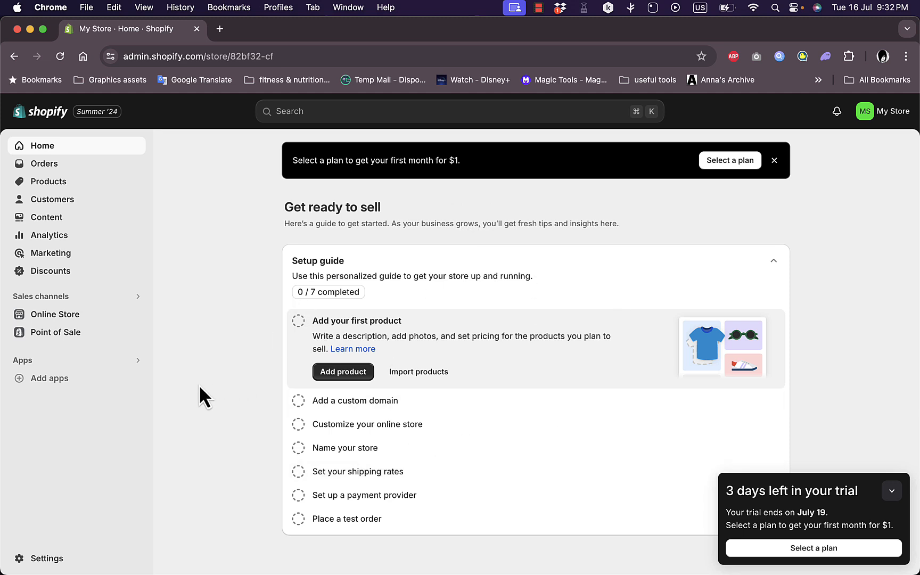
mouse_move(53, 378)
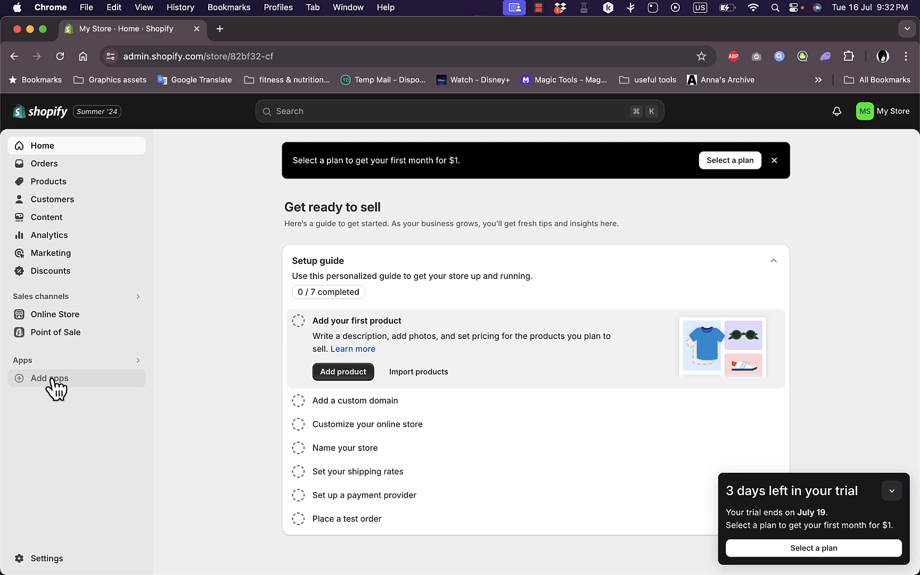
Step: From Add apps, go to the Shopify App Store and search for 'globo'
click(48, 378)
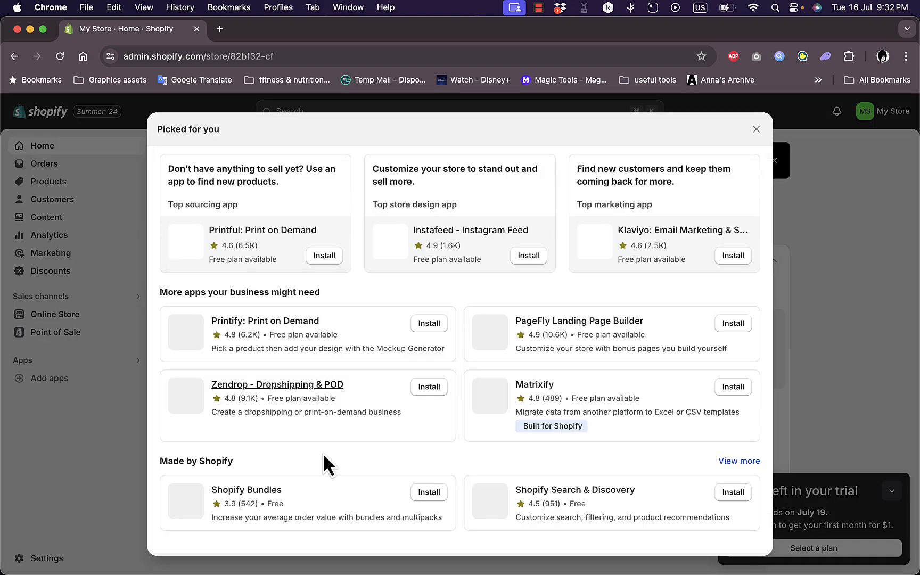
scroll(down, 3)
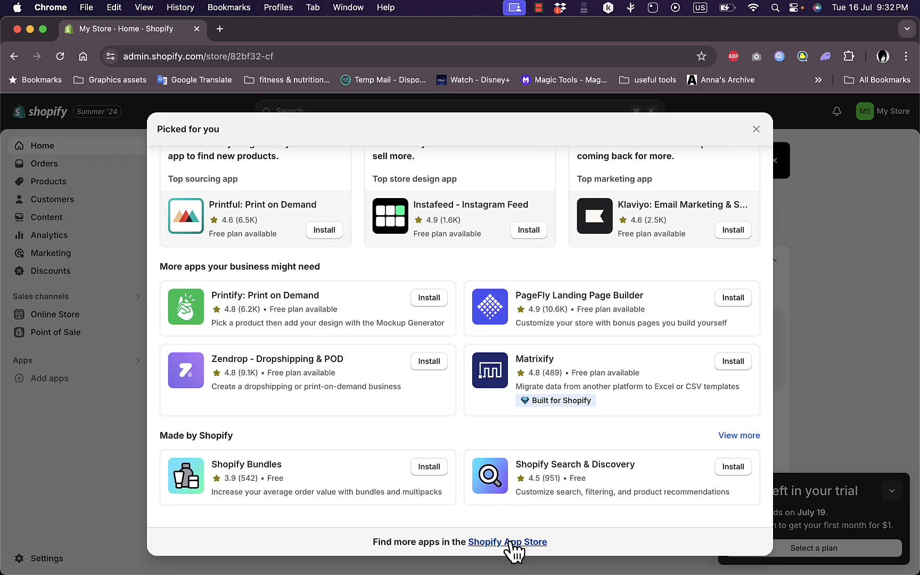
click(507, 542)
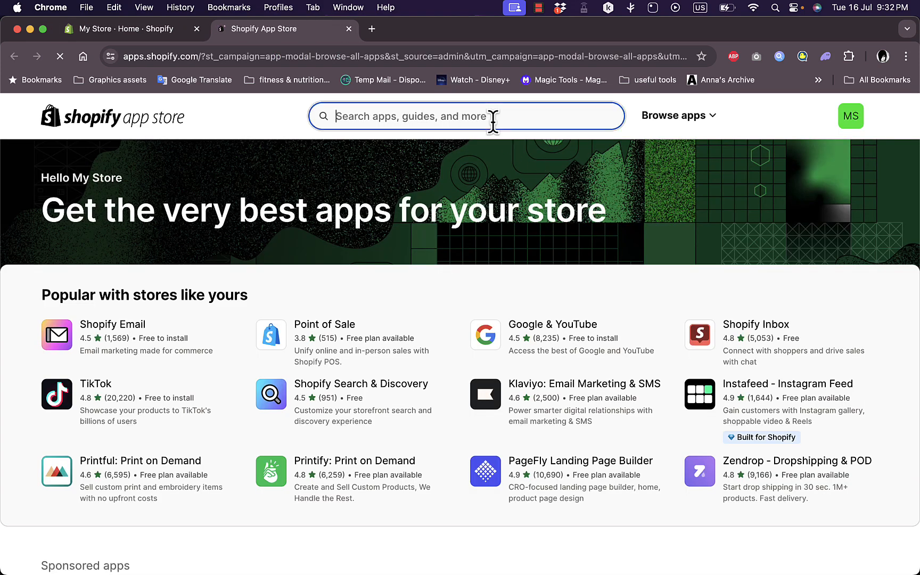
text(g)
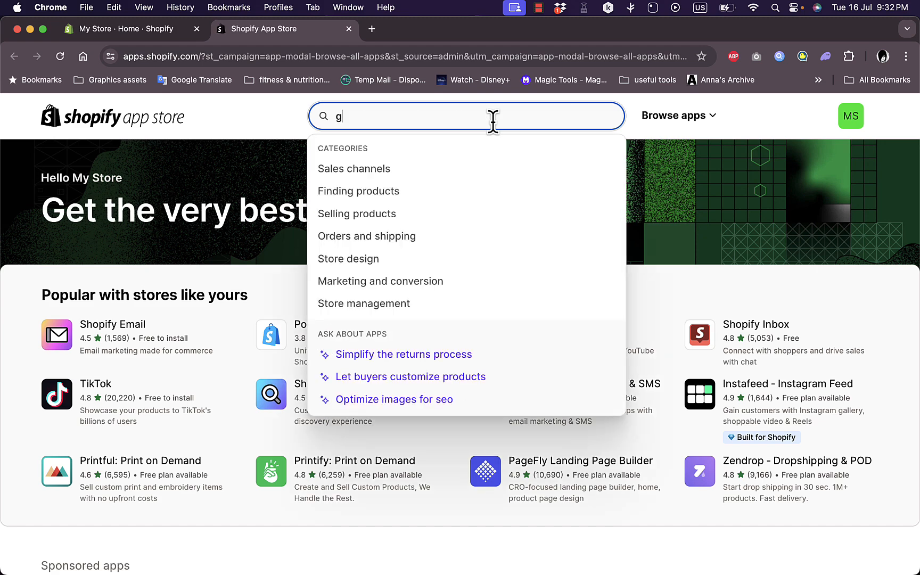
text(lobo)
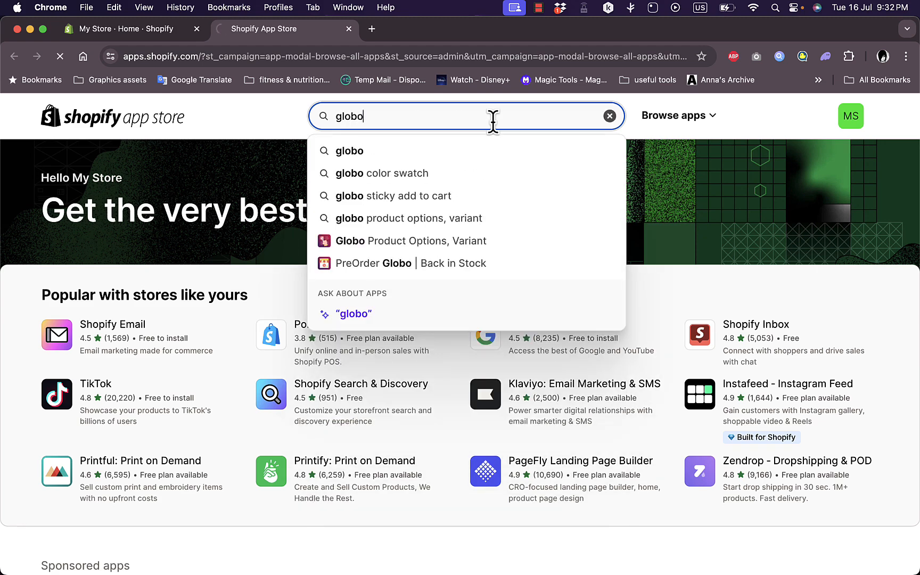
key(Return)
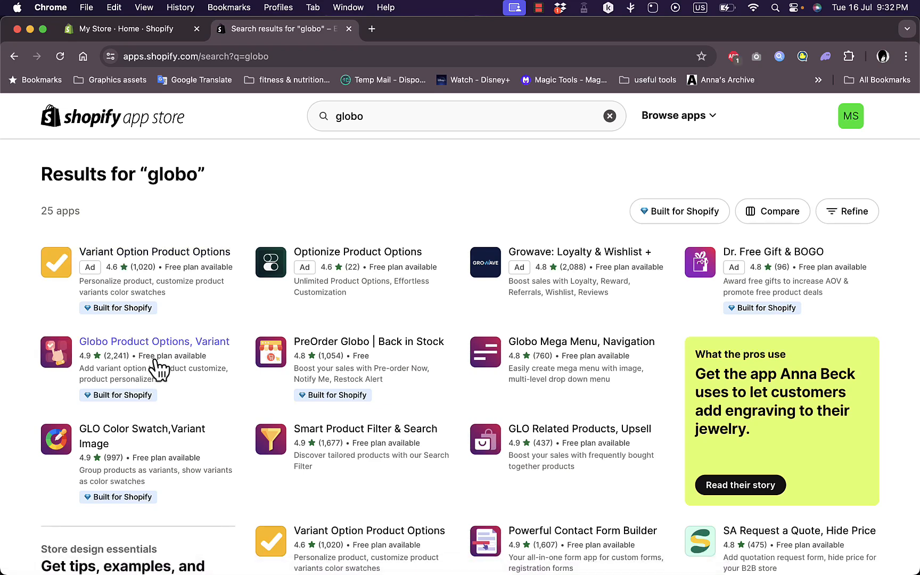
mouse_move(127, 402)
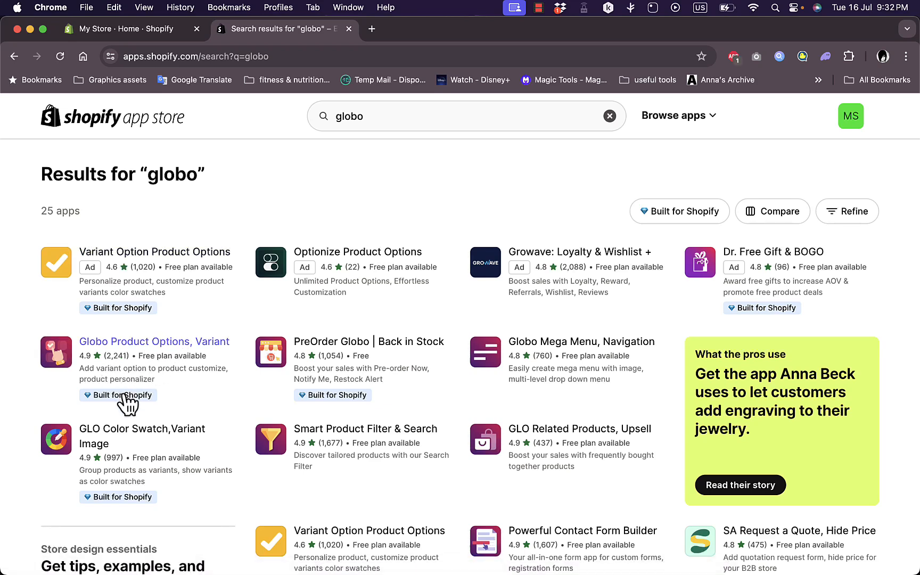
mouse_move(209, 384)
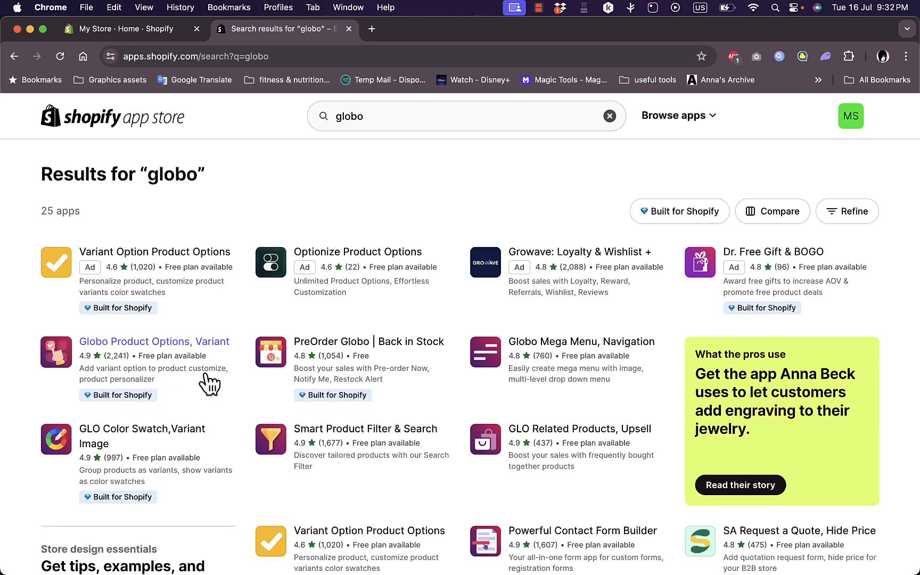
mouse_move(183, 350)
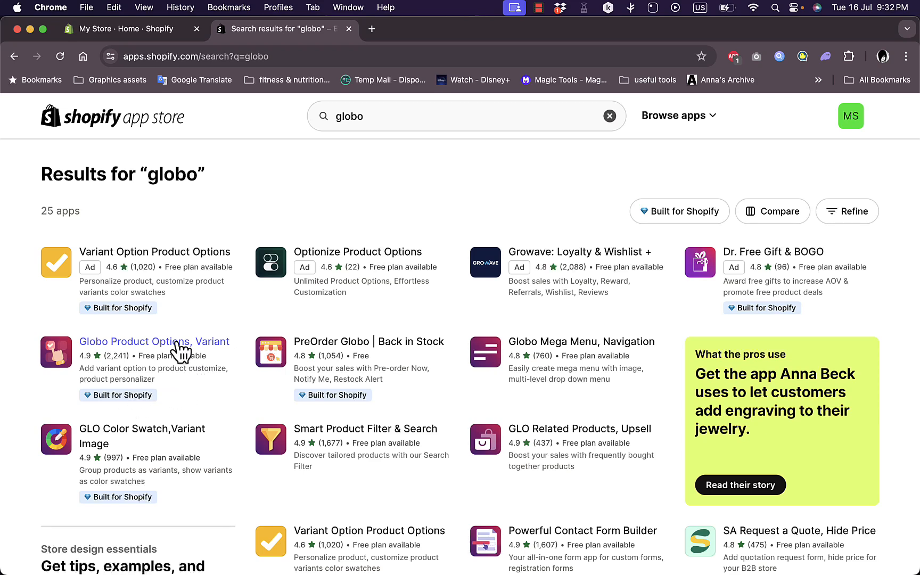
mouse_move(154, 341)
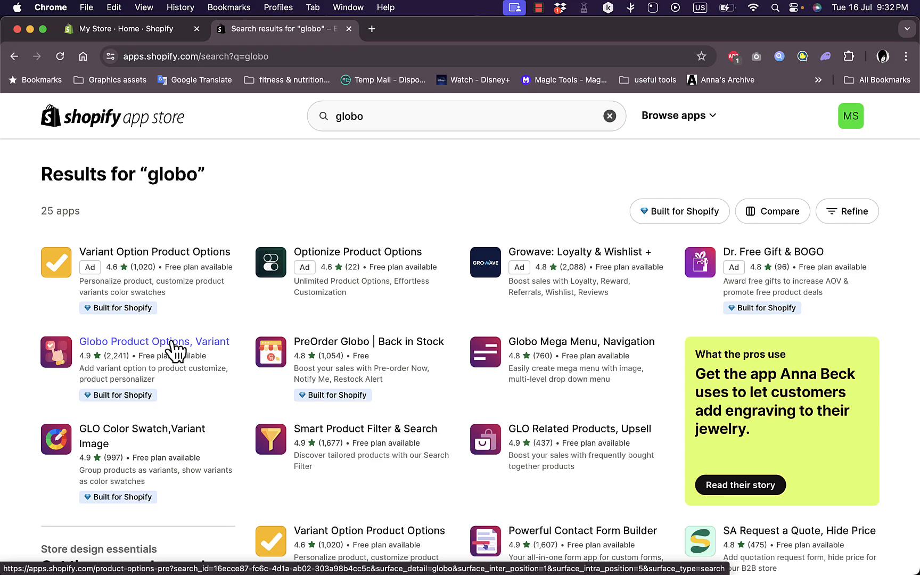
Step: Install the Globo Product Options, Variant app and approve its data access
click(154, 341)
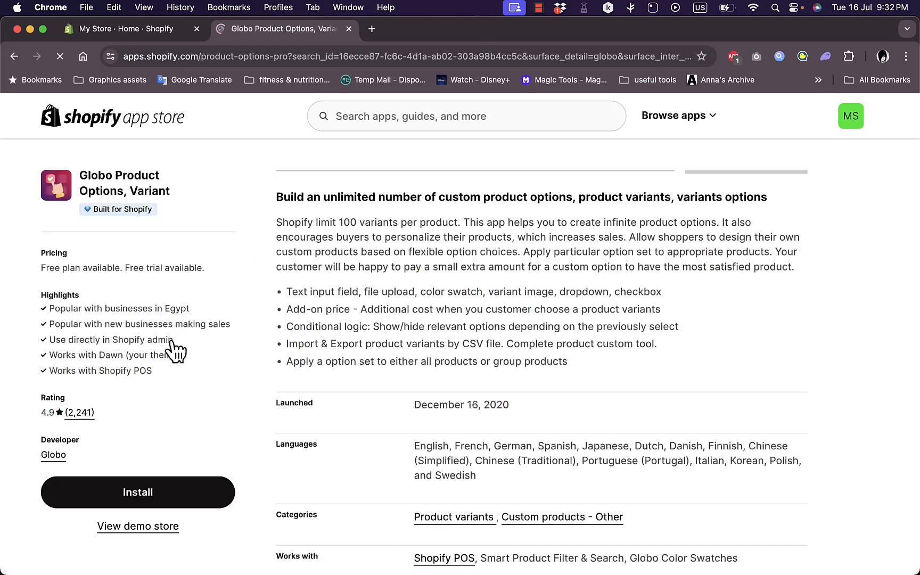
click(137, 492)
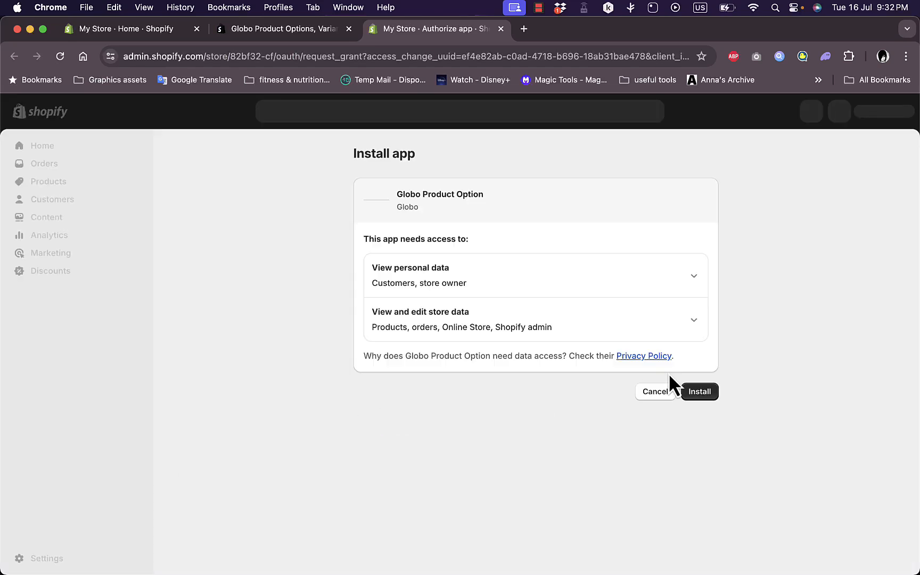
click(699, 391)
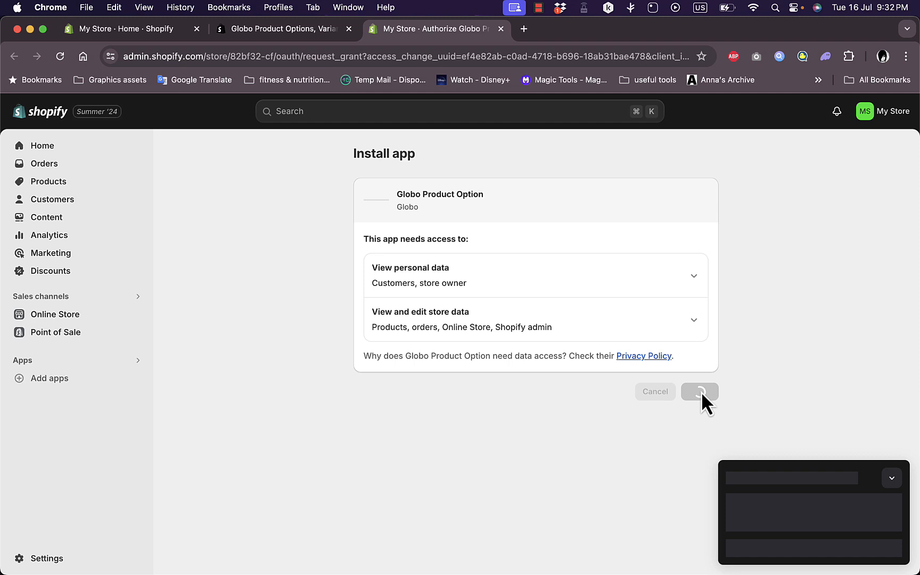
click(699, 391)
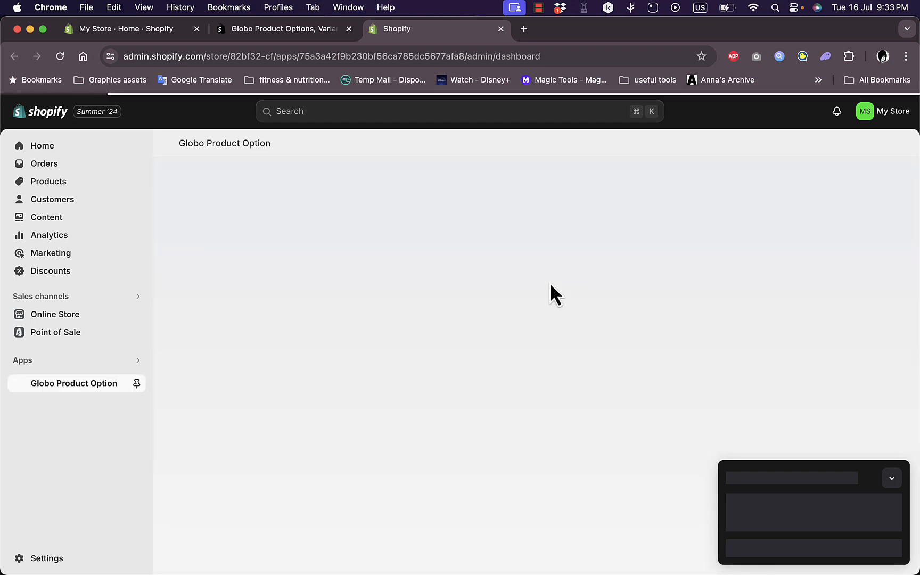
mouse_move(424, 293)
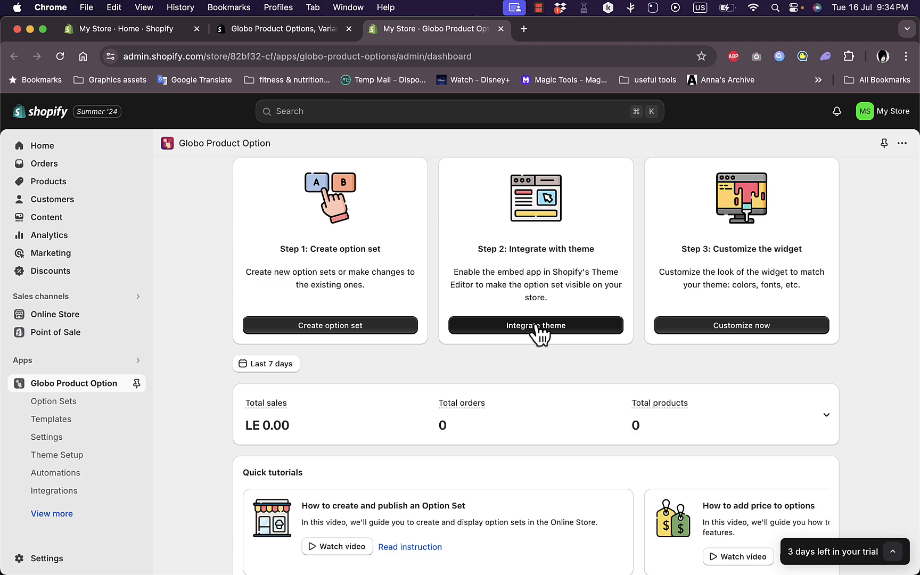
mouse_move(746, 338)
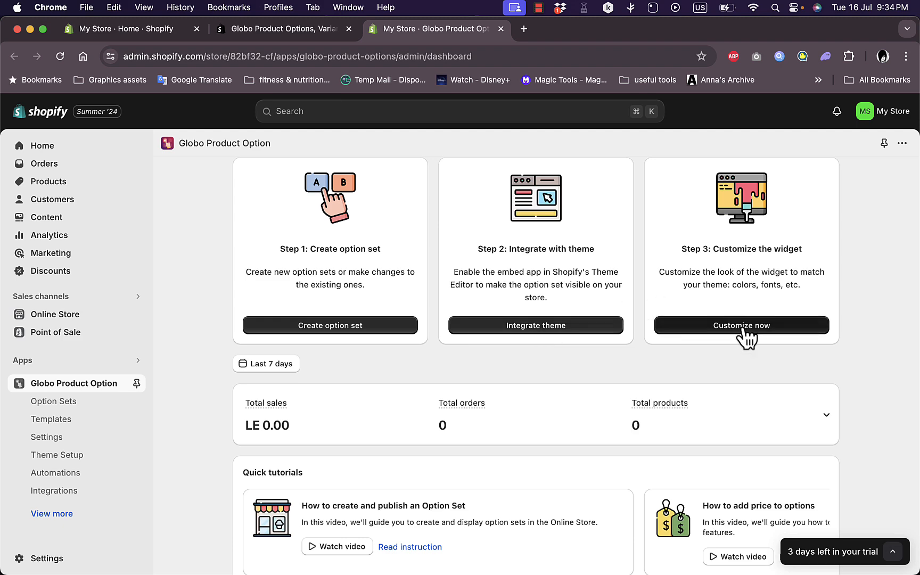
Step: Look over the Globo dashboard, then go to the store's Products list
scroll(down, 3)
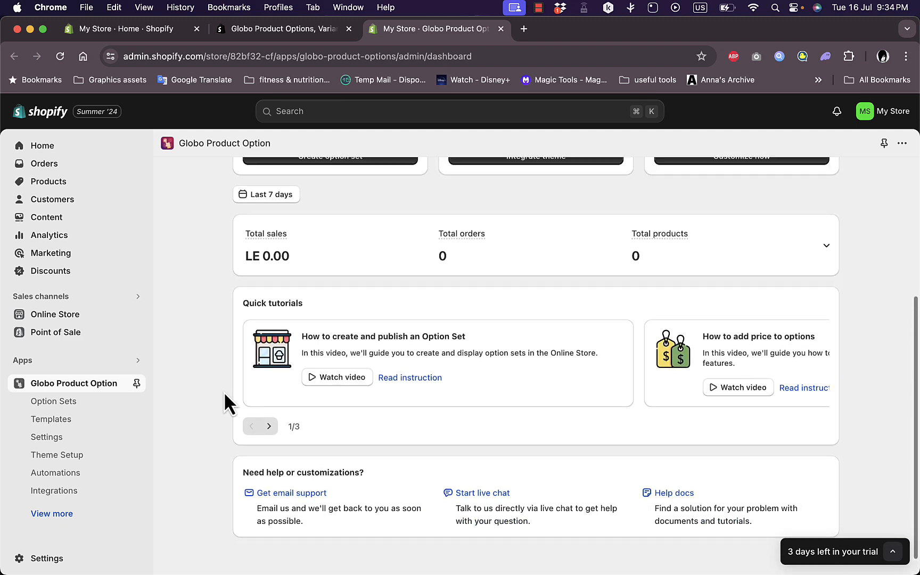
scroll(up, 3)
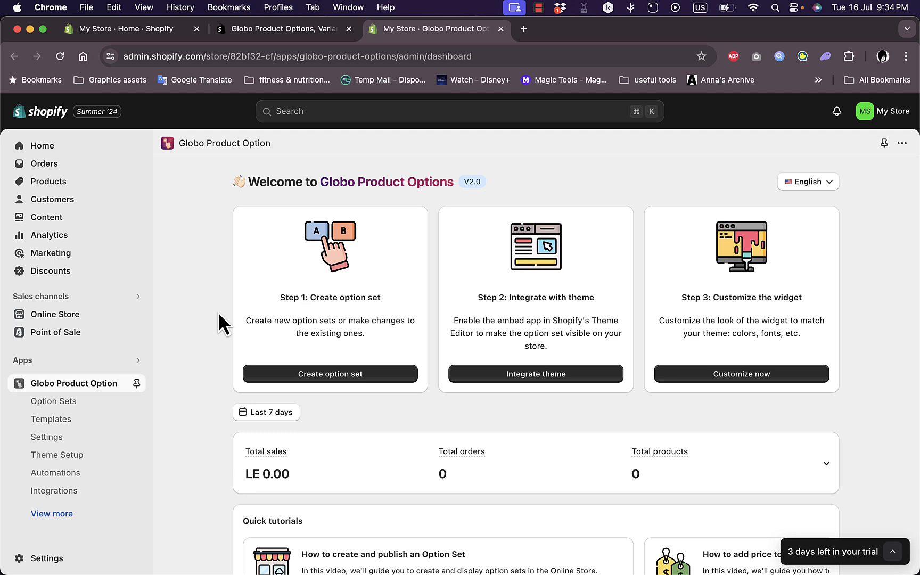
mouse_move(49, 182)
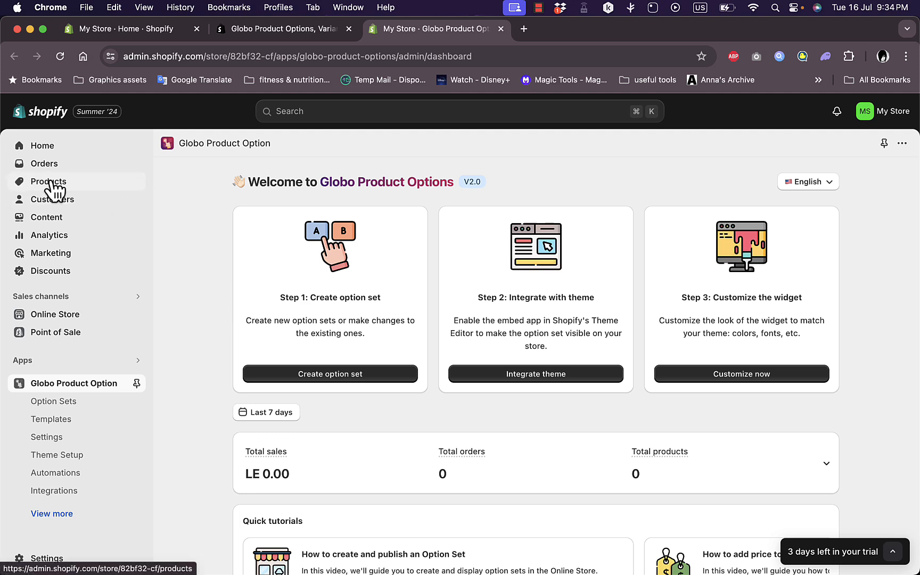
click(48, 181)
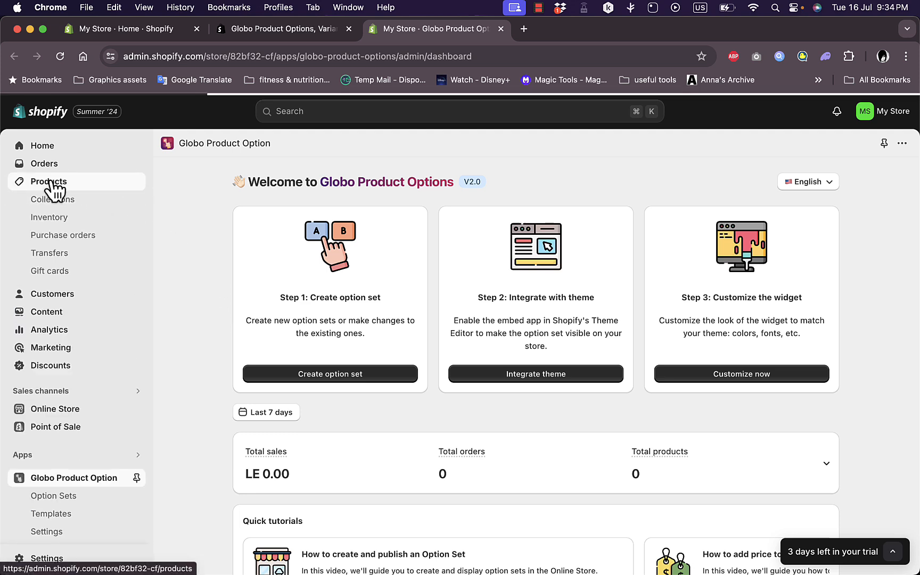
click(48, 181)
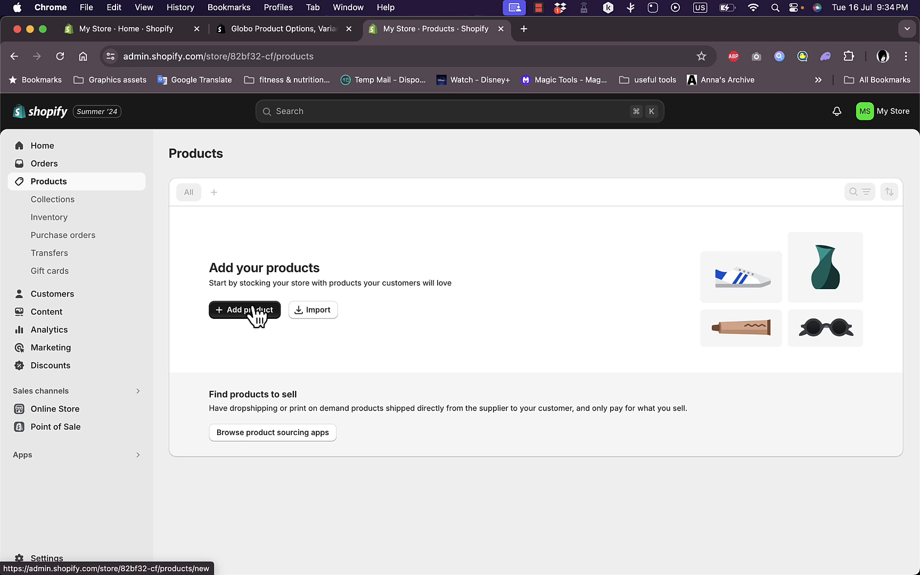
Step: Add a new product titled 'hoodie'
click(244, 310)
text(h)
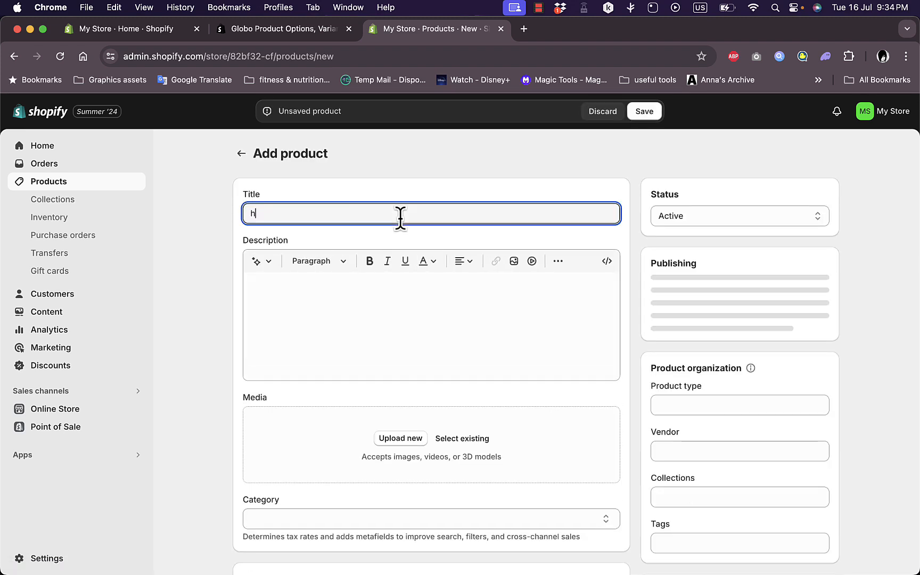
text(oodie)
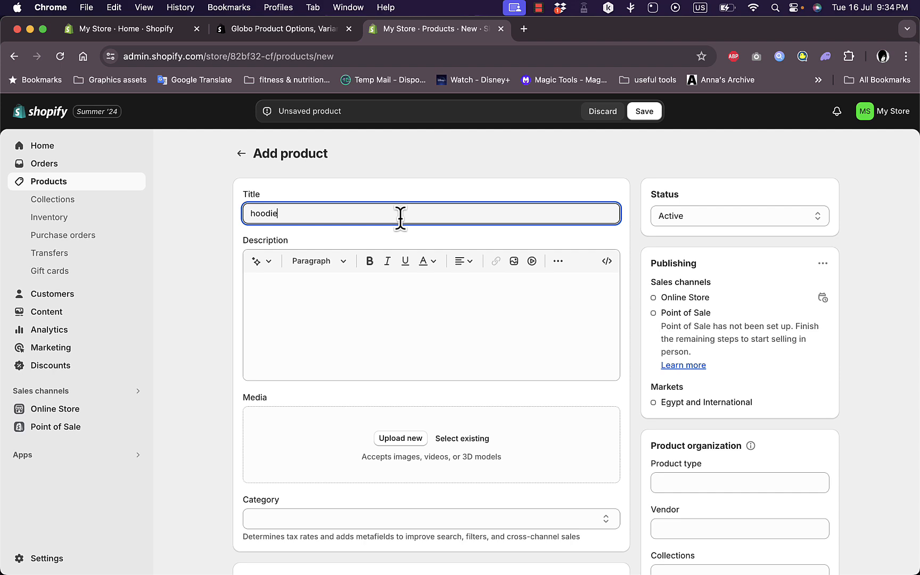
mouse_move(411, 442)
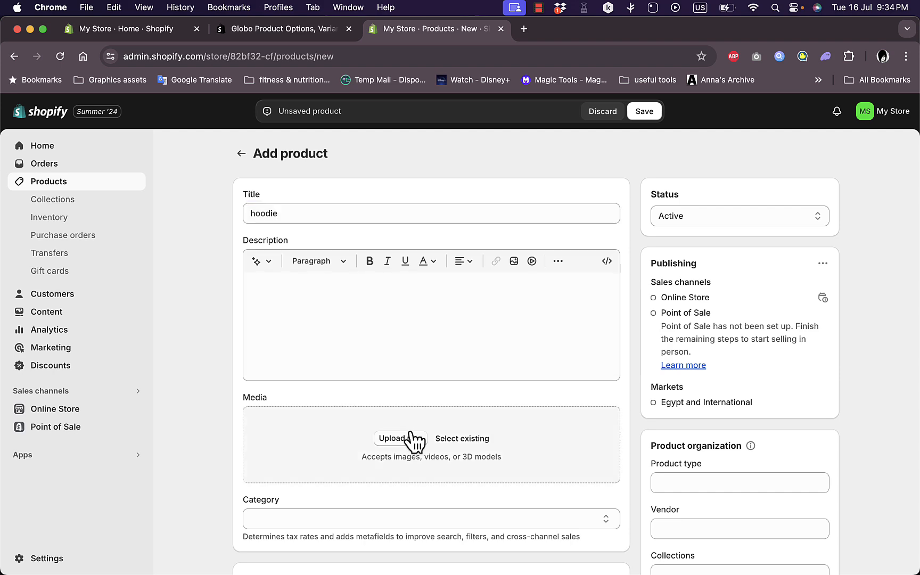
Step: Upload the black hoodie photo images.jpeg from Downloads to the product media
click(401, 439)
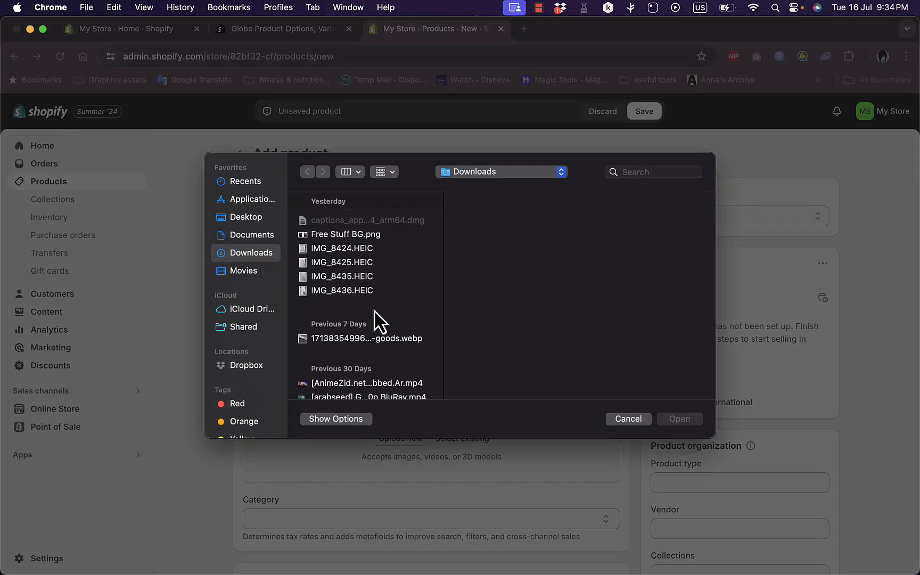
scroll(down, 3)
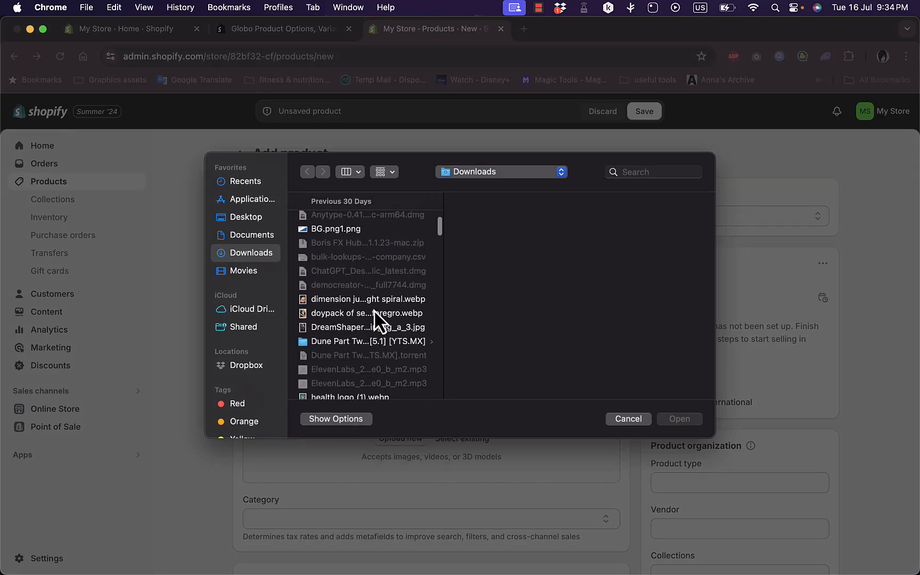
scroll(down, 3)
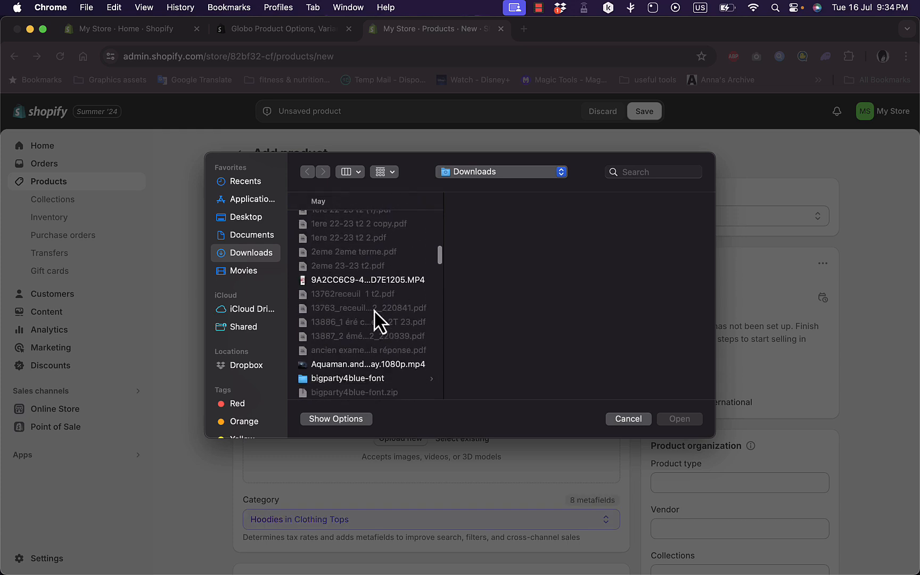
scroll(down, 3)
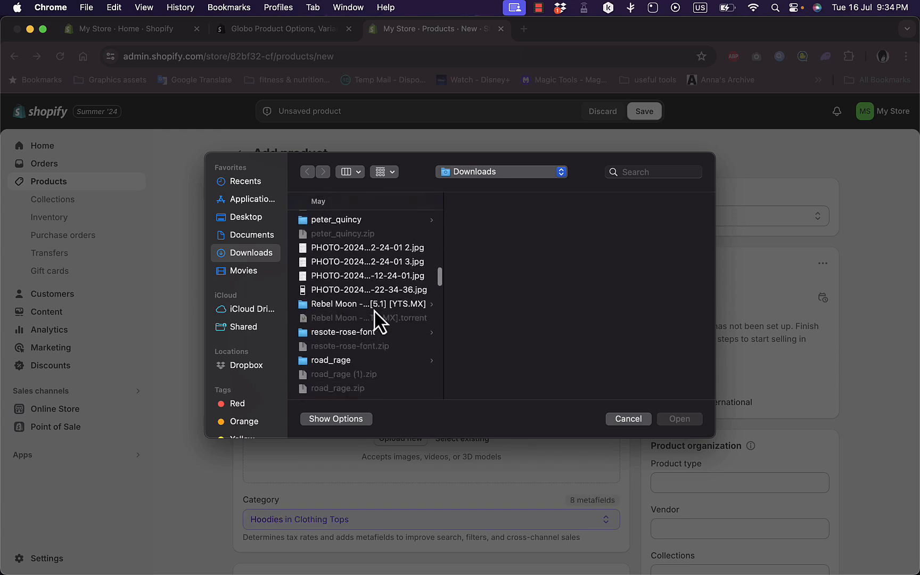
scroll(up, 3)
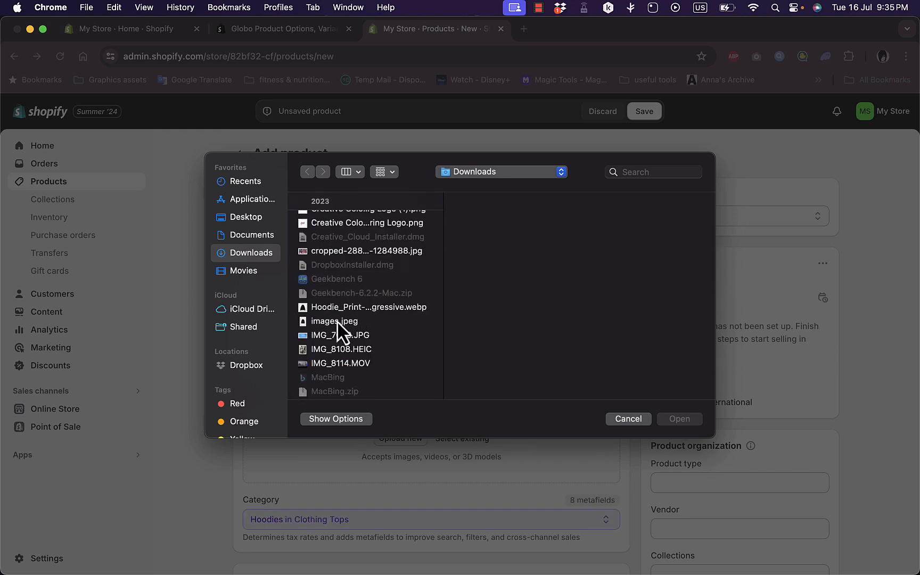
click(333, 321)
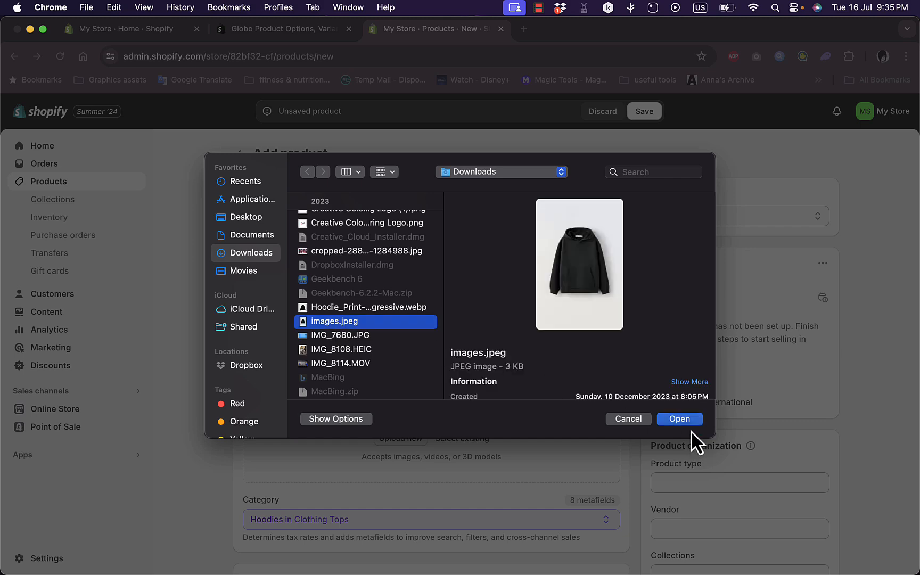
click(679, 419)
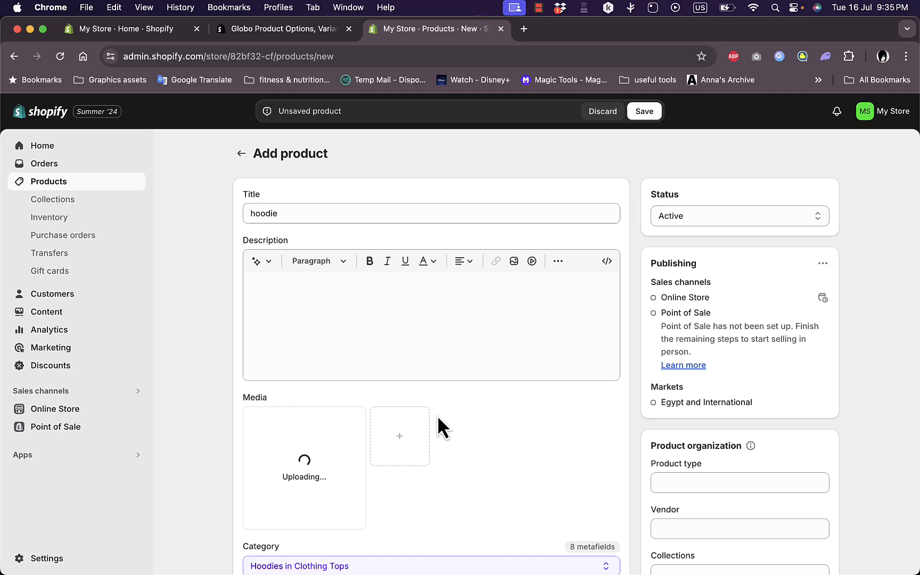
Step: Set price 300 and compare-at price 350, and view the variant option choices
scroll(down, 3)
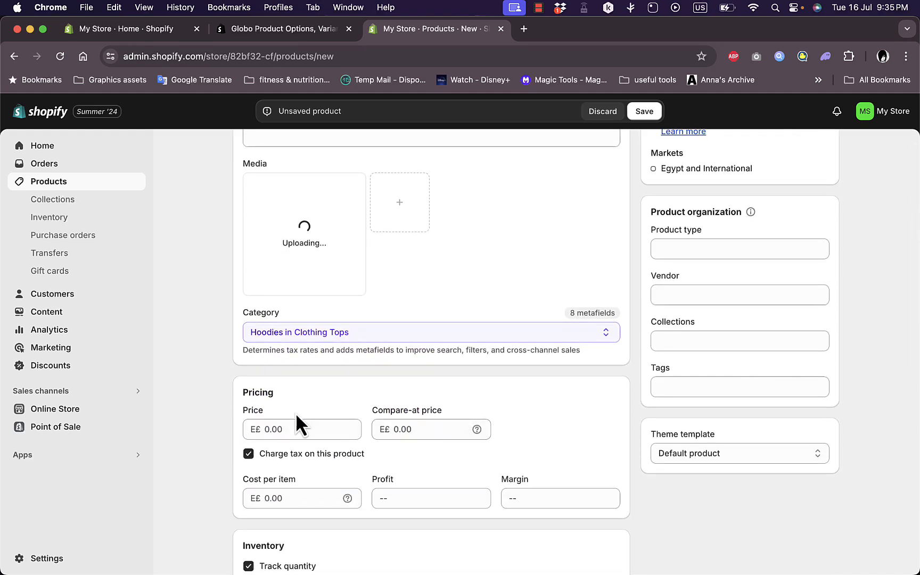
text(300.00)
text(350)
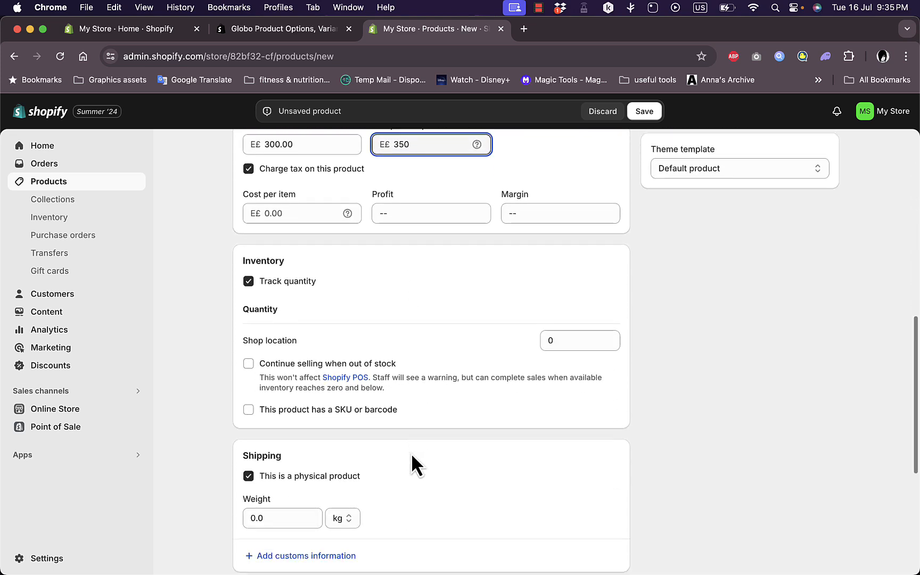
scroll(down, 3)
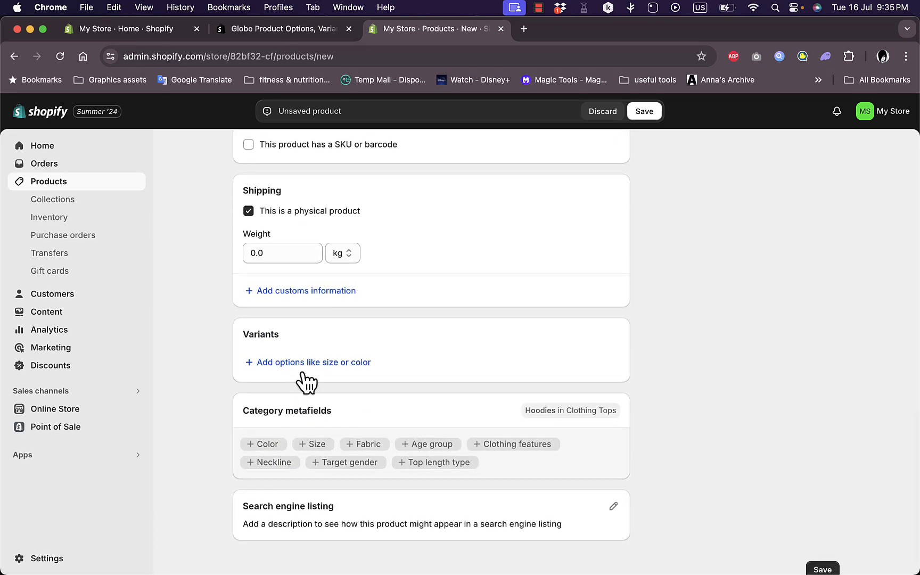
mouse_move(357, 357)
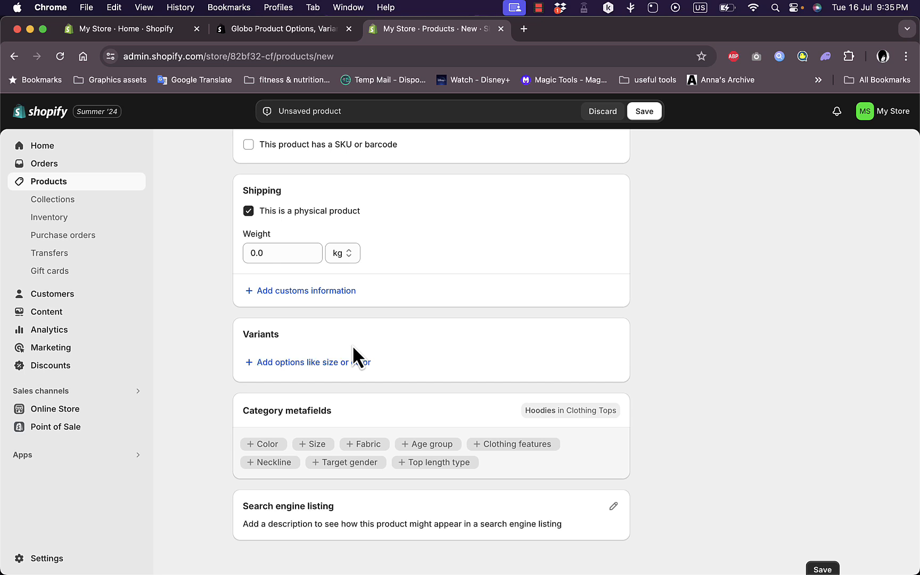
click(312, 362)
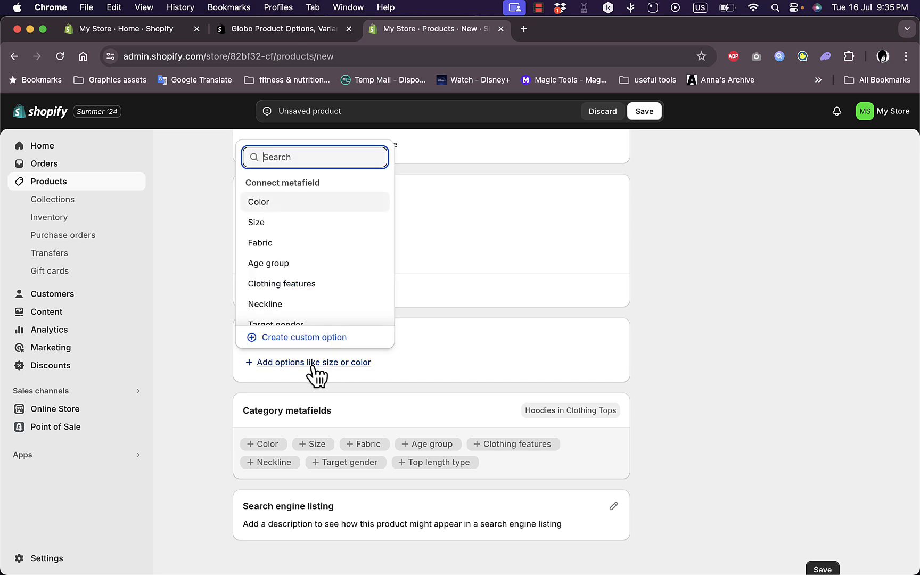
mouse_move(288, 235)
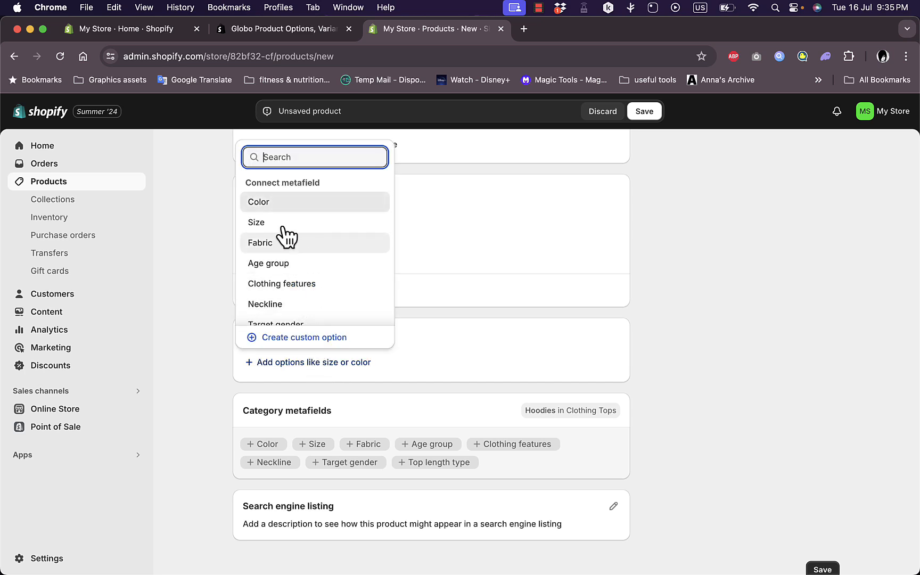
mouse_move(283, 263)
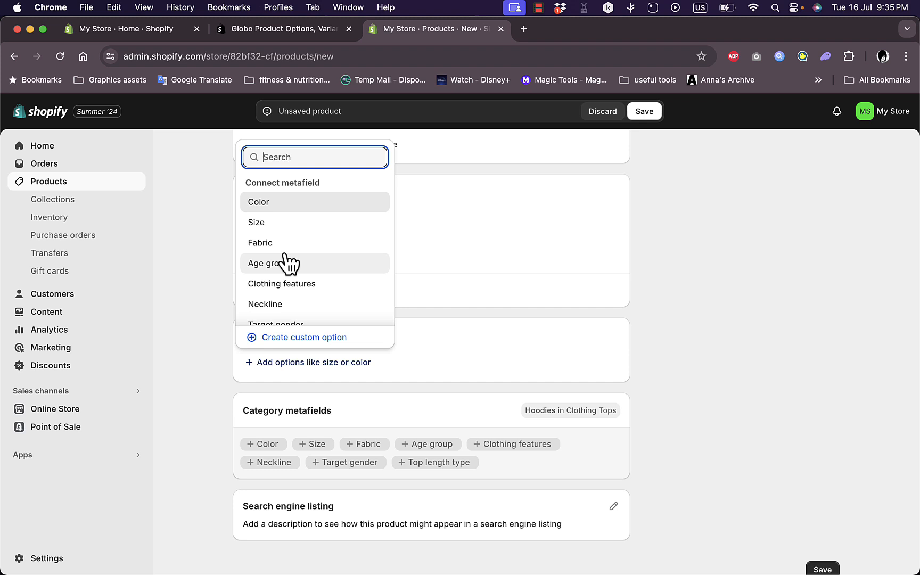
scroll(down, 3)
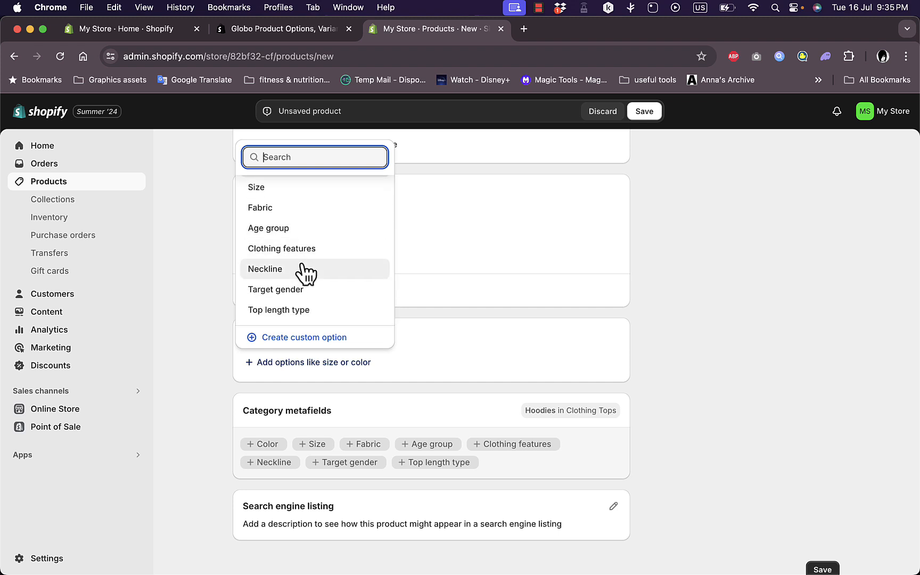
mouse_move(305, 310)
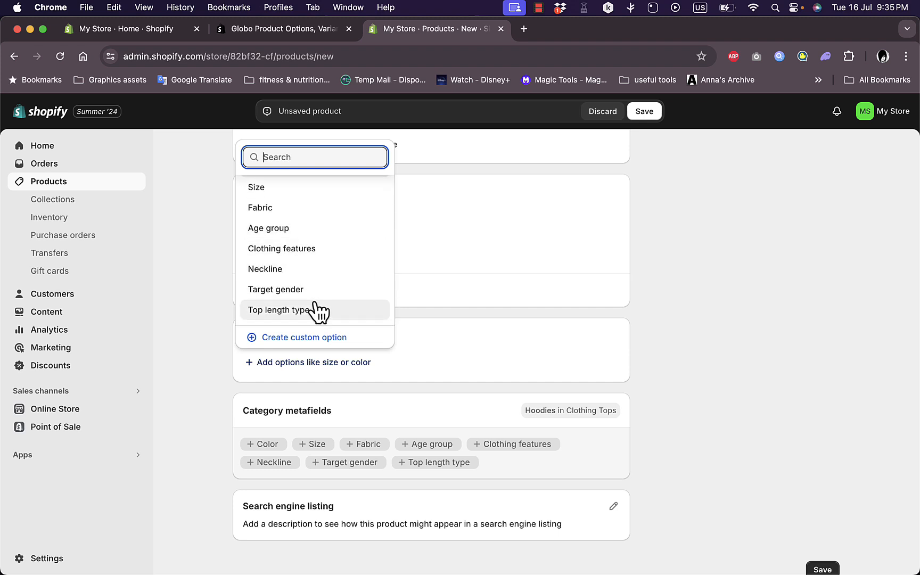
mouse_move(321, 337)
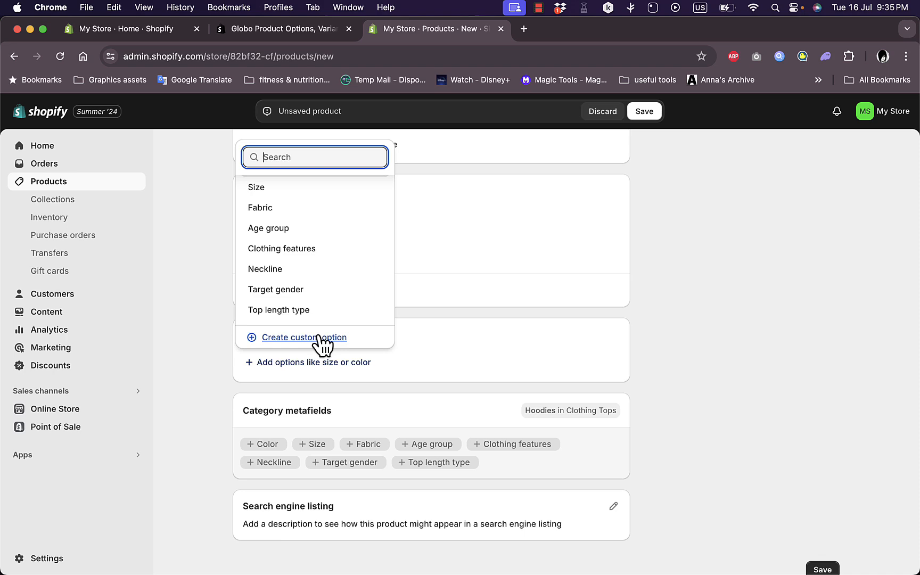
mouse_move(469, 329)
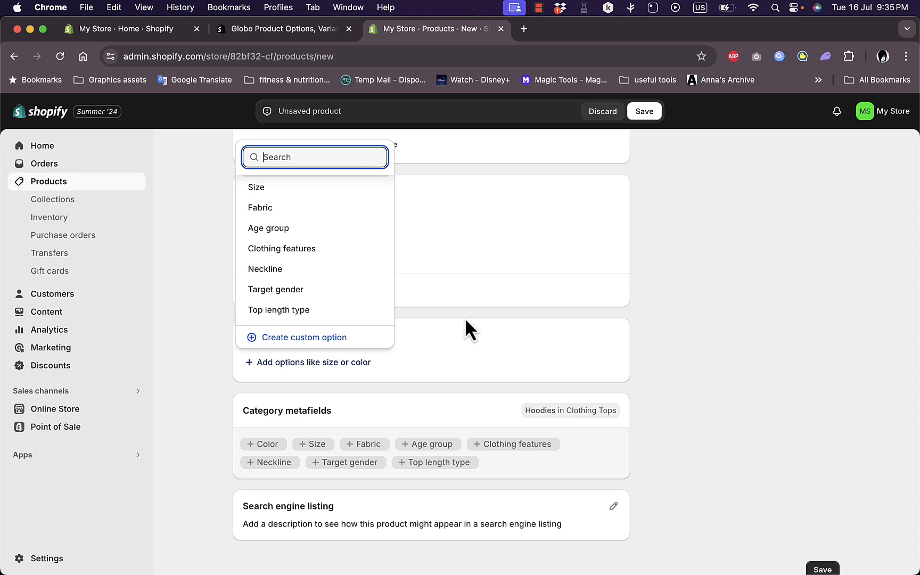
mouse_move(464, 324)
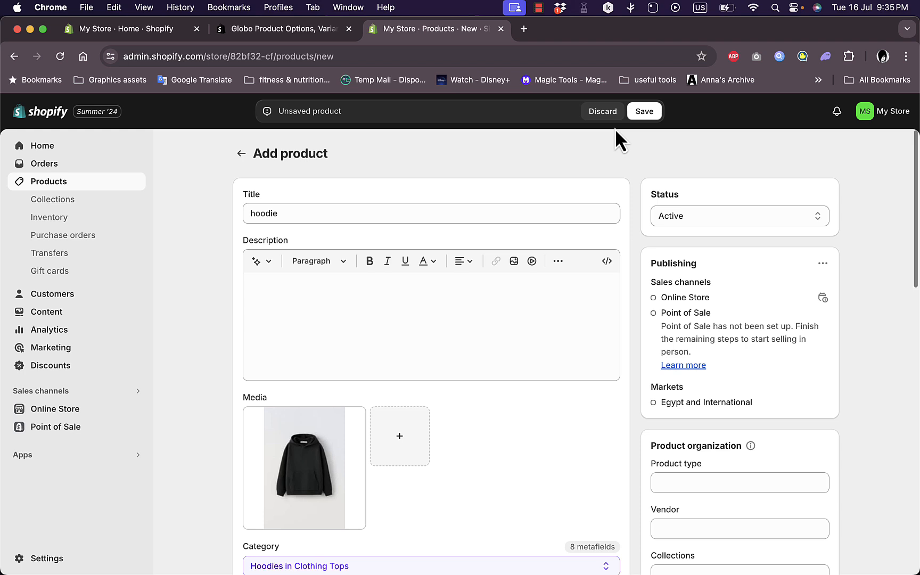
Step: Save the hoodie product
click(643, 110)
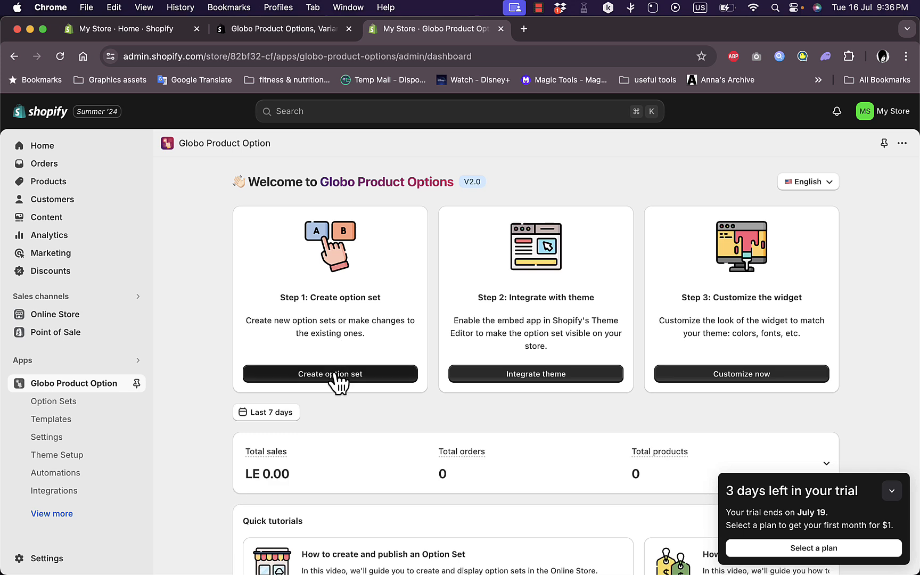
Step: Create a new option set and add a Single Input Text element
click(330, 374)
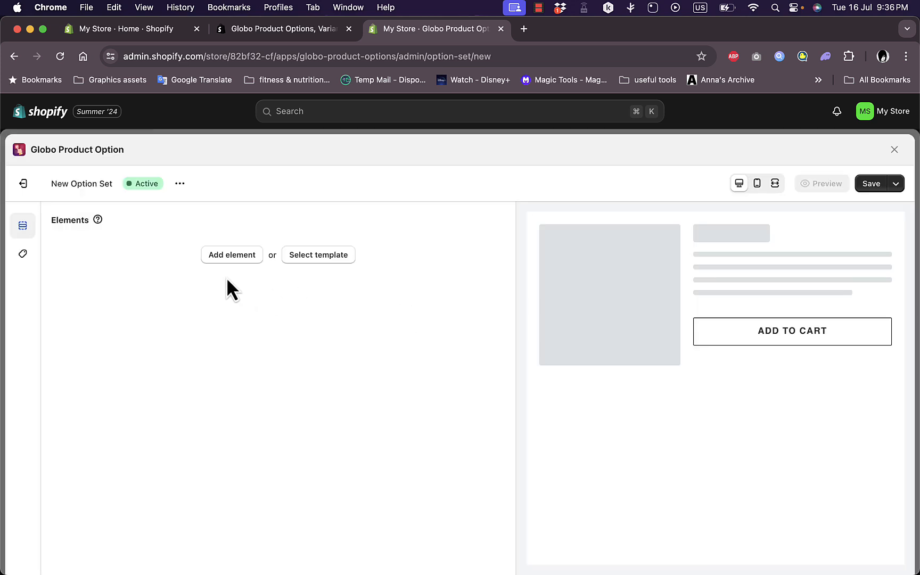
mouse_move(803, 360)
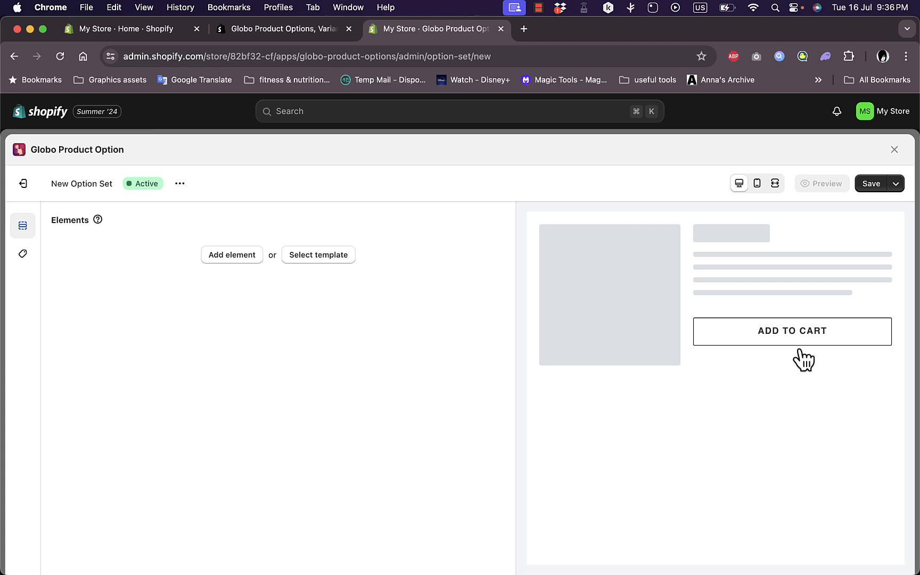
mouse_move(252, 276)
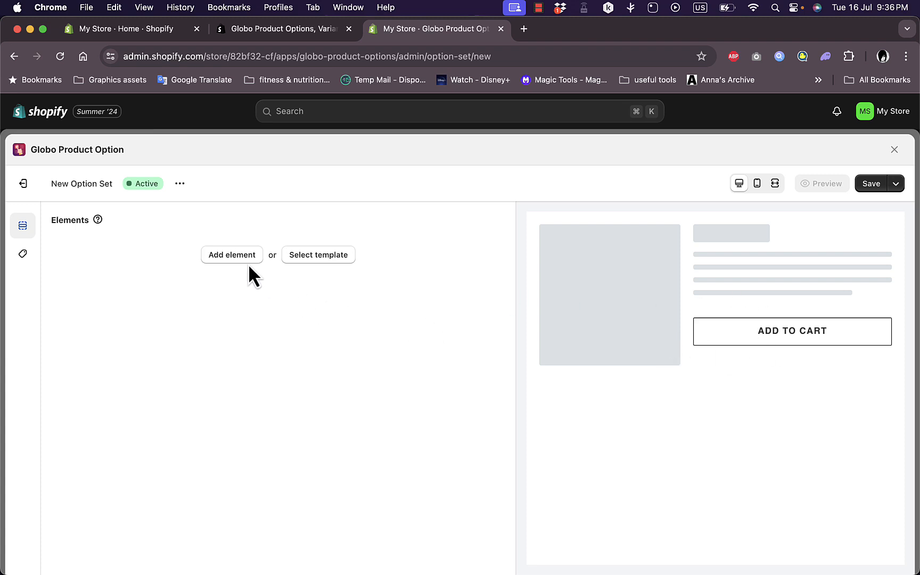
click(231, 254)
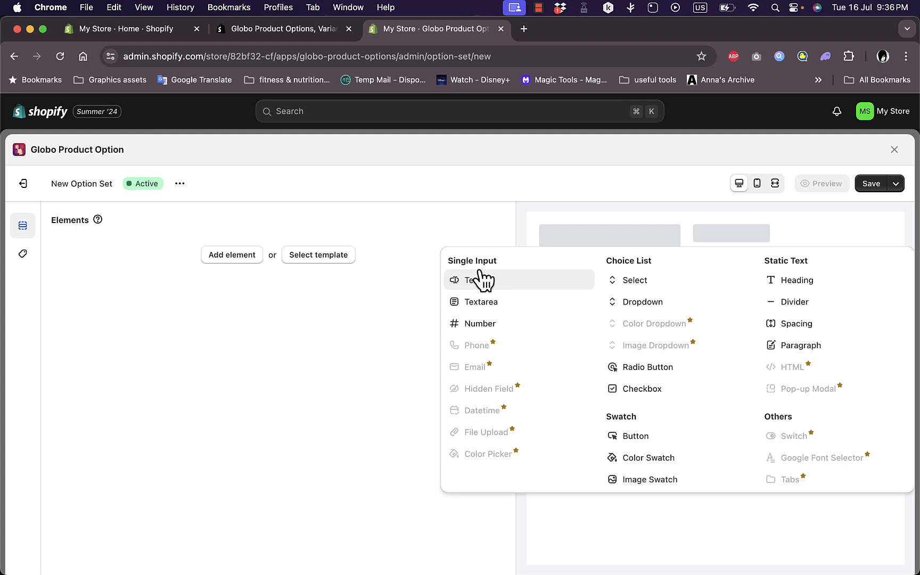
mouse_move(497, 301)
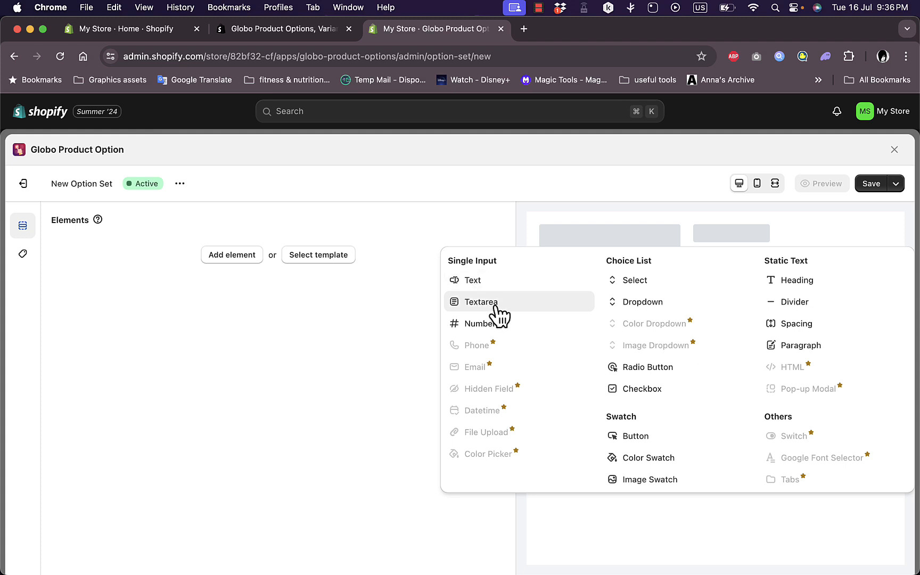
mouse_move(517, 323)
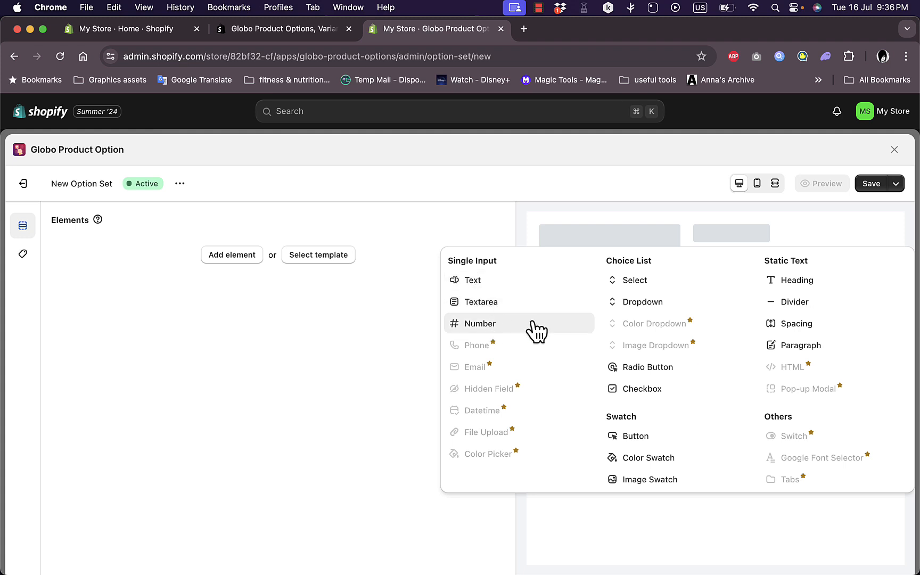
mouse_move(633, 280)
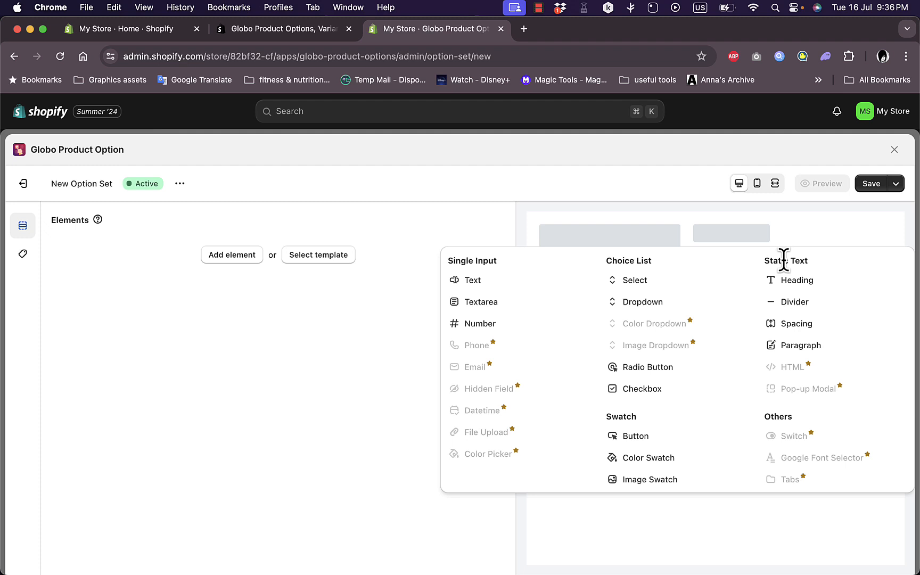
mouse_move(694, 346)
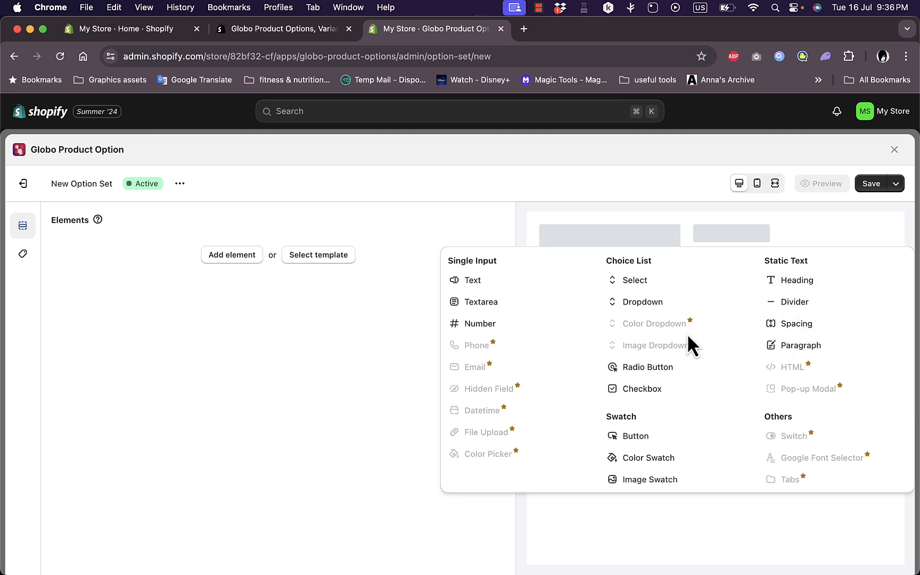
mouse_move(630, 280)
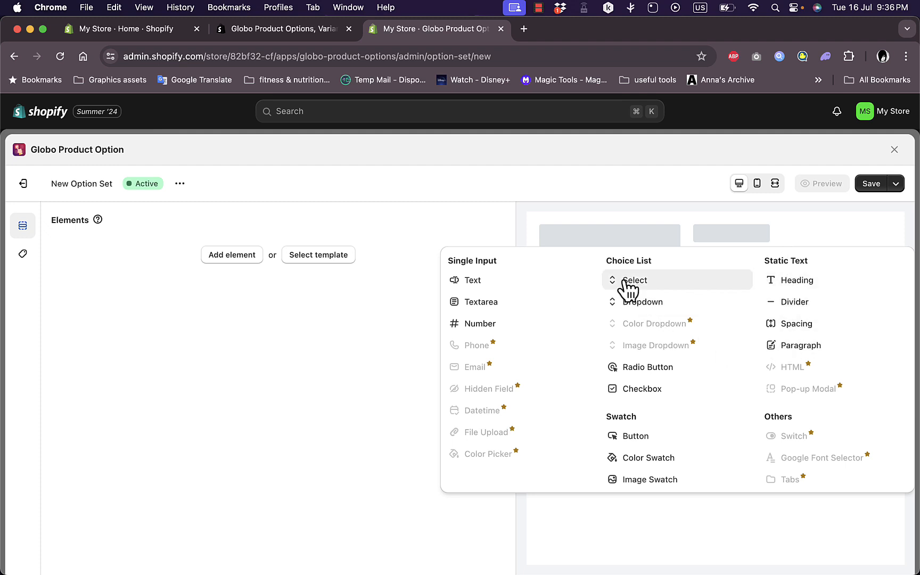
click(473, 280)
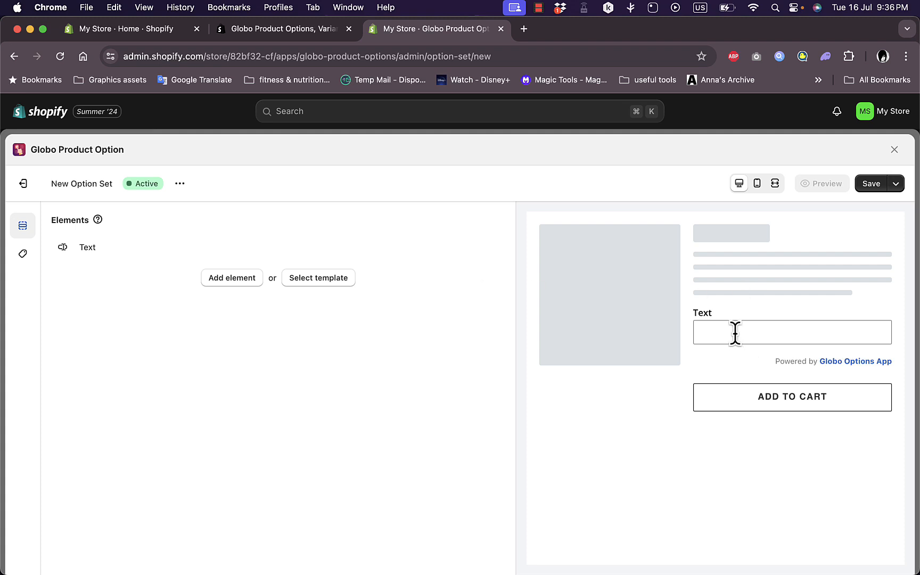
mouse_move(407, 317)
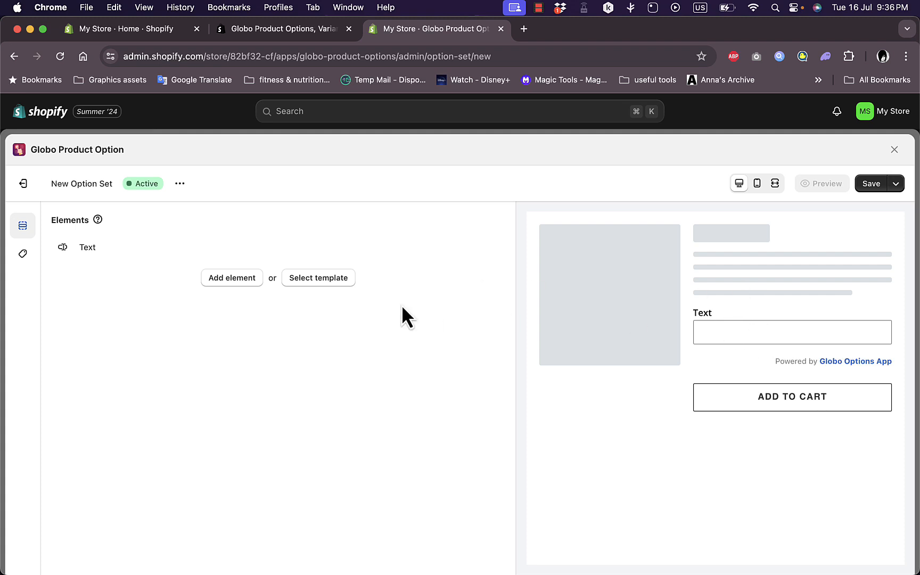
Step: Label the Text element 'Mobile number', mark it required, and browse its advanced options
click(87, 246)
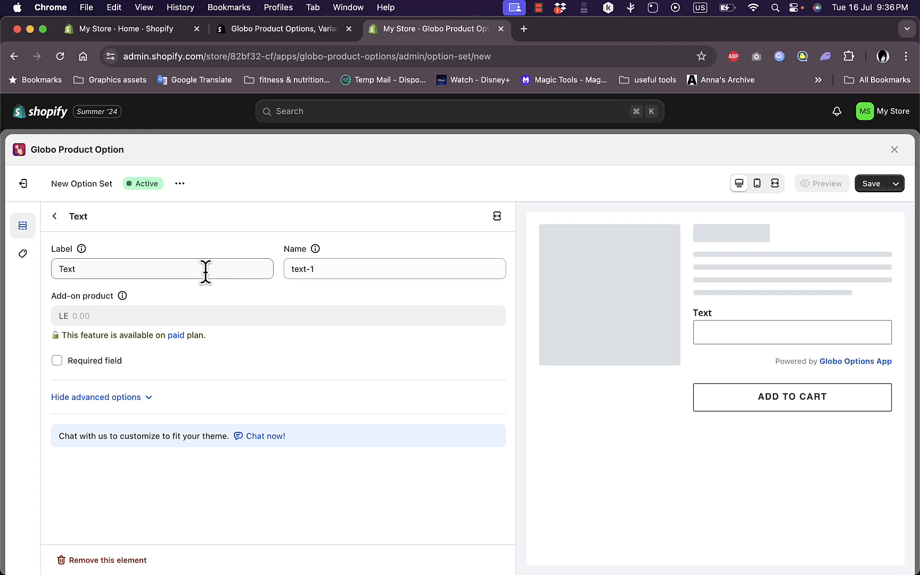
mouse_move(132, 269)
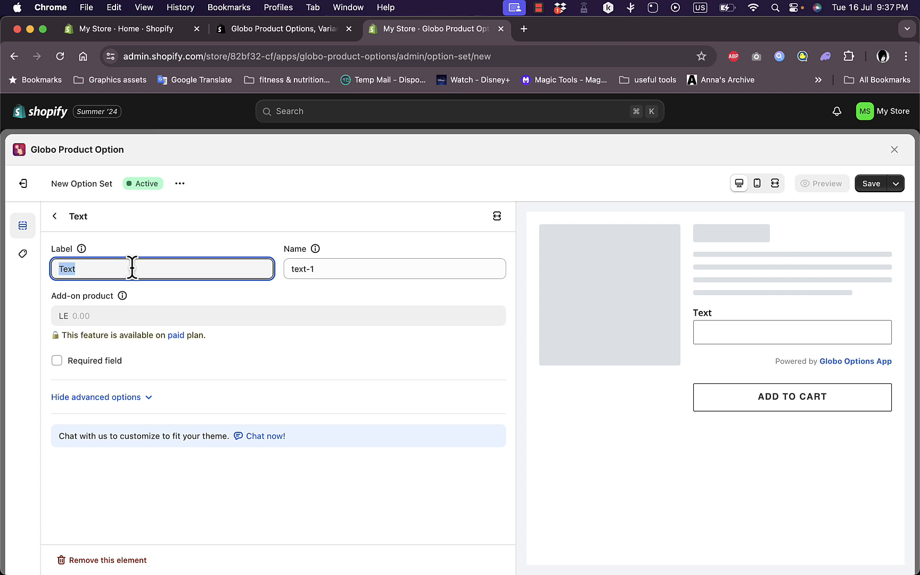
text(Mobile)
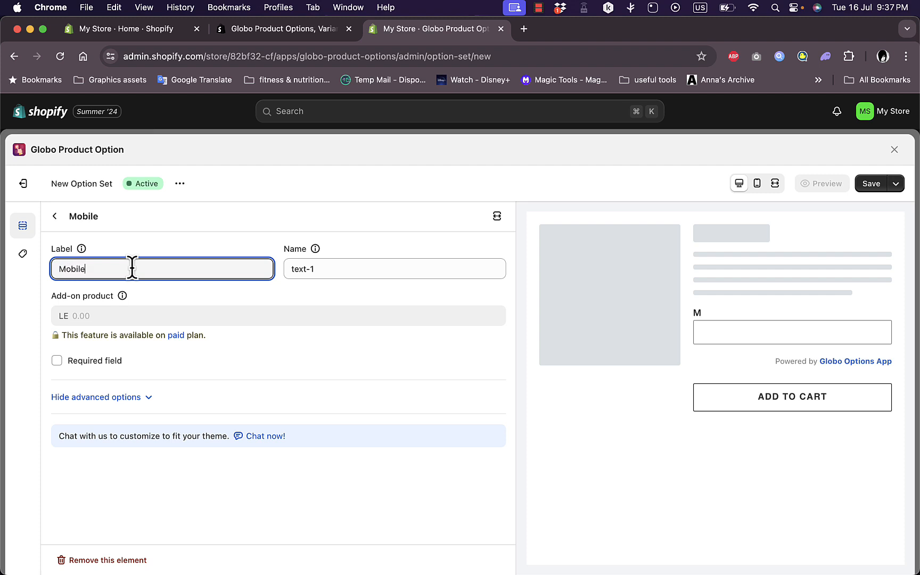
text(number)
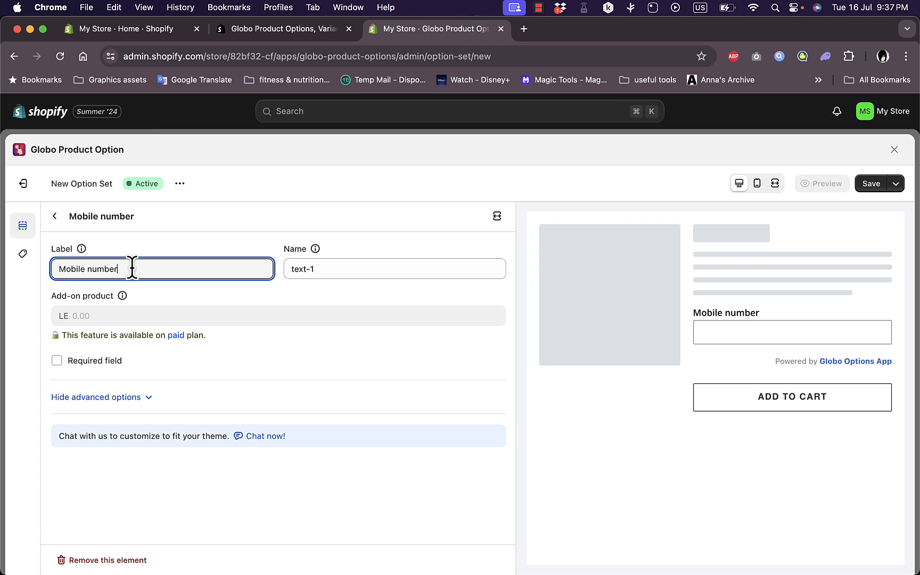
mouse_move(87, 339)
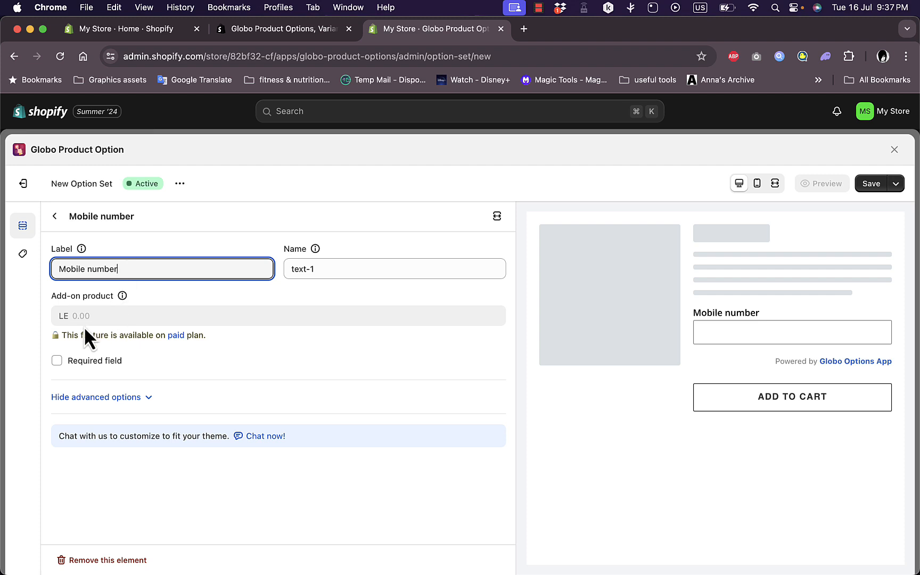
click(57, 361)
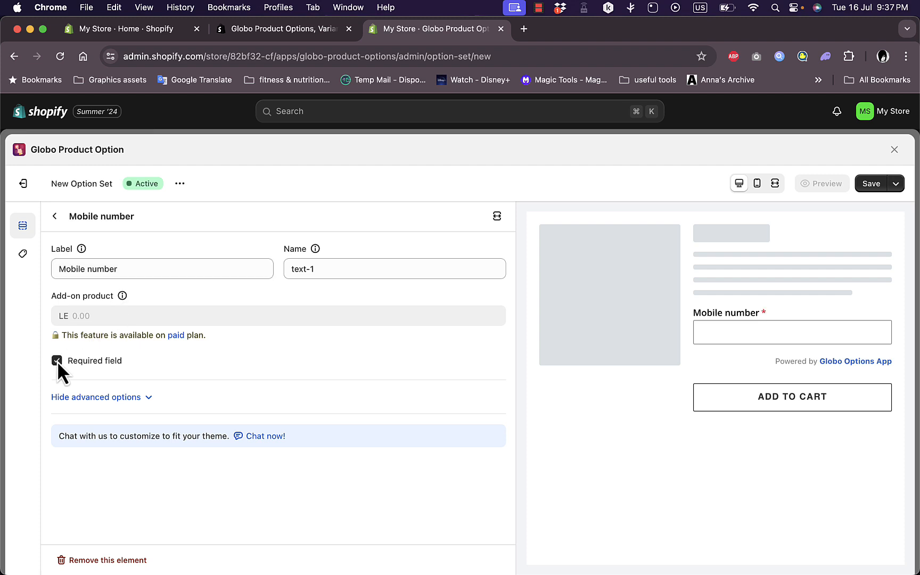
click(57, 361)
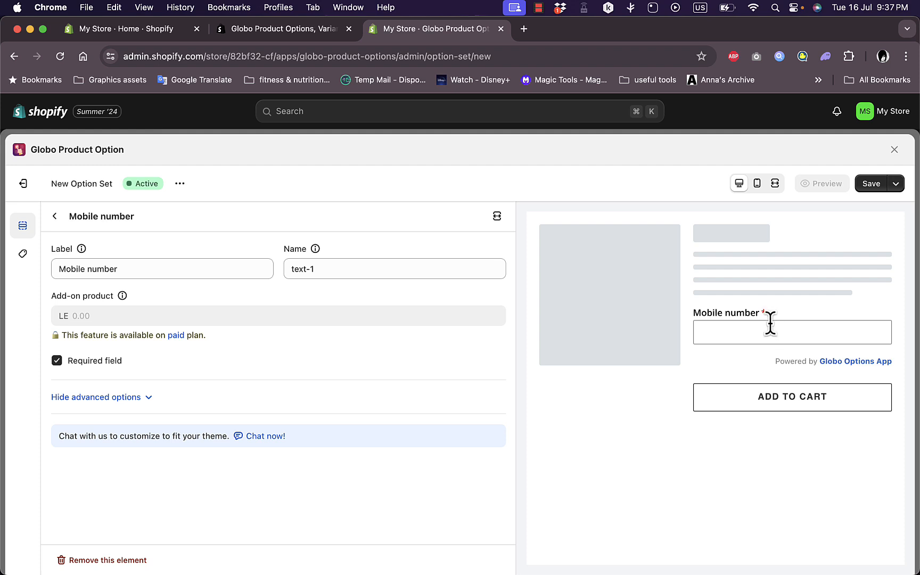
mouse_move(96, 397)
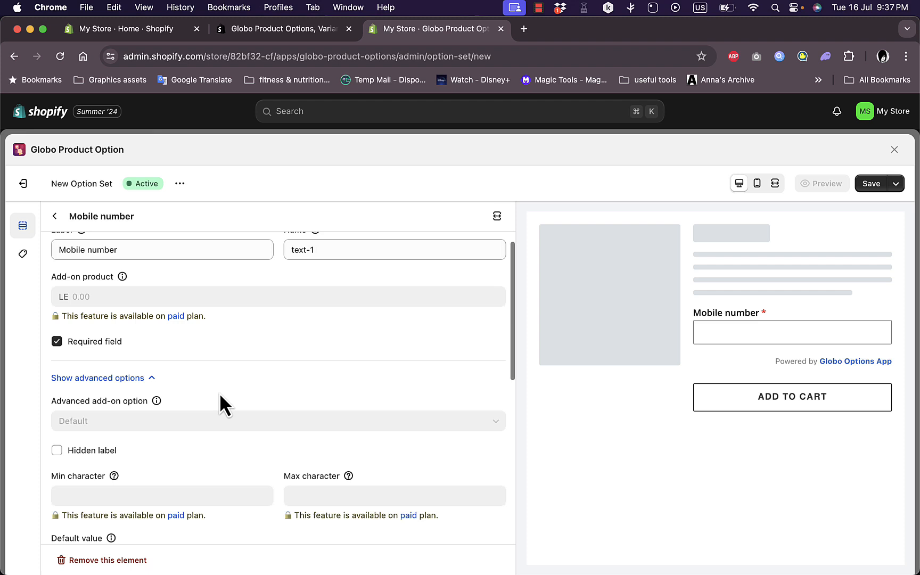
scroll(down, 3)
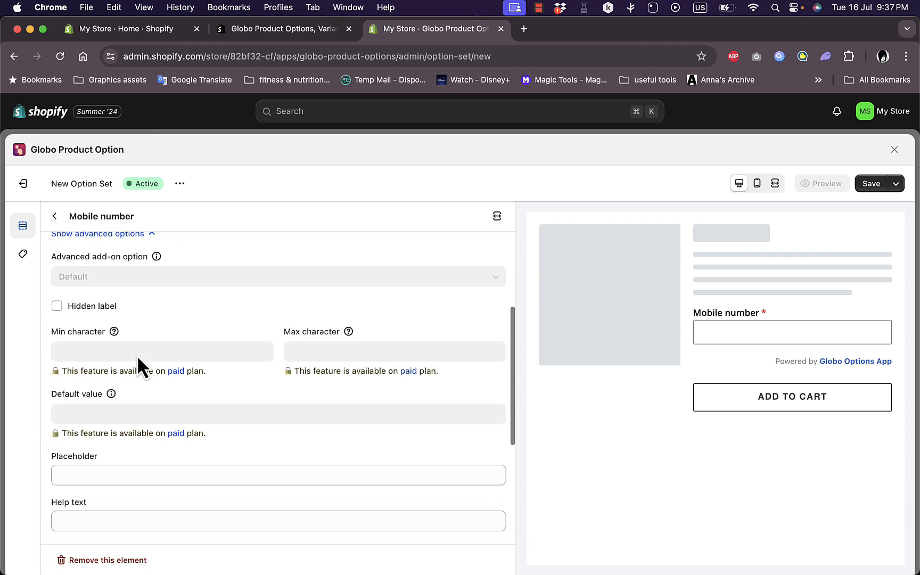
scroll(down, 3)
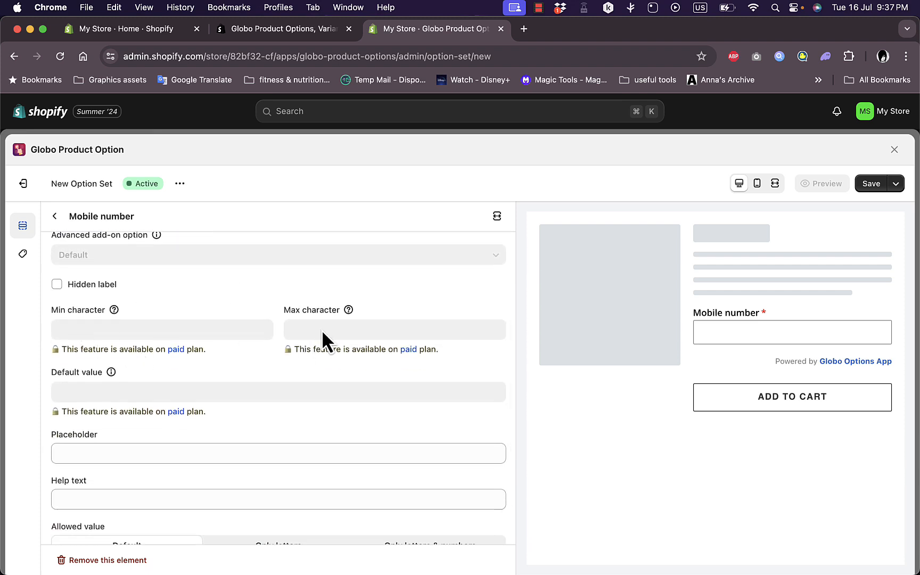
scroll(down, 3)
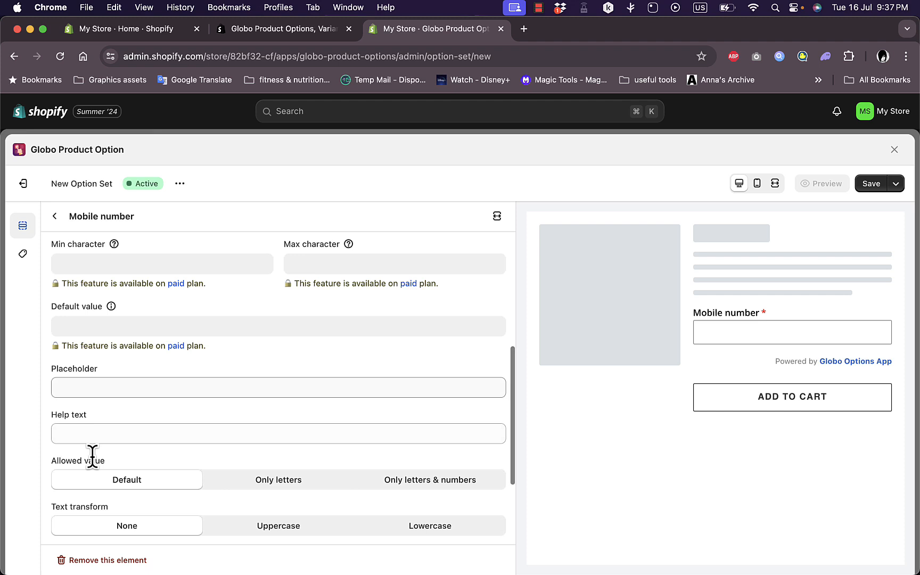
scroll(up, 3)
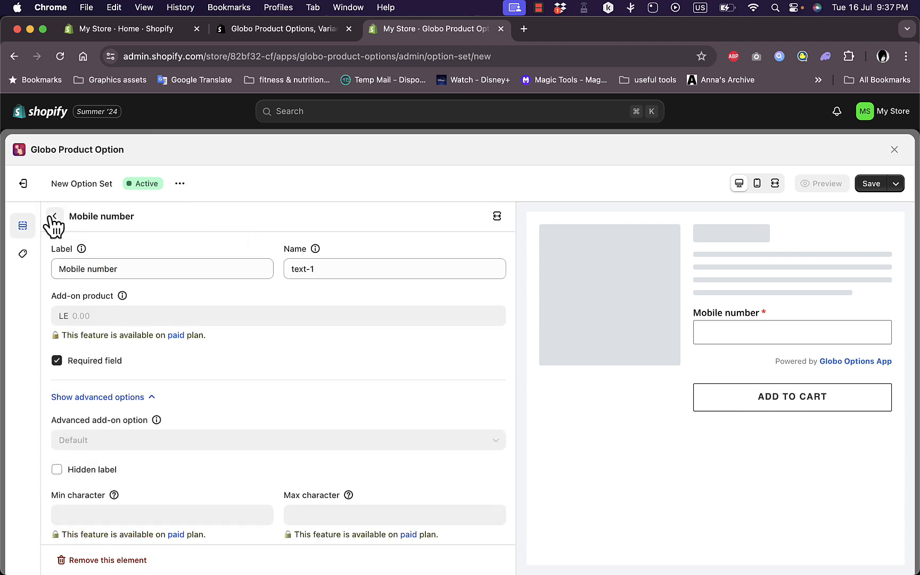
Step: Add a Number input element to the option set
click(54, 216)
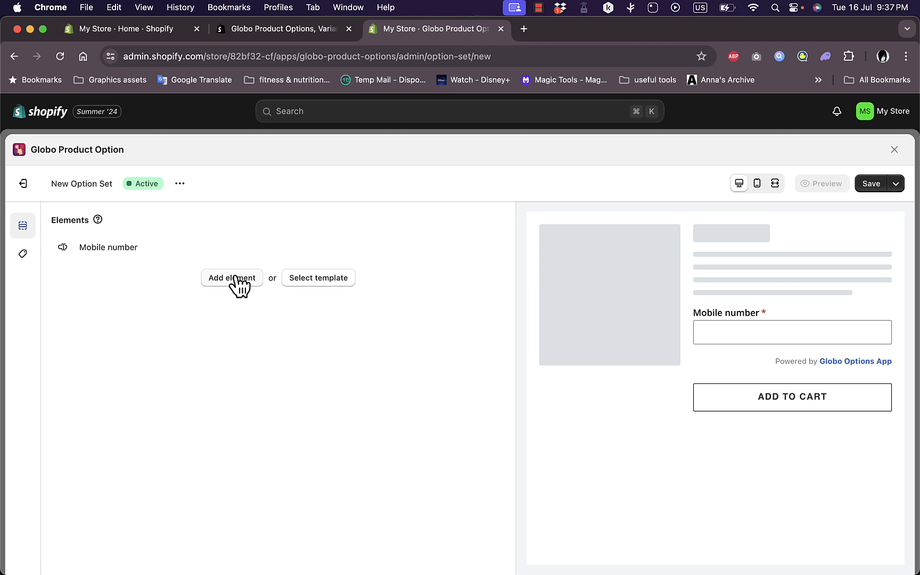
click(231, 277)
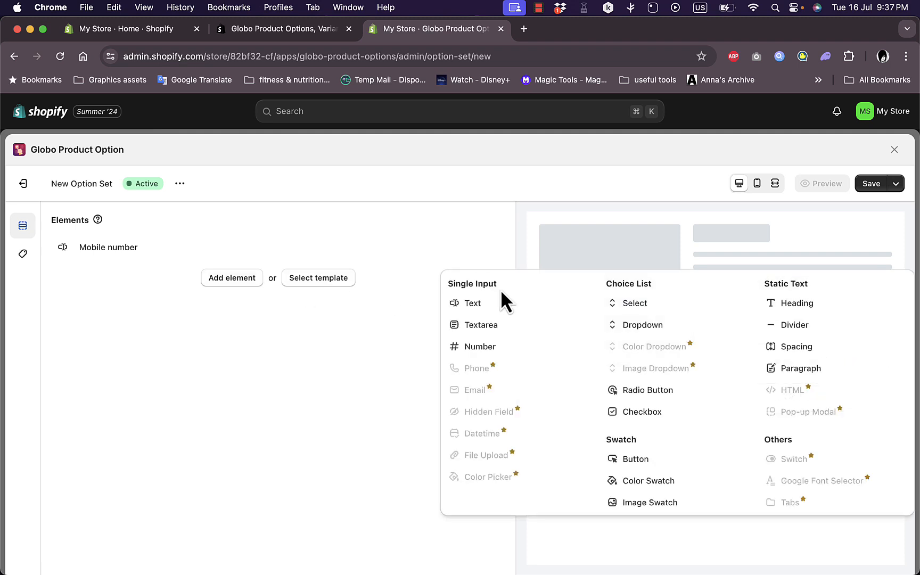
click(478, 346)
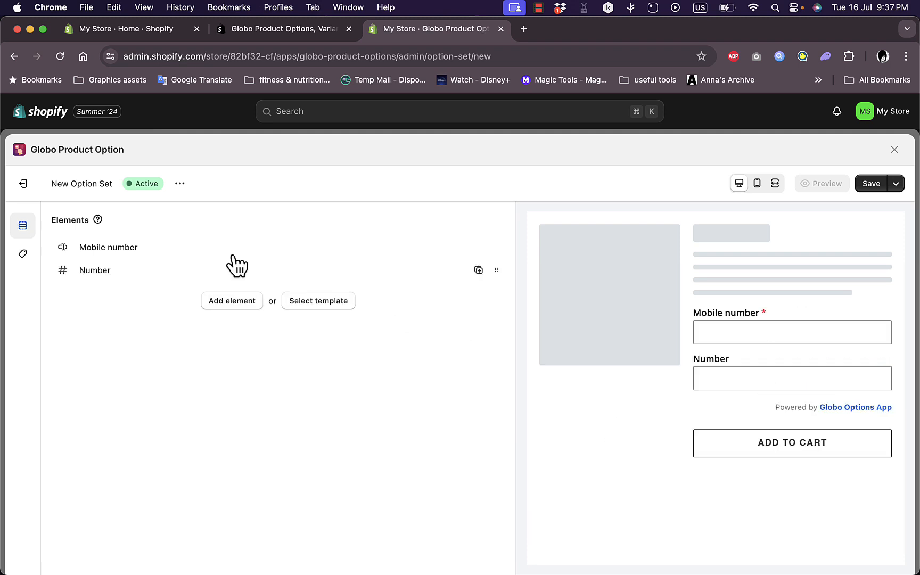
Step: Label the Number field 'No. of items', make it required, and reopen element types
click(94, 270)
text(N)
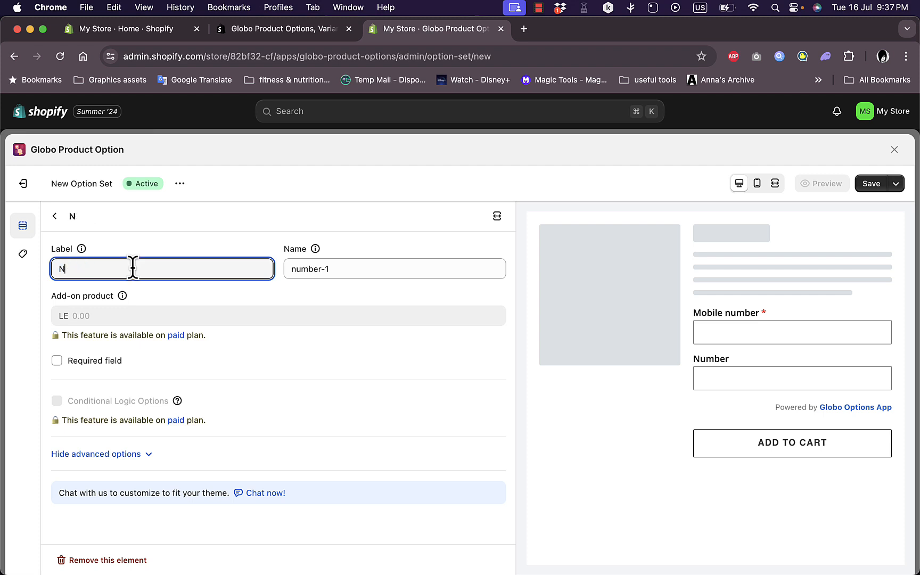
text(o. of i)
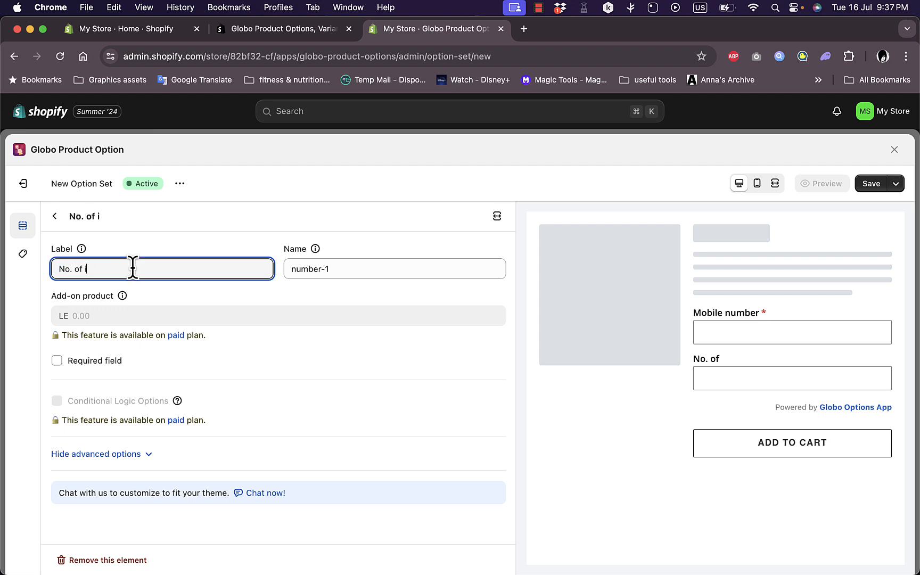
text(tems)
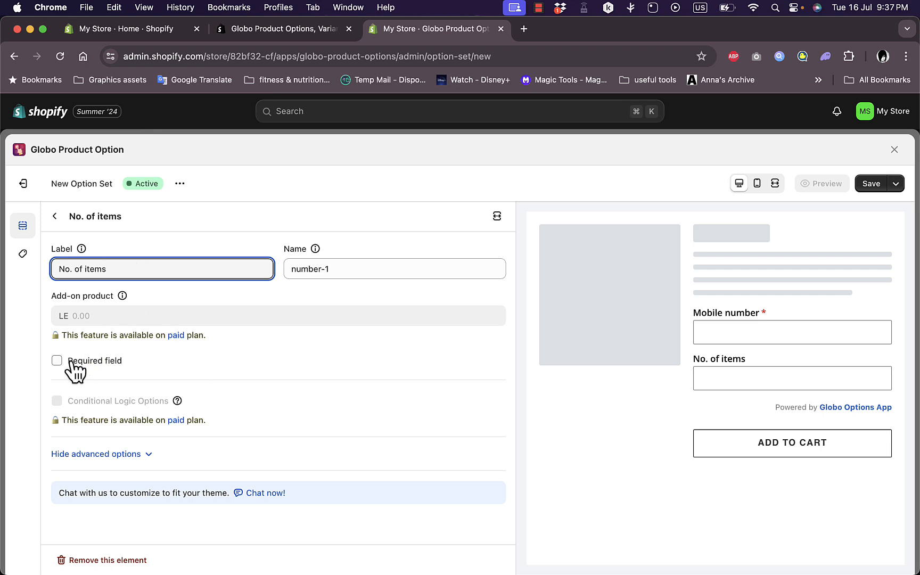
click(57, 361)
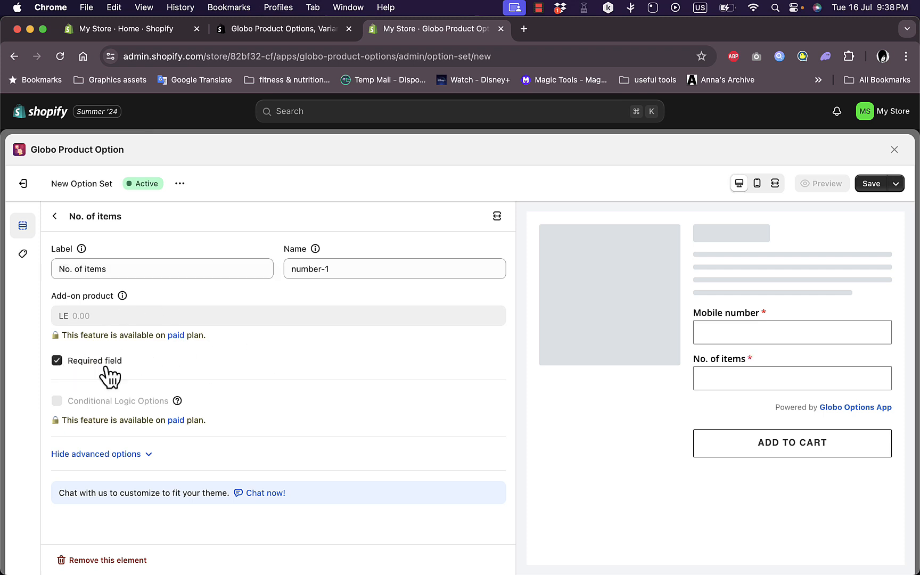
mouse_move(249, 380)
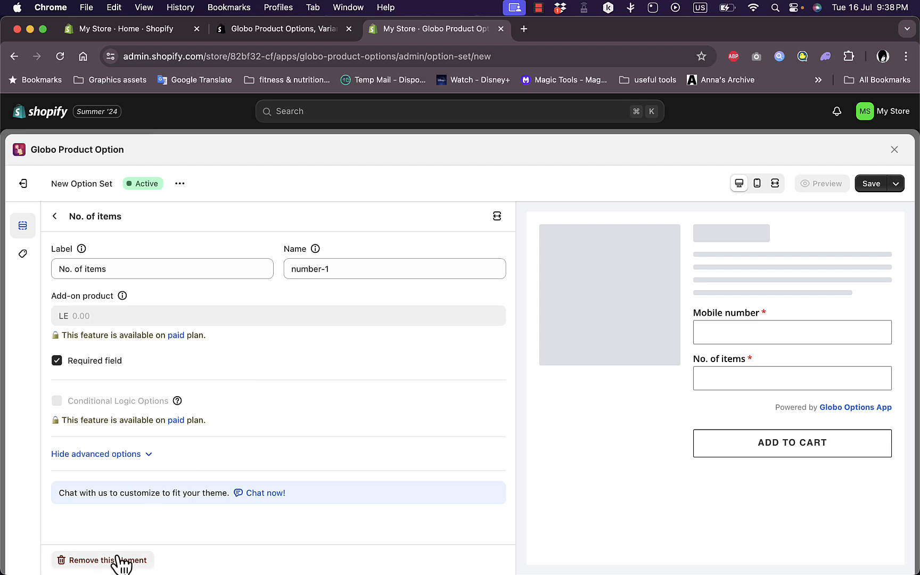
click(53, 216)
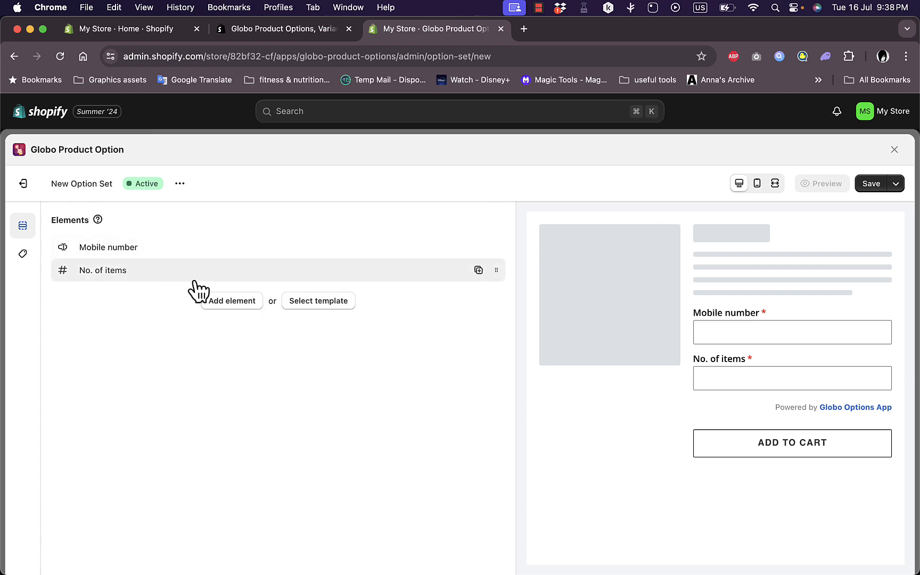
click(232, 300)
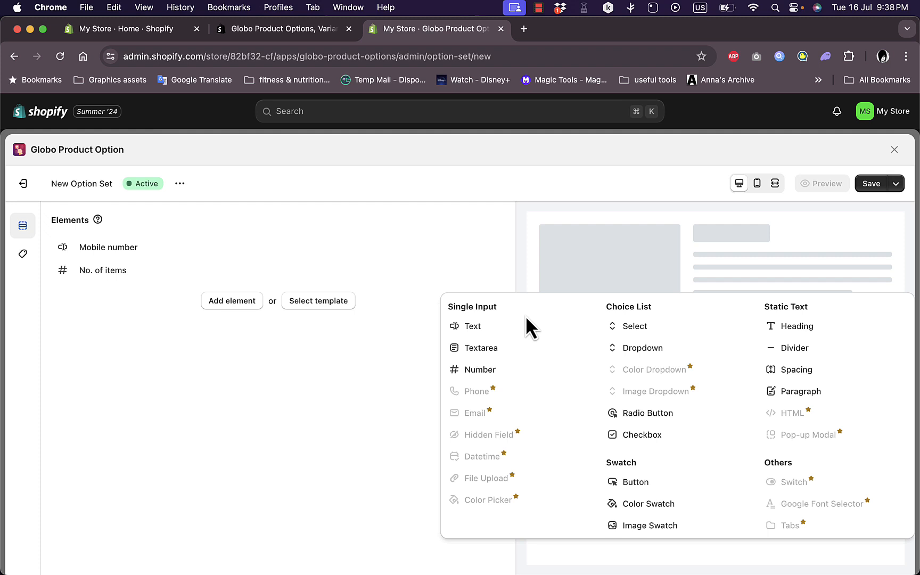
mouse_move(643, 347)
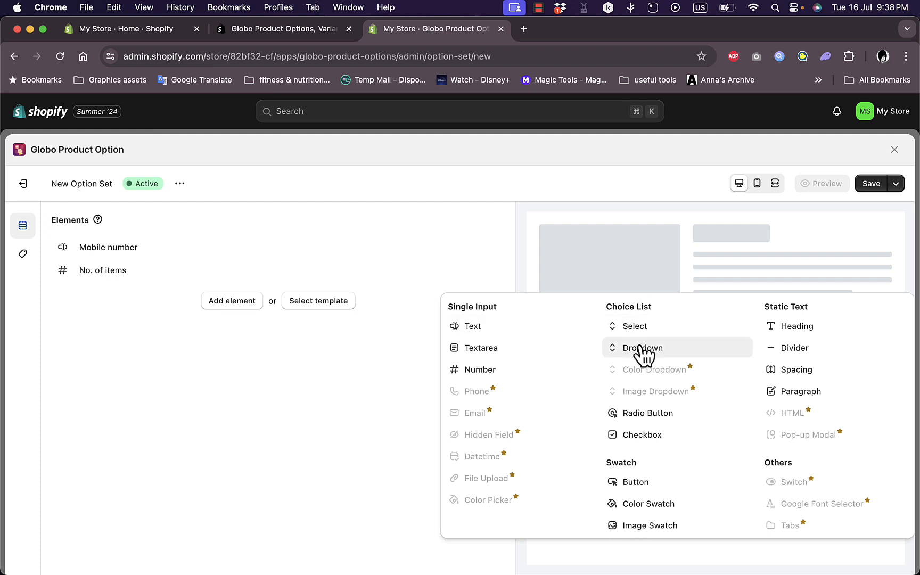
mouse_move(643, 438)
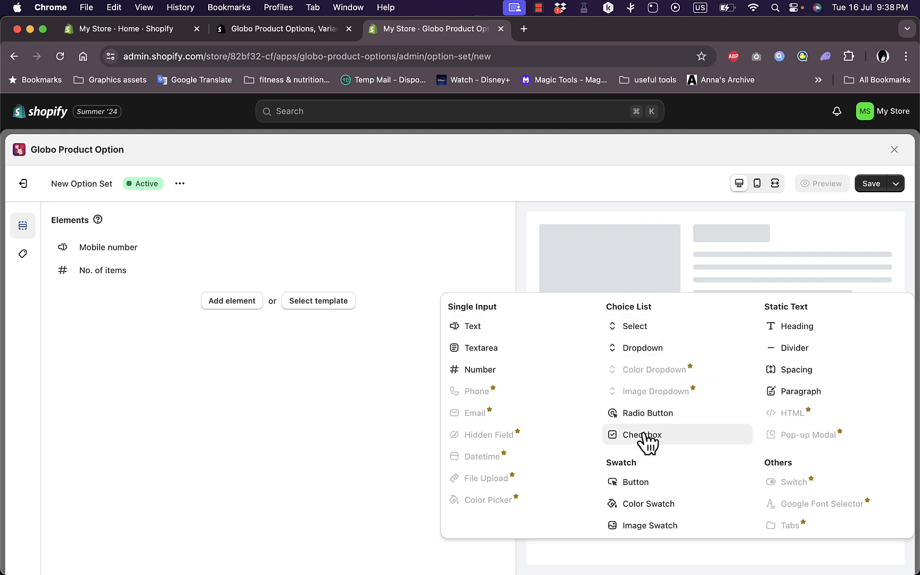
mouse_move(646, 502)
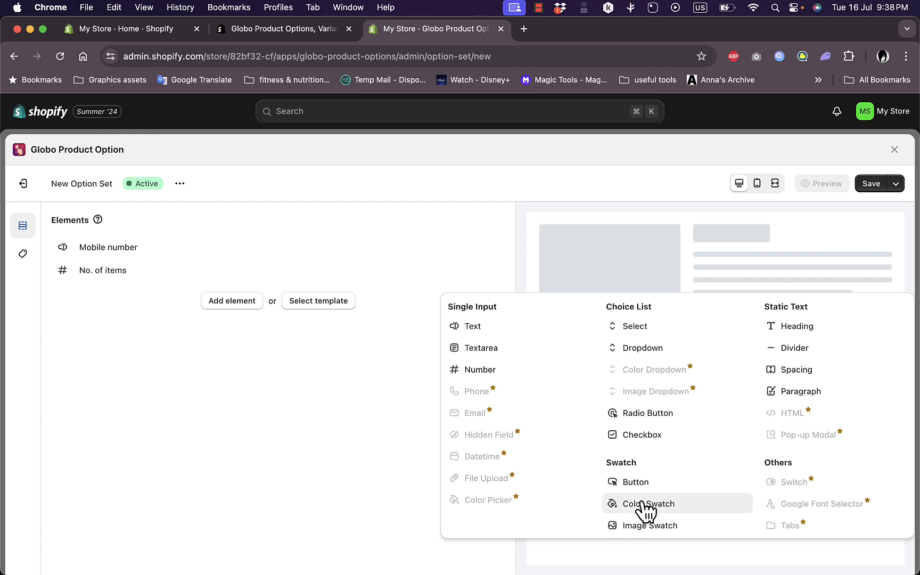
Step: Add a Color Swatch element and rename its first value to 'white'
click(647, 503)
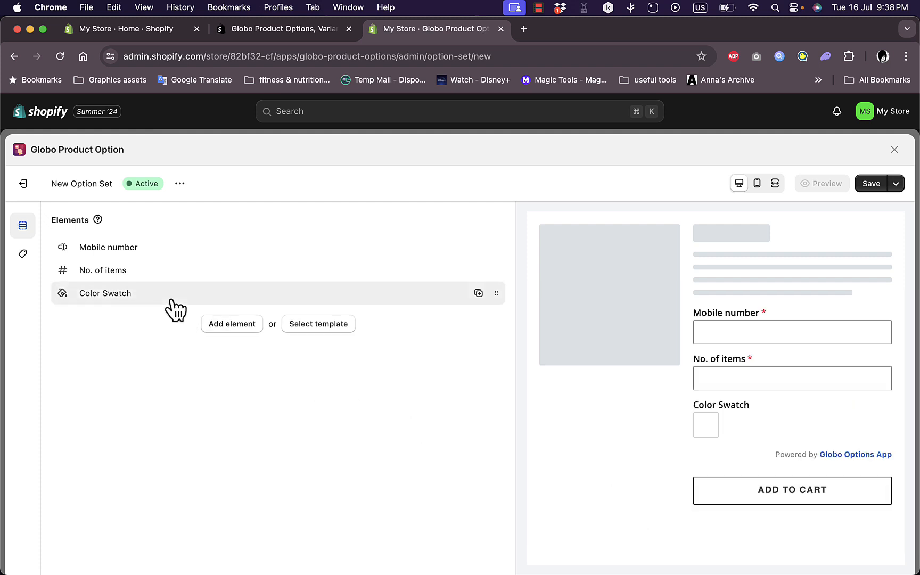
click(105, 293)
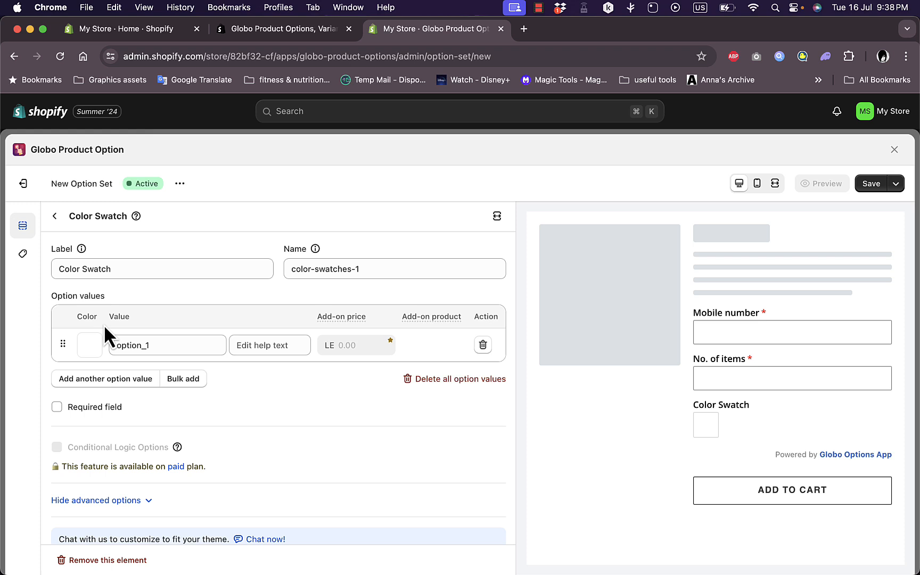
mouse_move(104, 351)
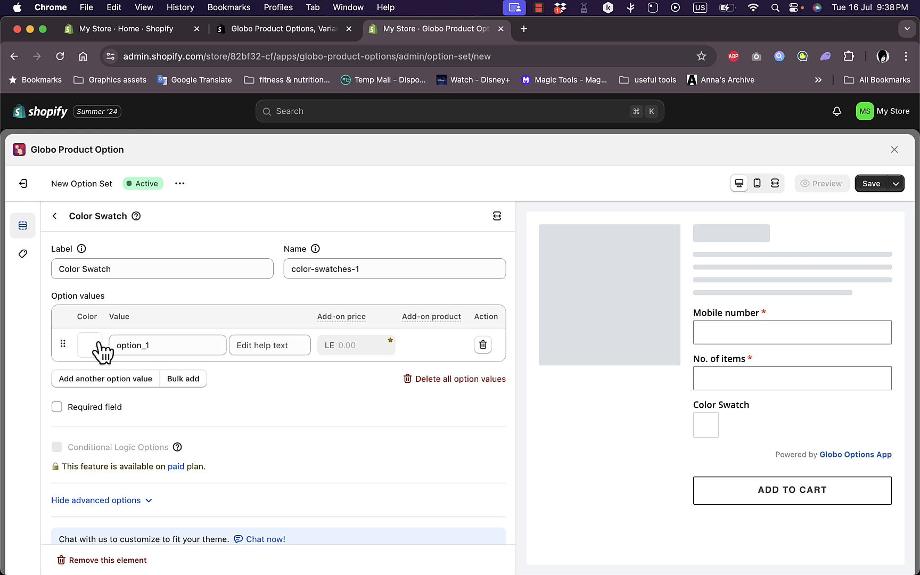
mouse_move(706, 425)
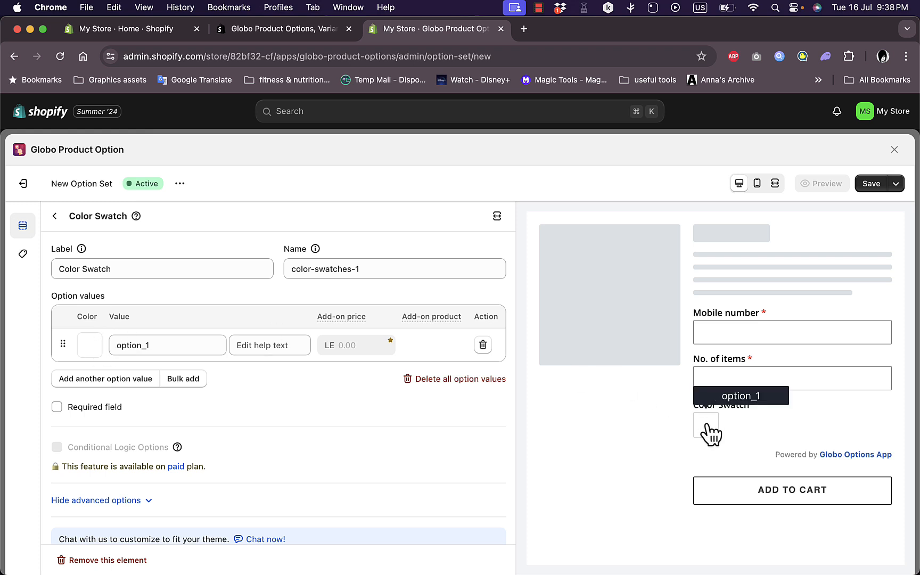
mouse_move(775, 429)
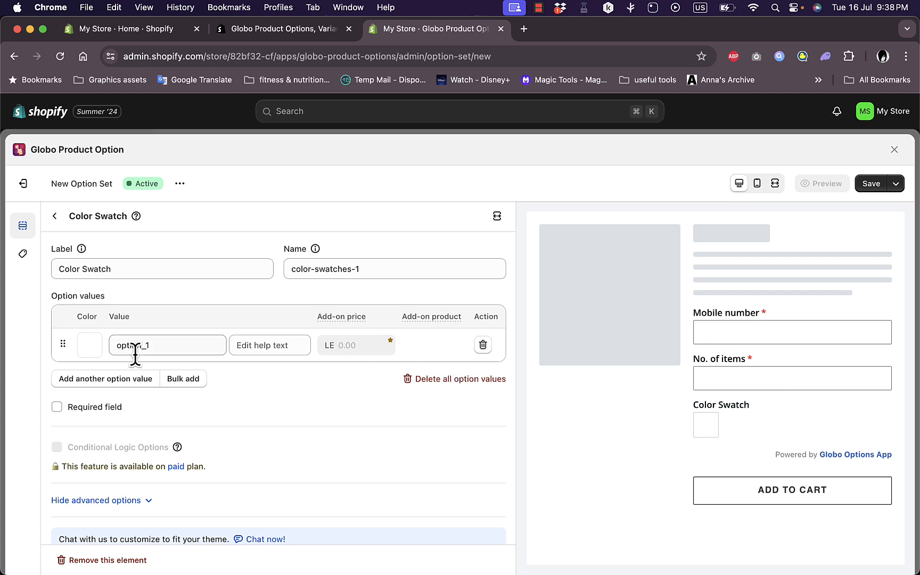
text(w)
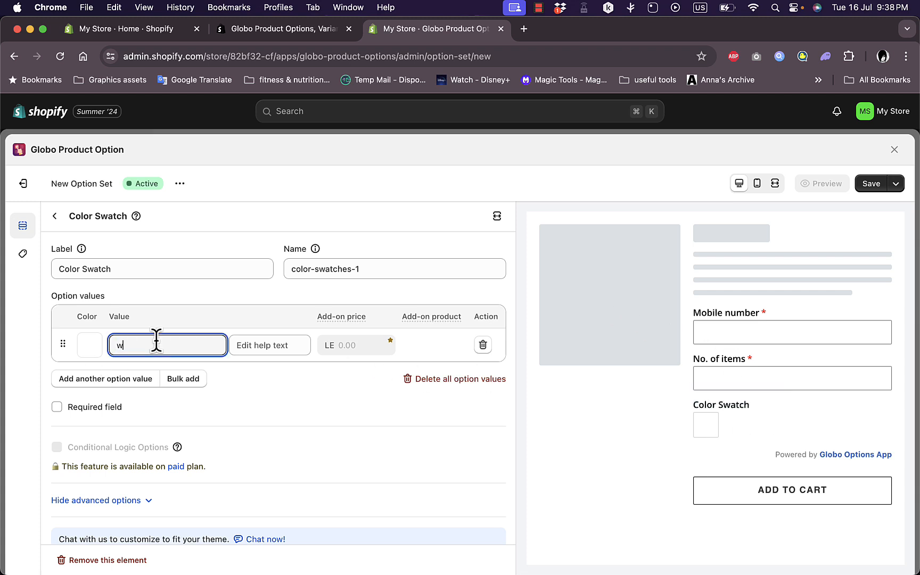
text(hite)
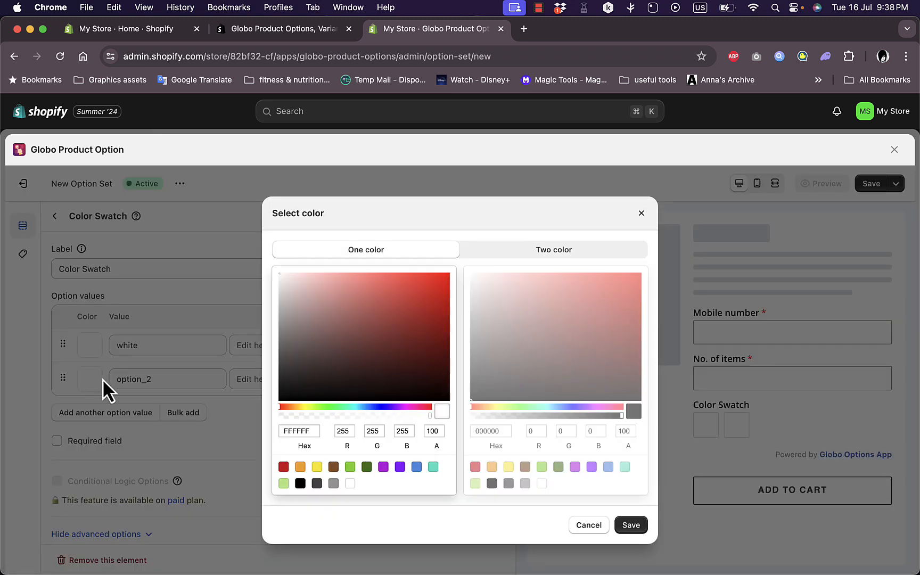
Step: Give the second swatch value a red-and-blue two-colour swatch and name it 'mix'
click(448, 276)
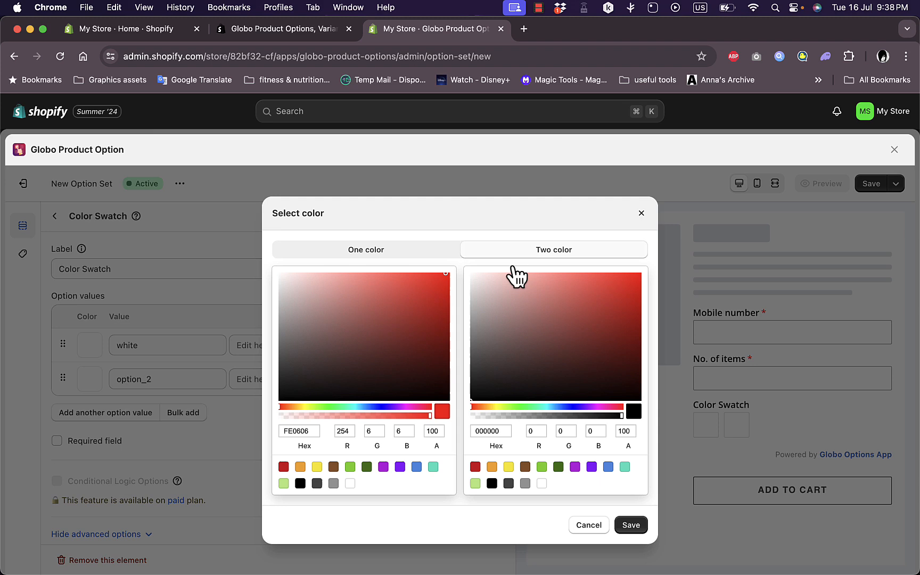
click(594, 306)
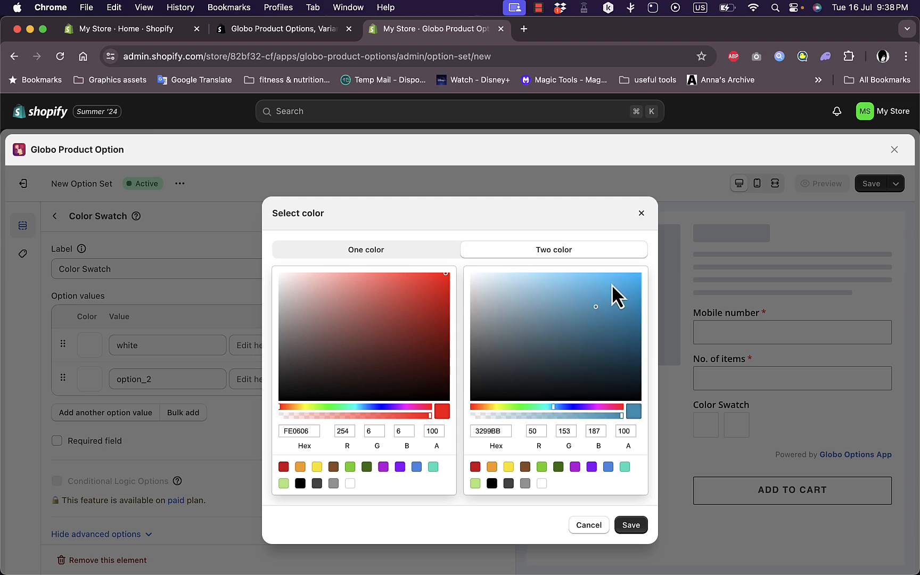
click(630, 525)
text(m)
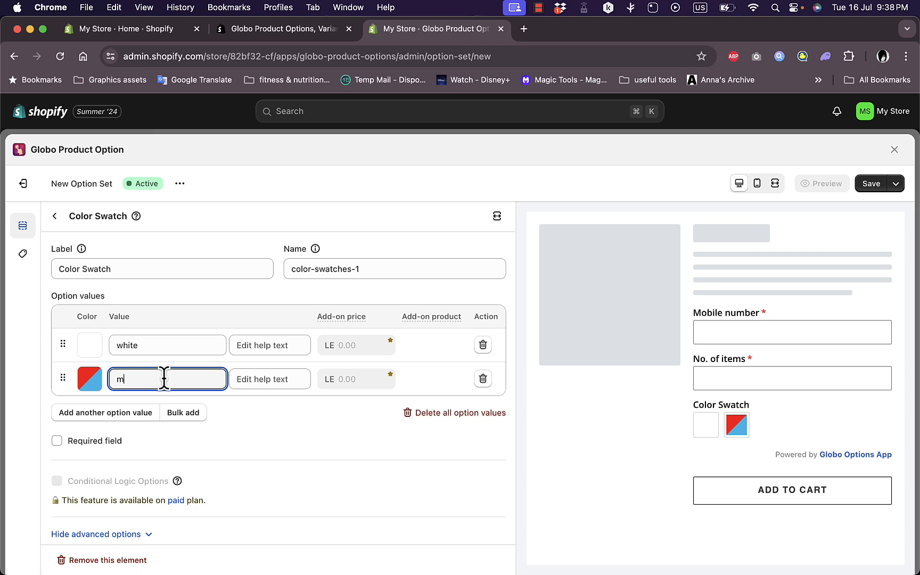
text(ix)
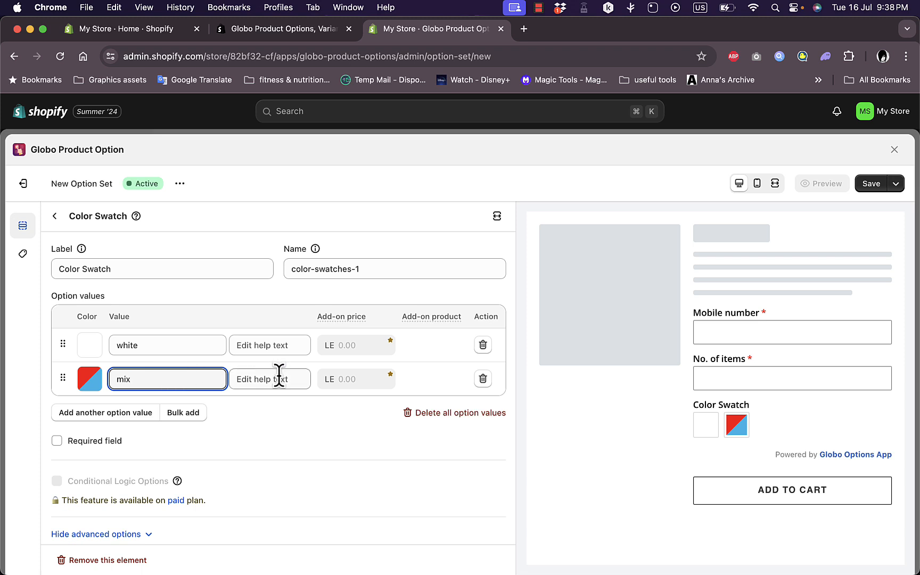
mouse_move(356, 378)
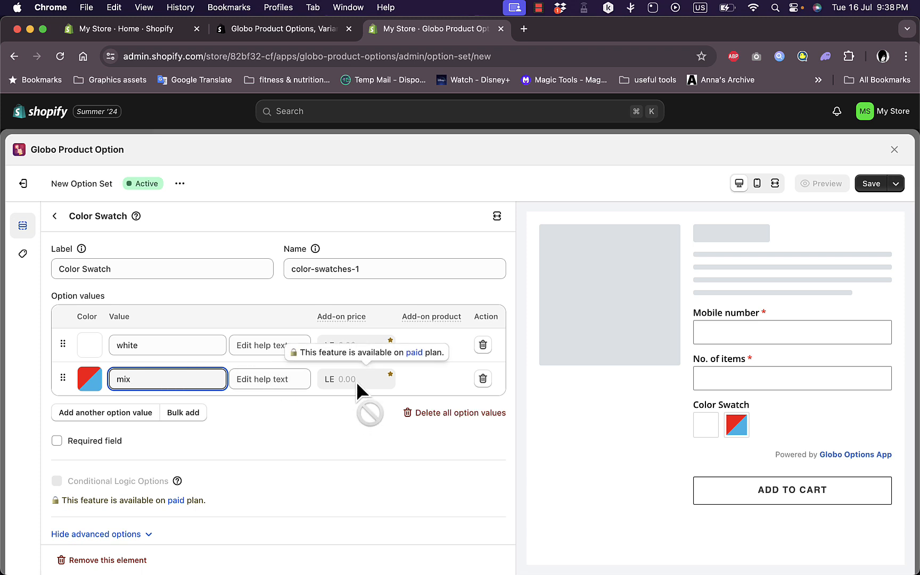
mouse_move(396, 381)
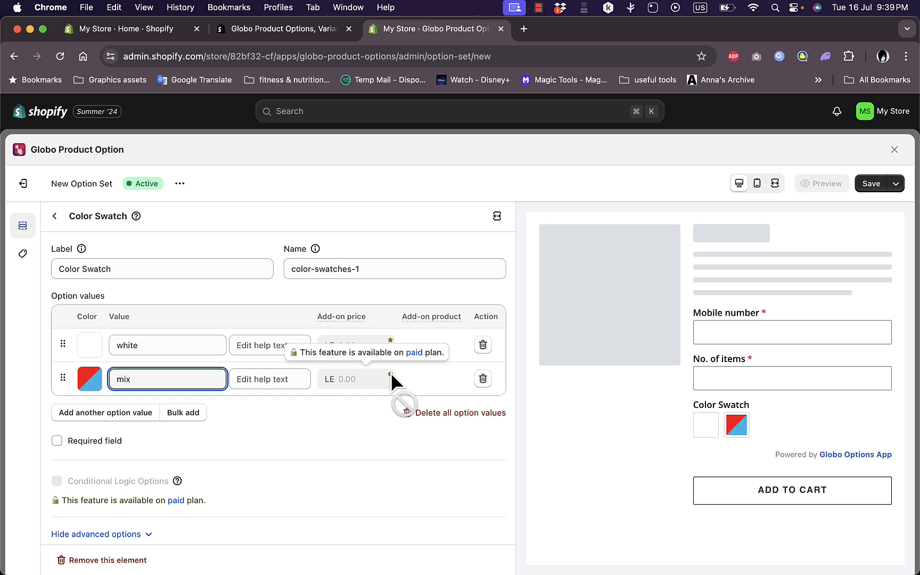
mouse_move(120, 413)
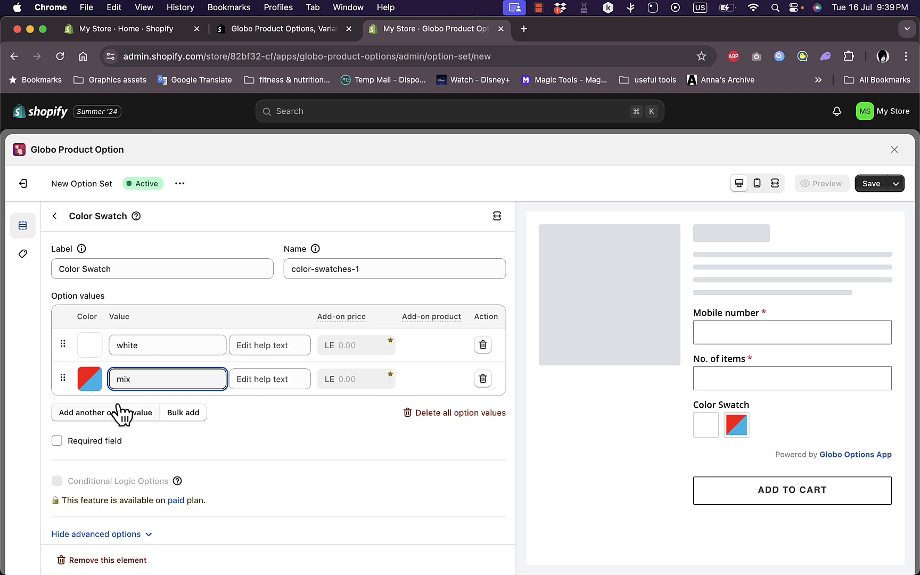
Step: Add a third swatch value 'bright green' with a green colour
click(105, 413)
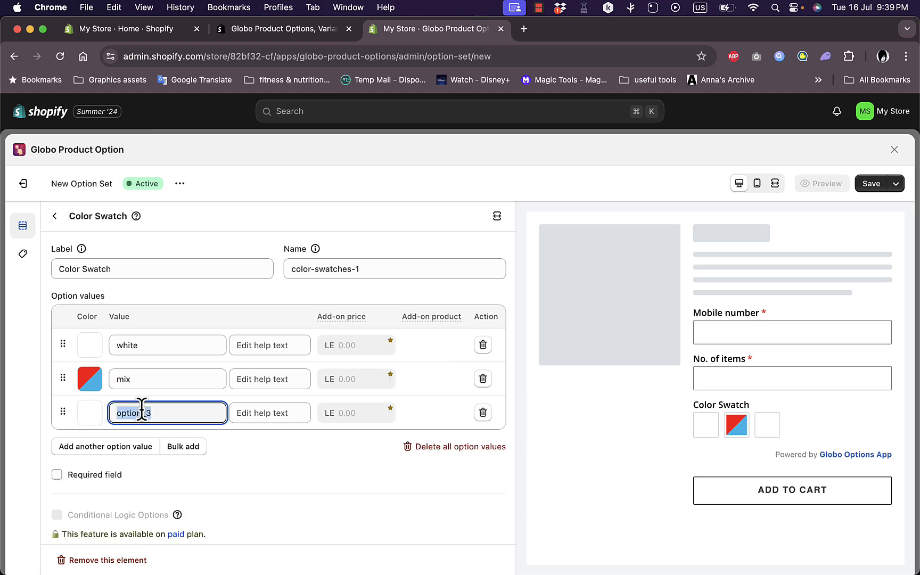
text(bright)
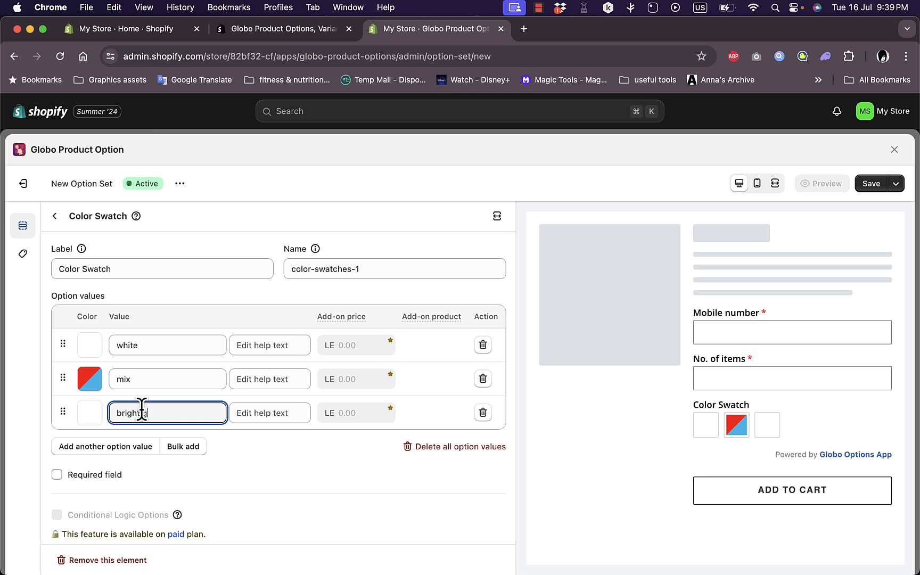
click(90, 412)
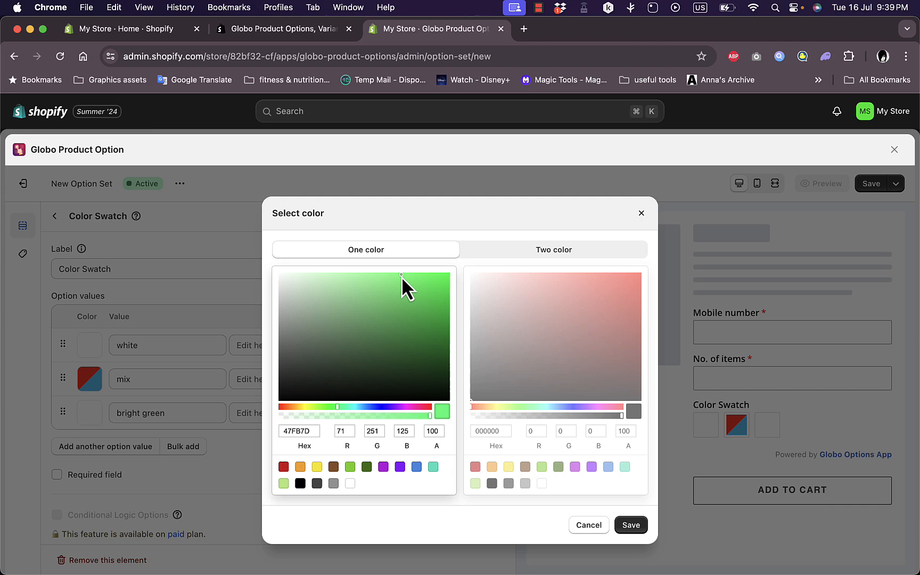
click(631, 525)
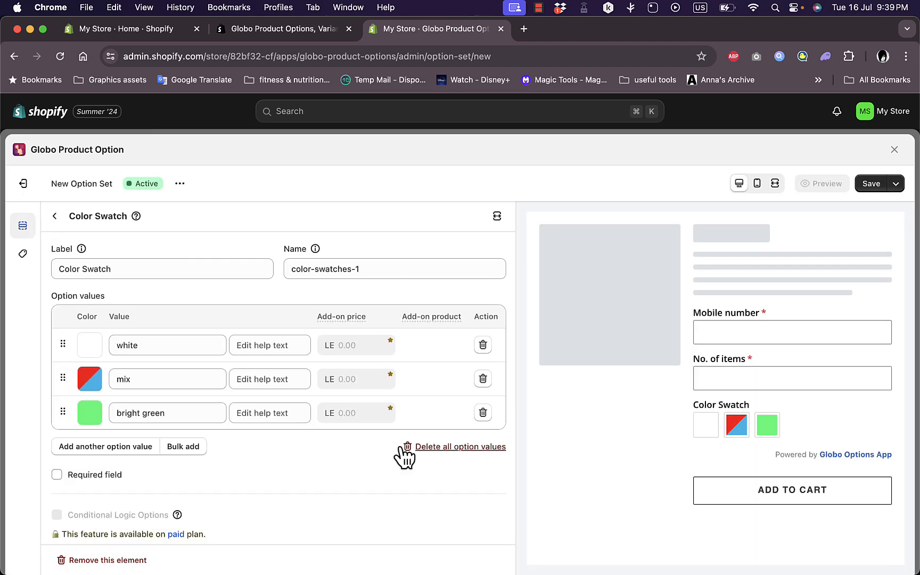
mouse_move(505, 428)
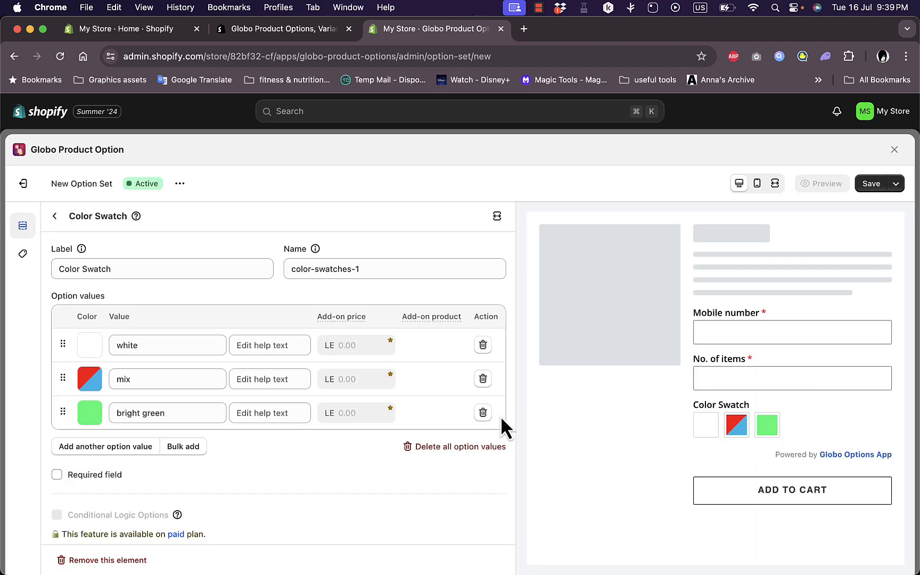
Step: Mark the Color Swatch as required and enable expand/collapse for its option values
click(183, 446)
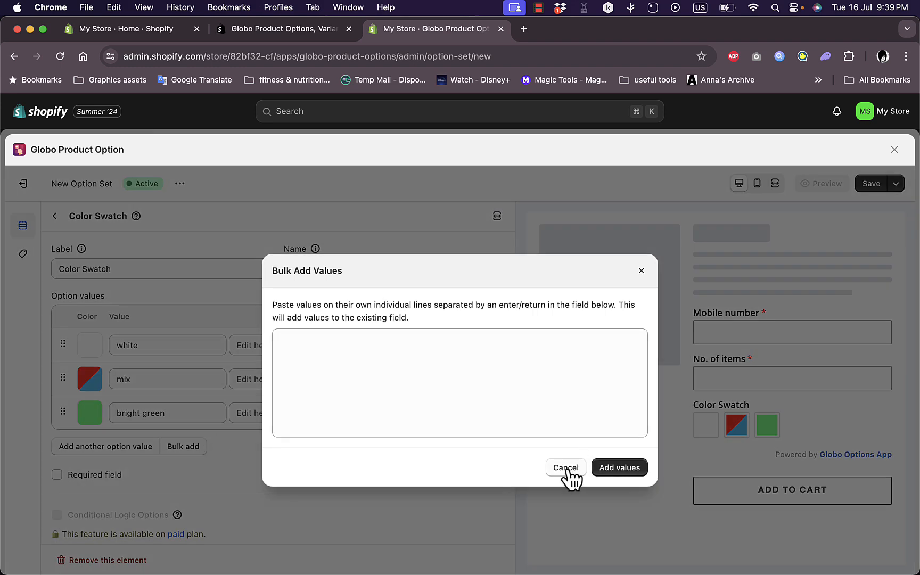
click(566, 467)
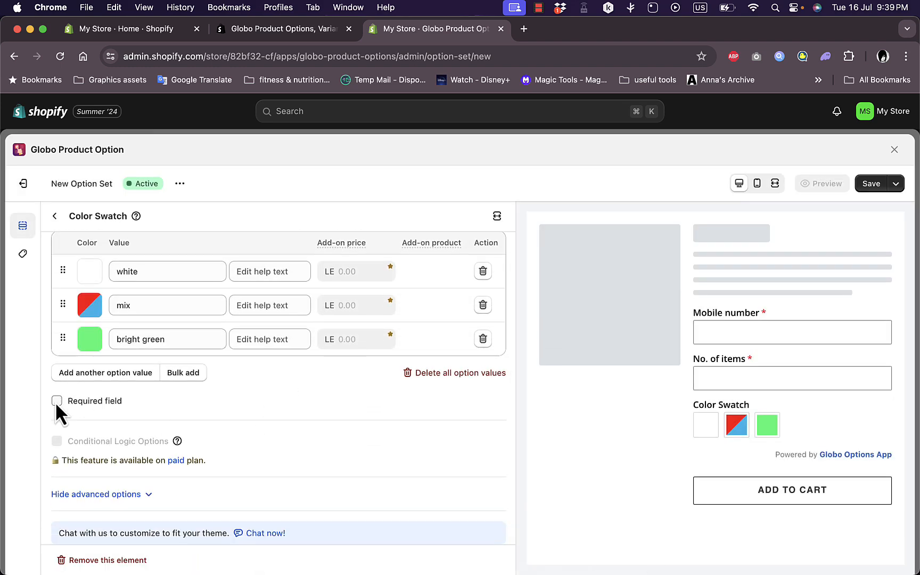
click(57, 401)
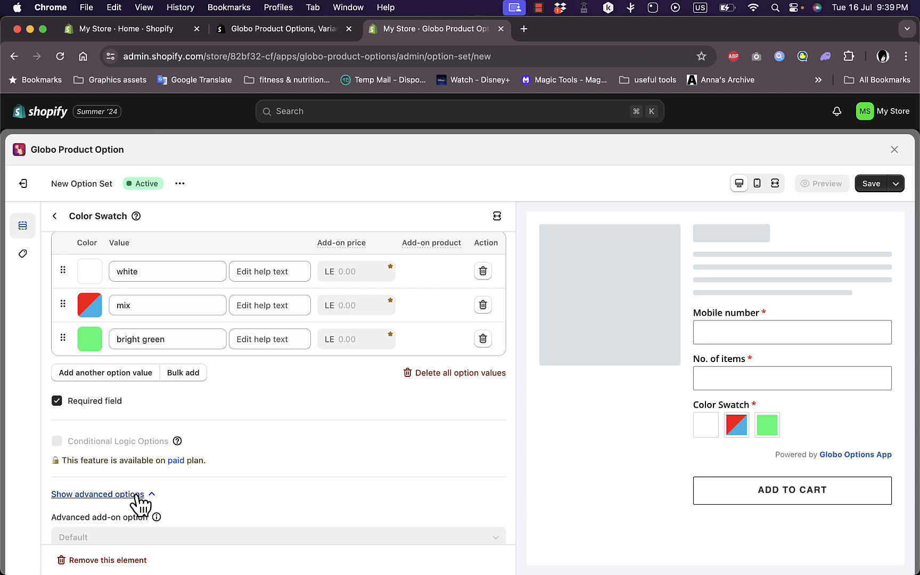
click(97, 493)
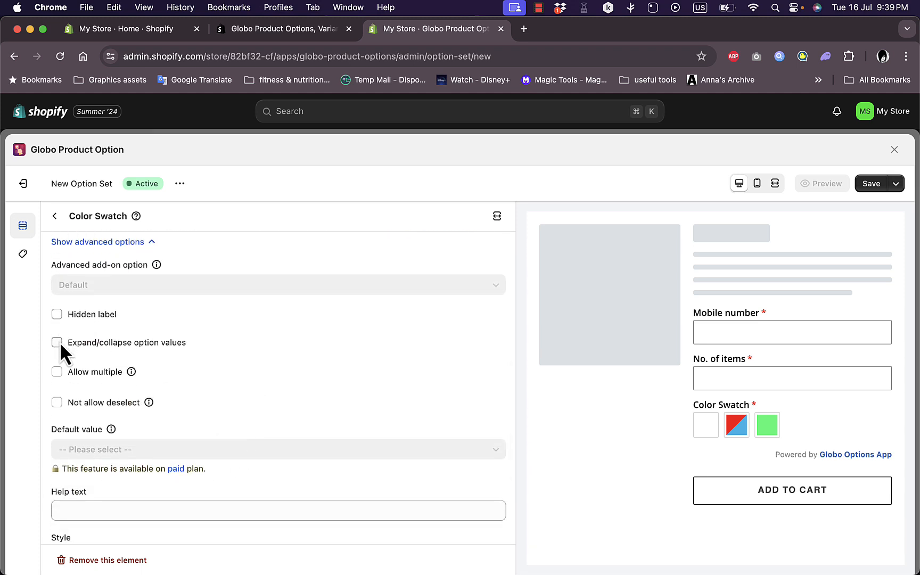
click(57, 342)
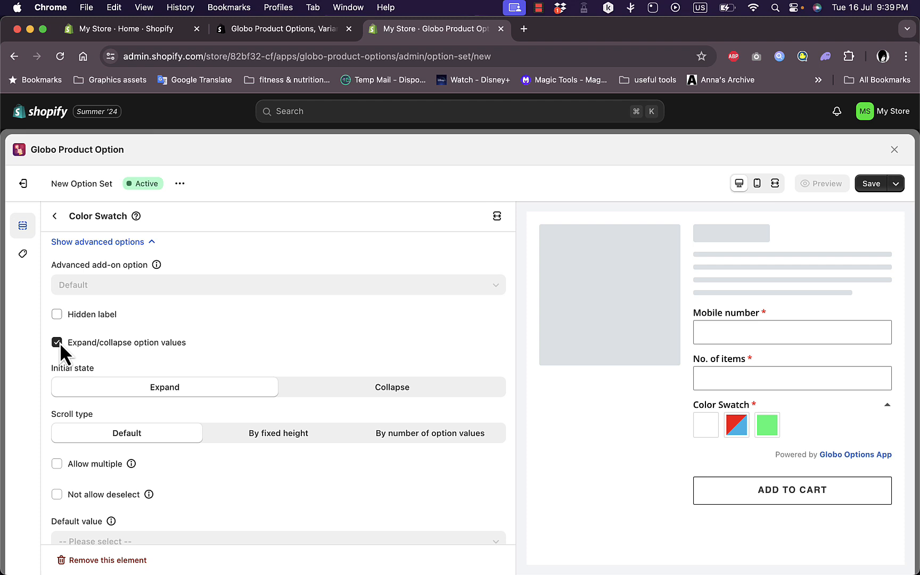
click(887, 407)
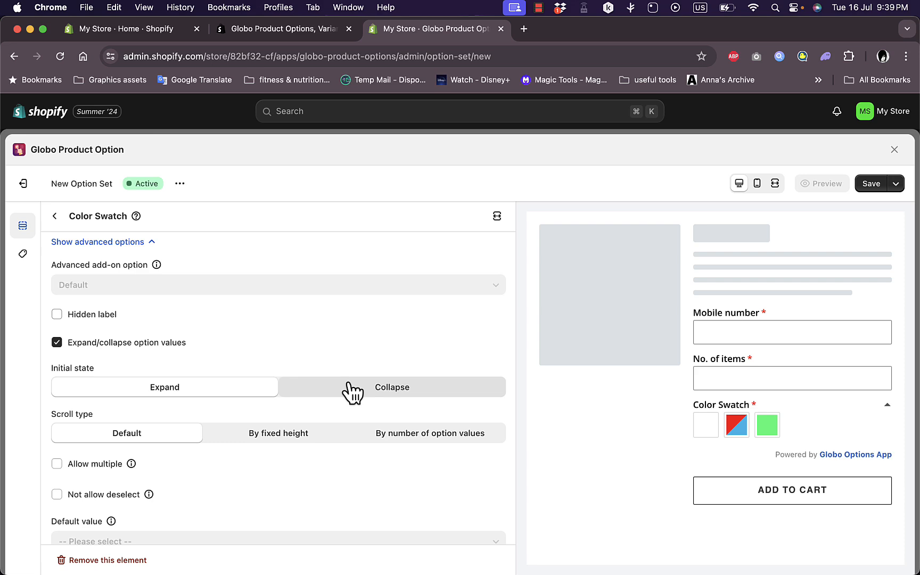
mouse_move(278, 433)
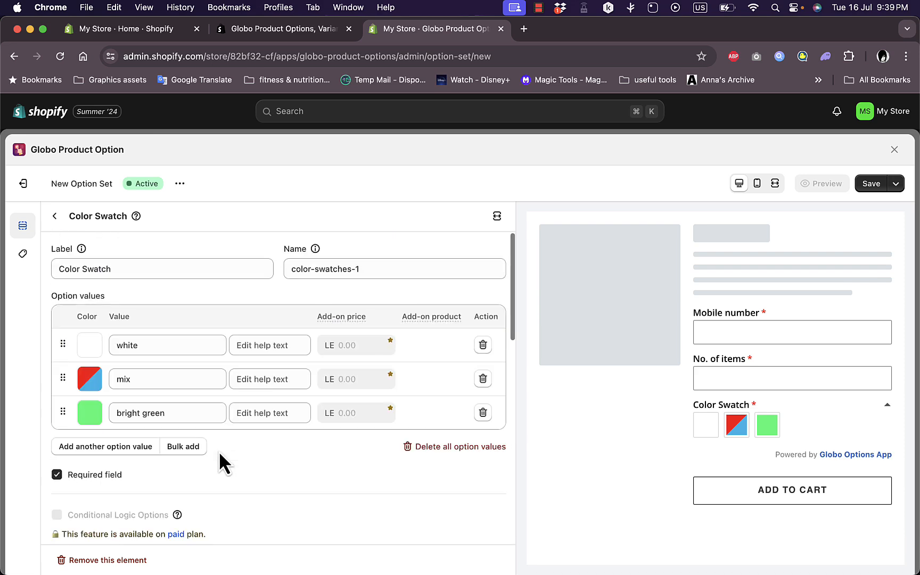
Step: Open the Products assignment panel and try Manual selection, closing the product picker
click(54, 215)
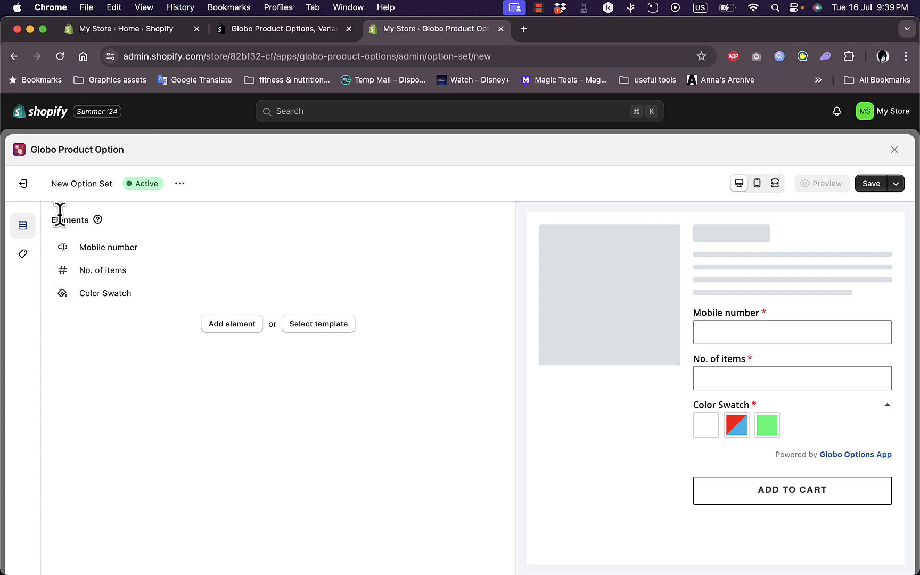
mouse_move(23, 254)
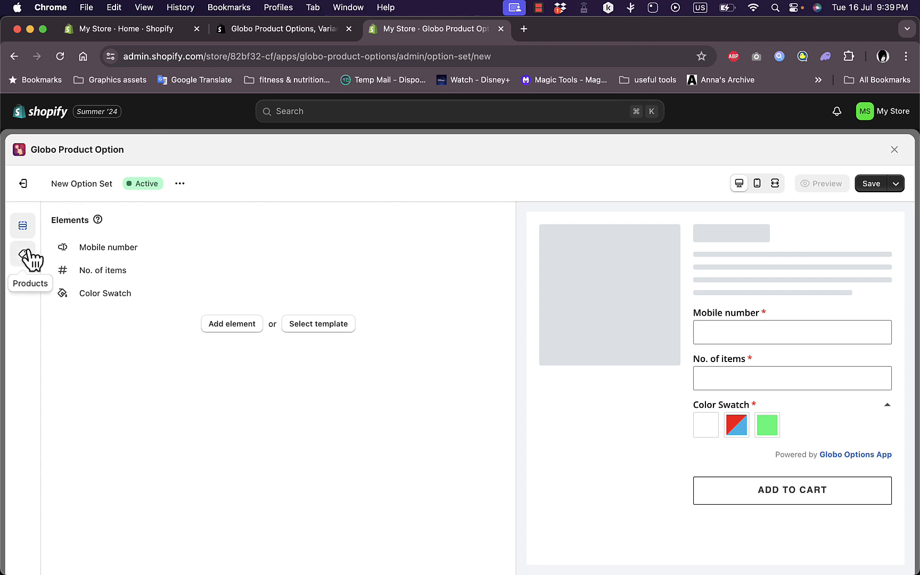
click(22, 254)
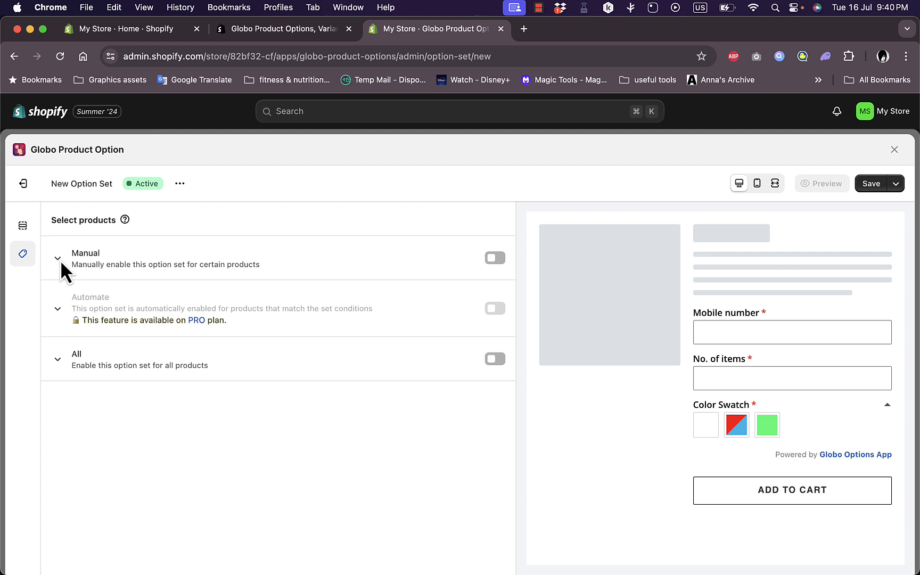
mouse_move(376, 275)
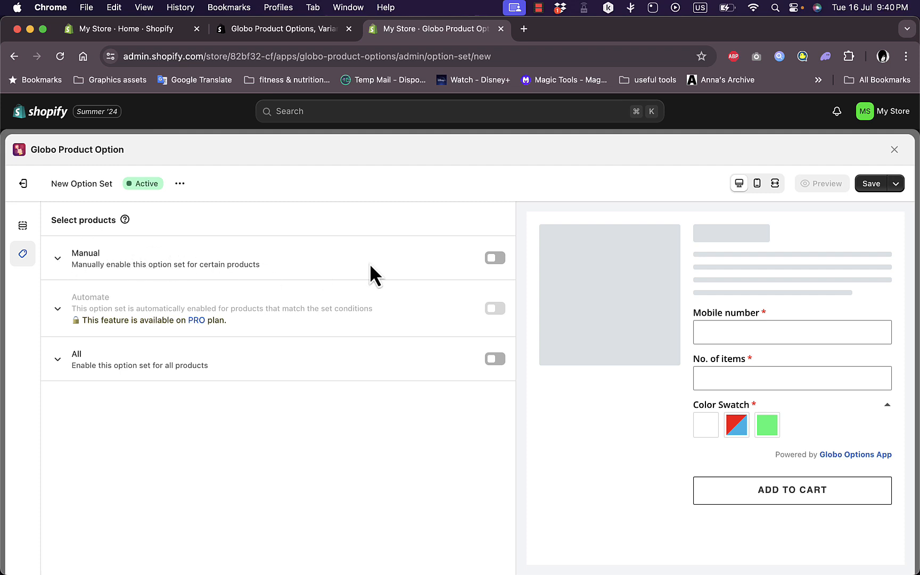
click(495, 258)
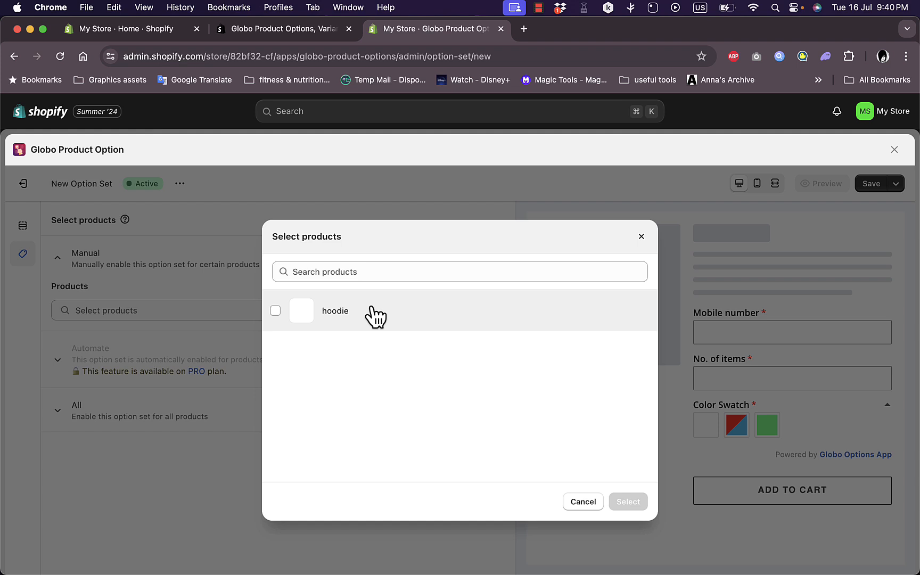
click(582, 501)
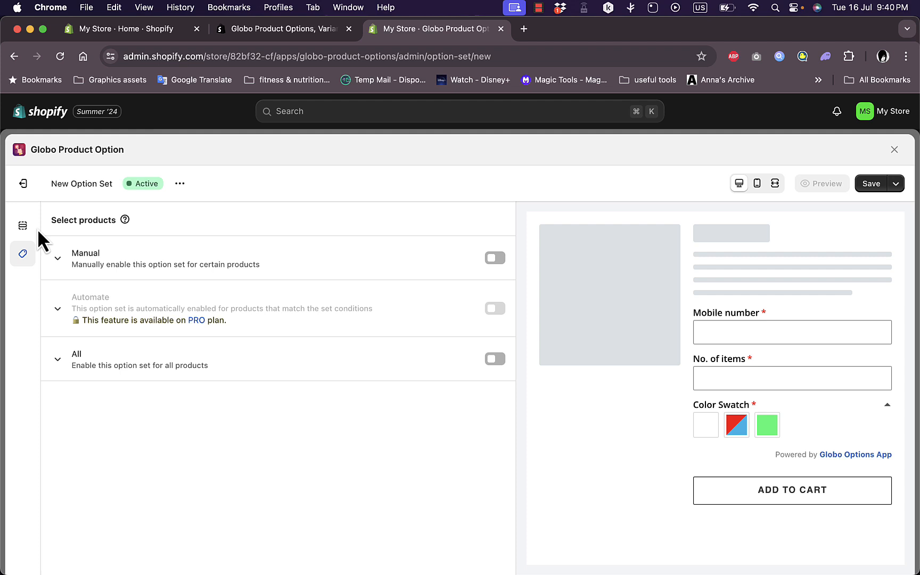
Step: Add a Choice List 'Select' dropdown element below the Color Swatch
click(23, 226)
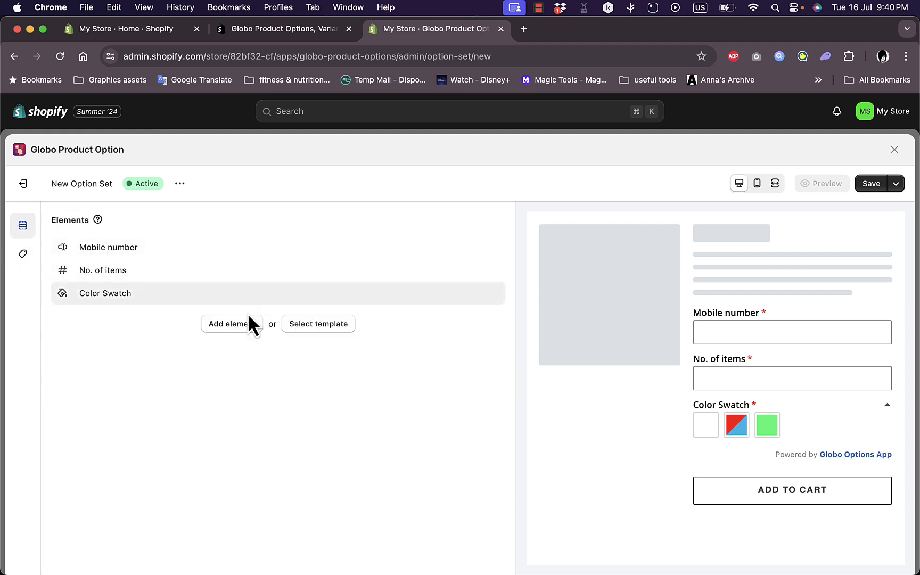
click(232, 324)
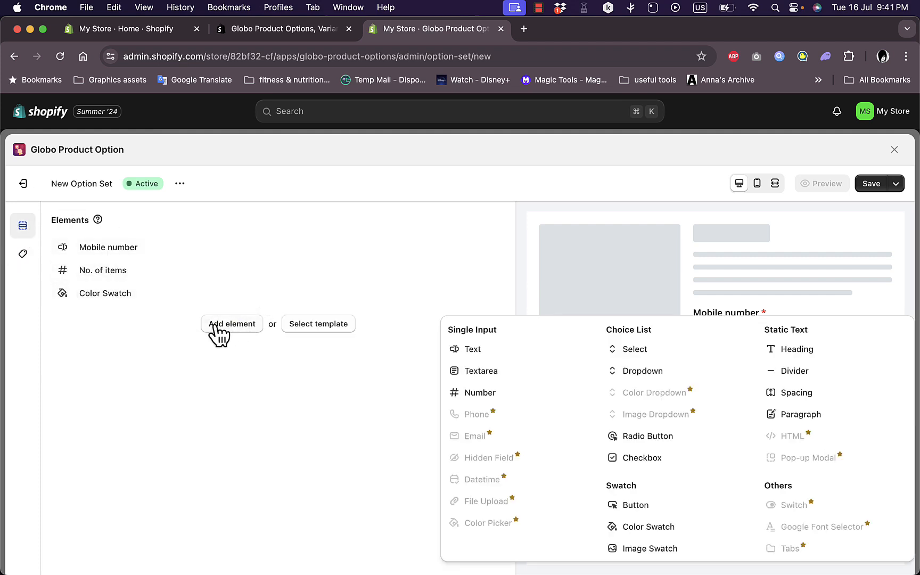
mouse_move(637, 370)
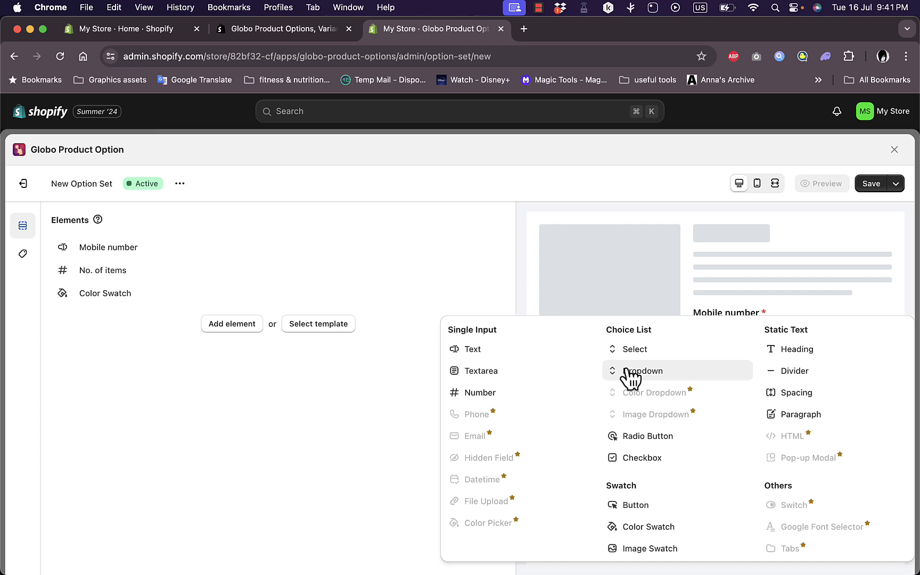
mouse_move(633, 349)
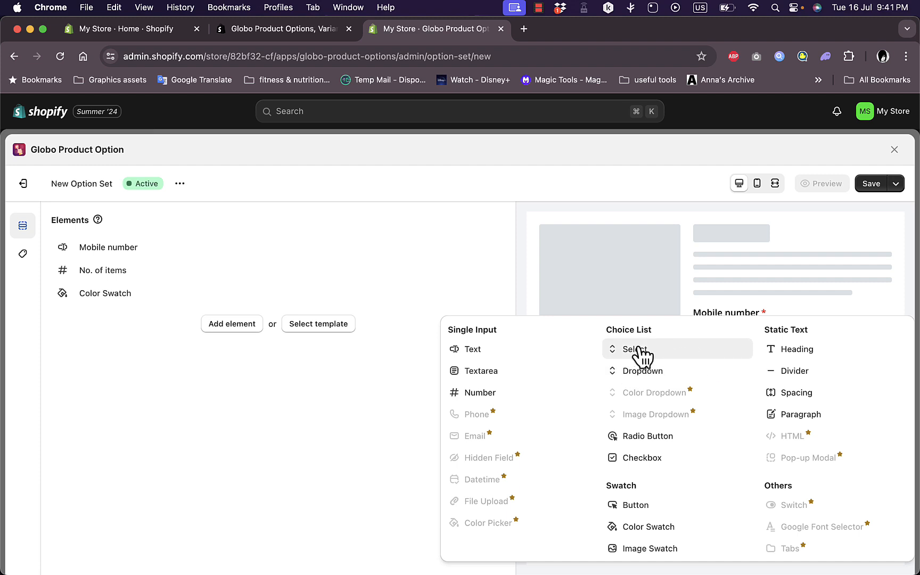
click(633, 349)
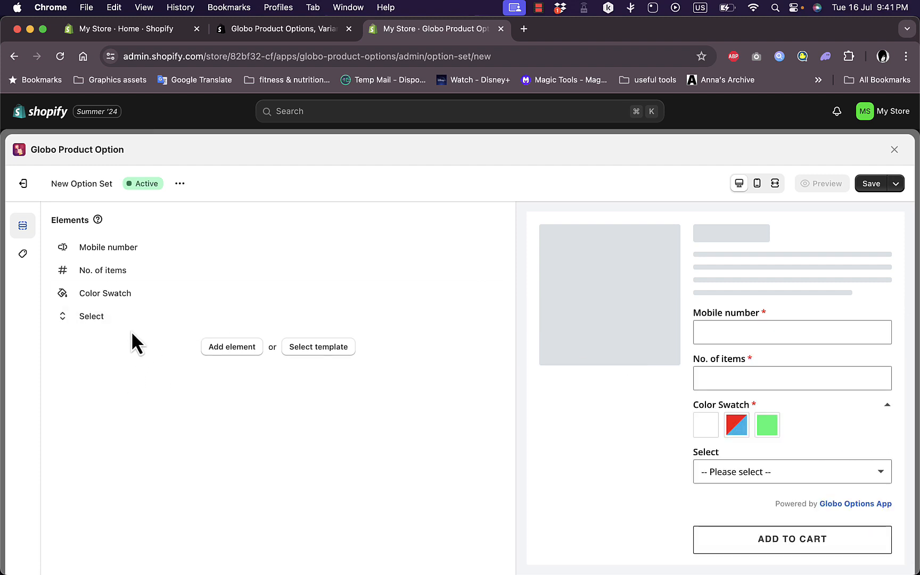
Step: Label the dropdown 'size' and mark it a required field
click(91, 316)
text(s)
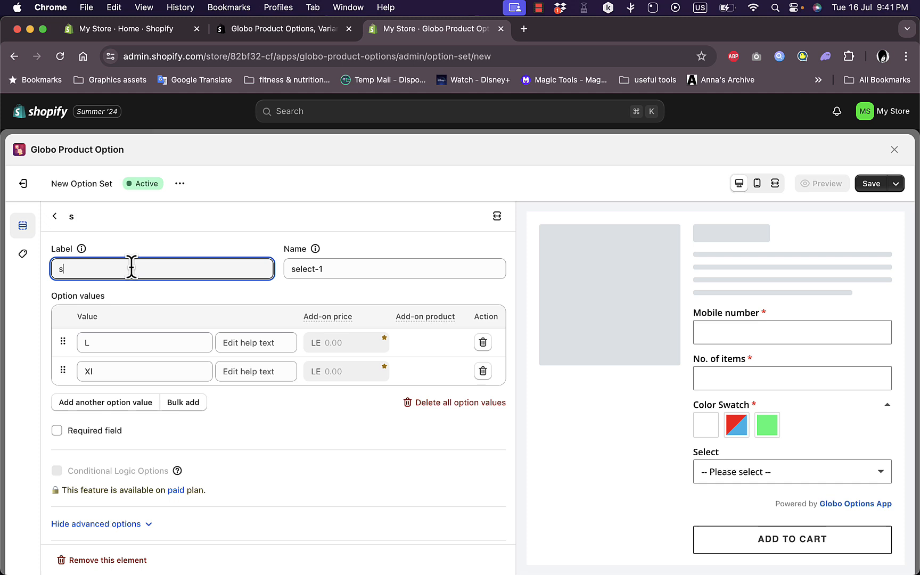
text(ize)
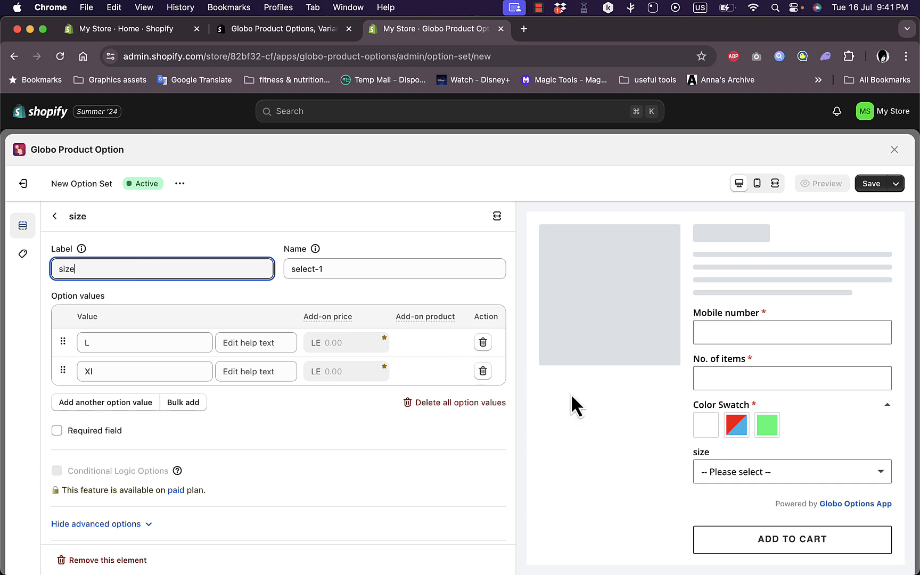
click(791, 471)
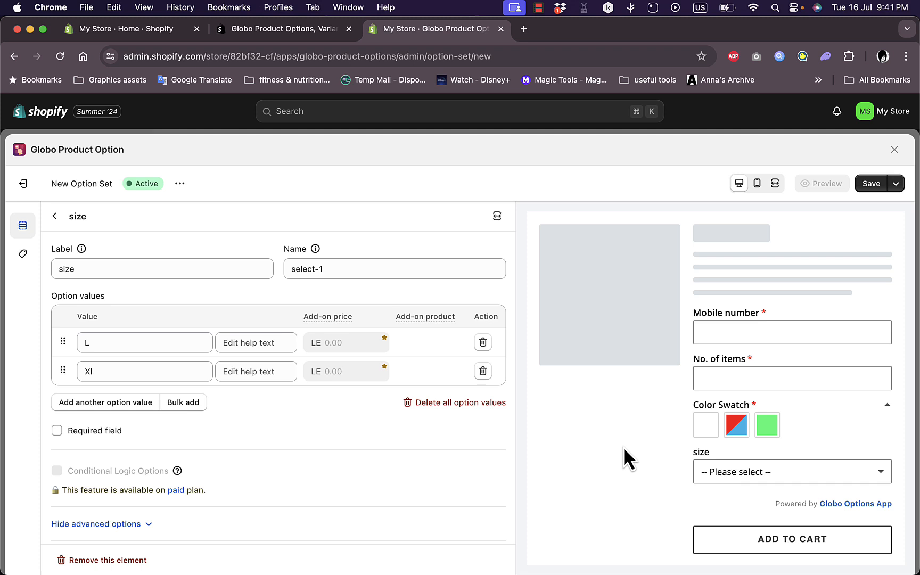
mouse_move(522, 428)
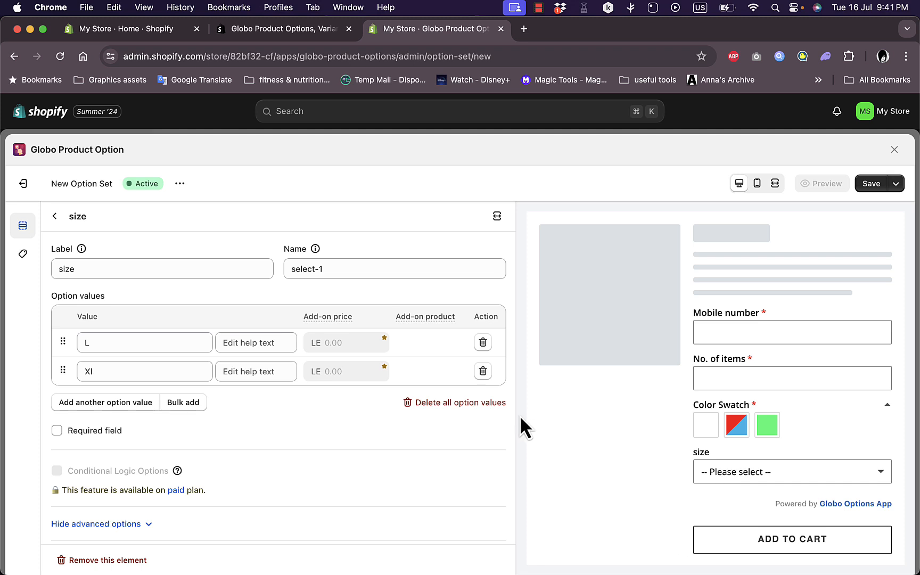
mouse_move(344, 322)
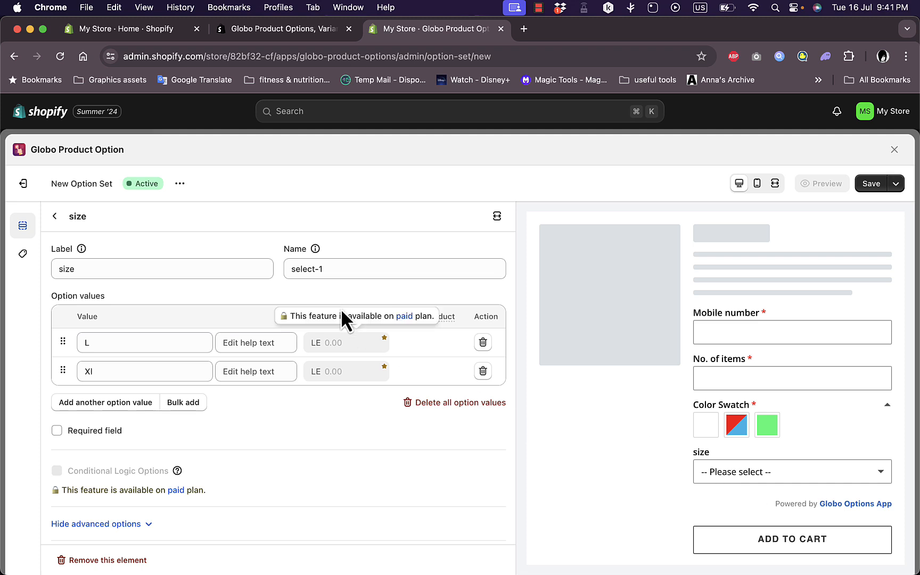
mouse_move(61, 434)
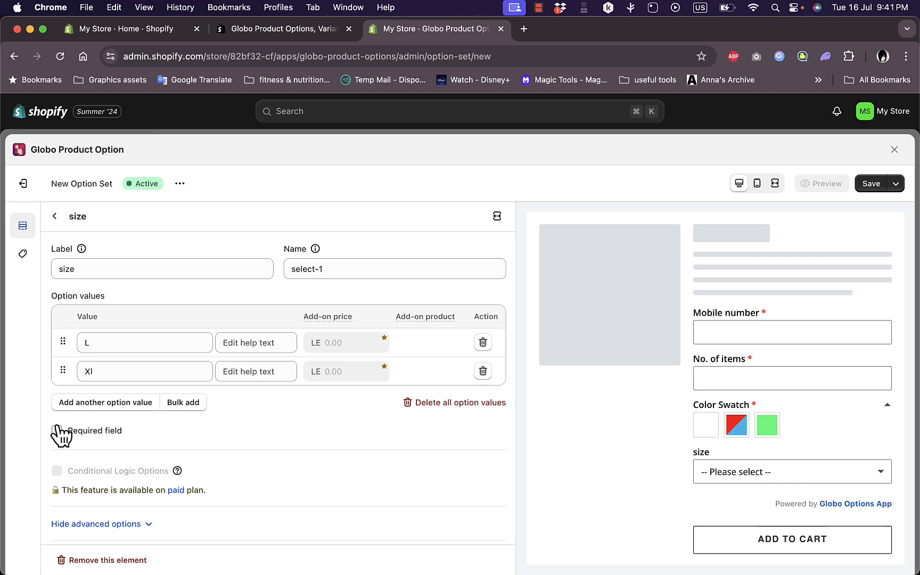
click(57, 401)
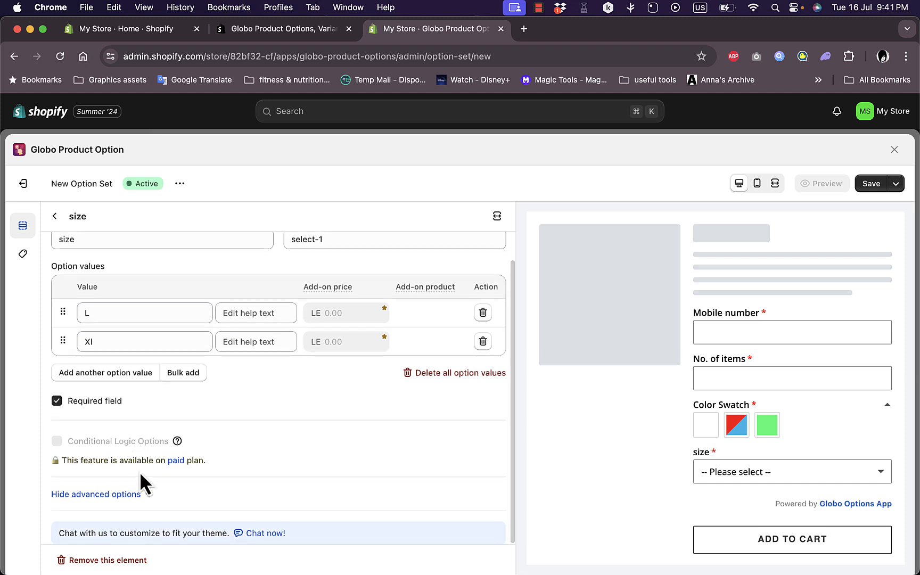
scroll(down, 3)
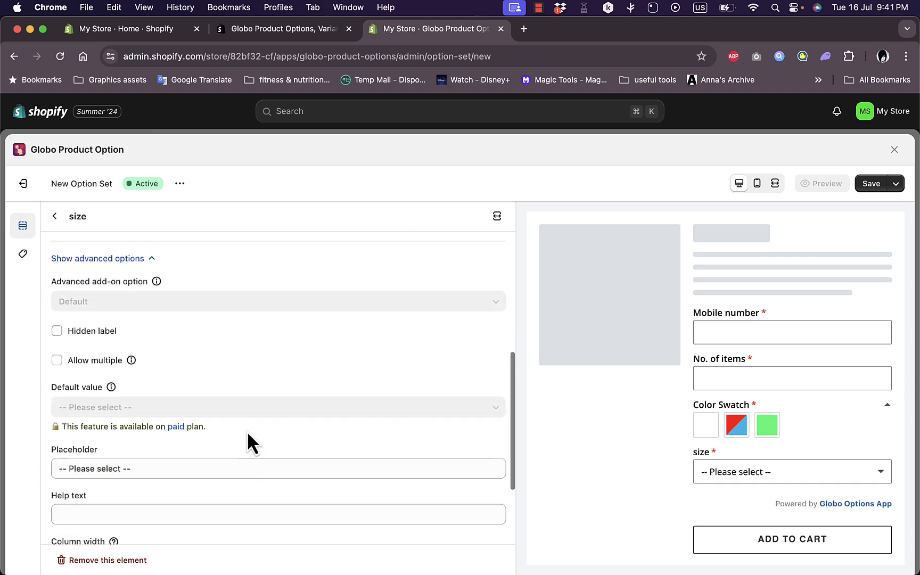
scroll(down, 3)
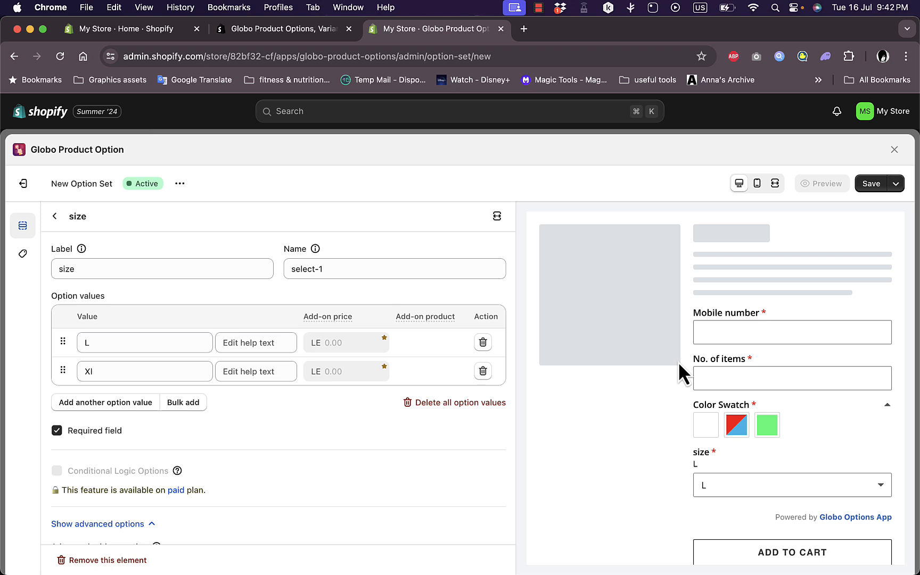
mouse_move(271, 438)
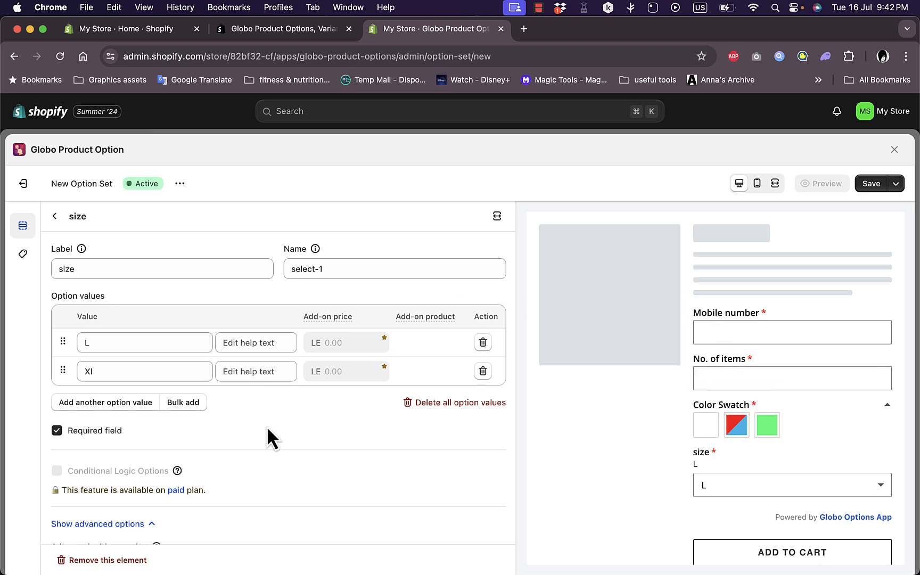
click(54, 216)
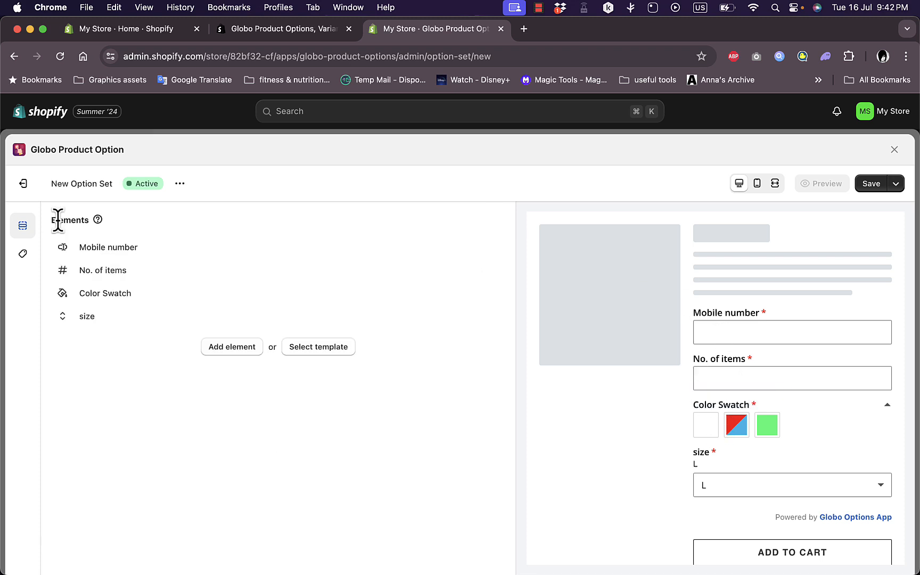
Step: Insert a Static Text Paragraph element below size and open it for editing
click(231, 346)
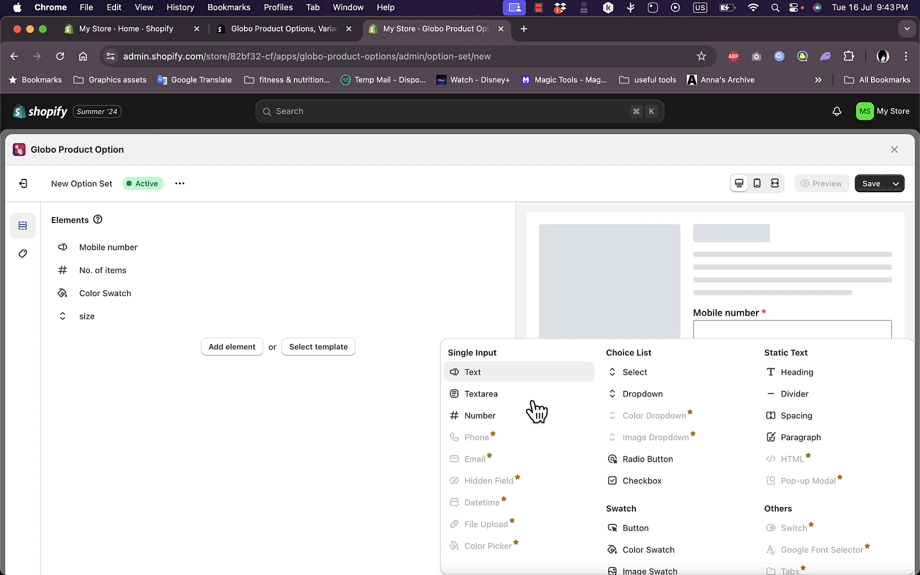
mouse_move(672, 441)
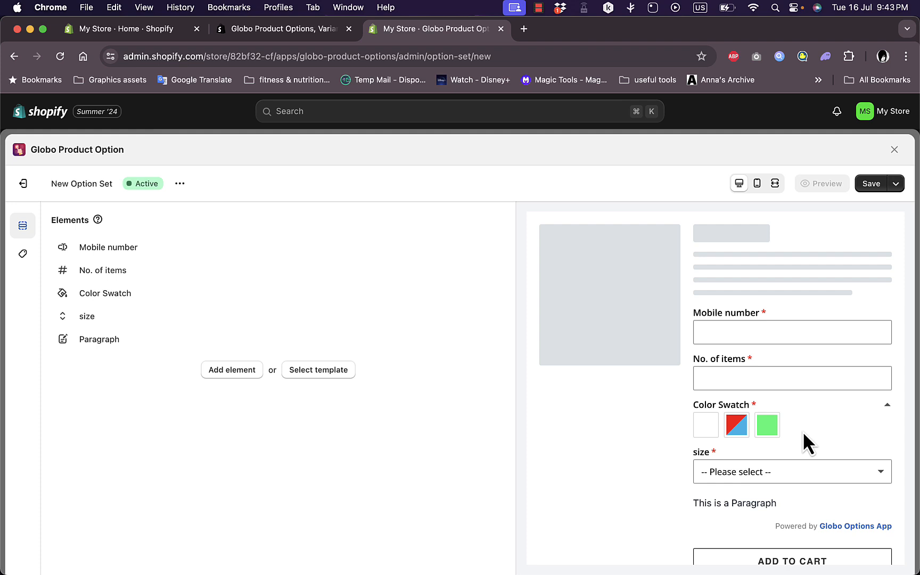
click(99, 339)
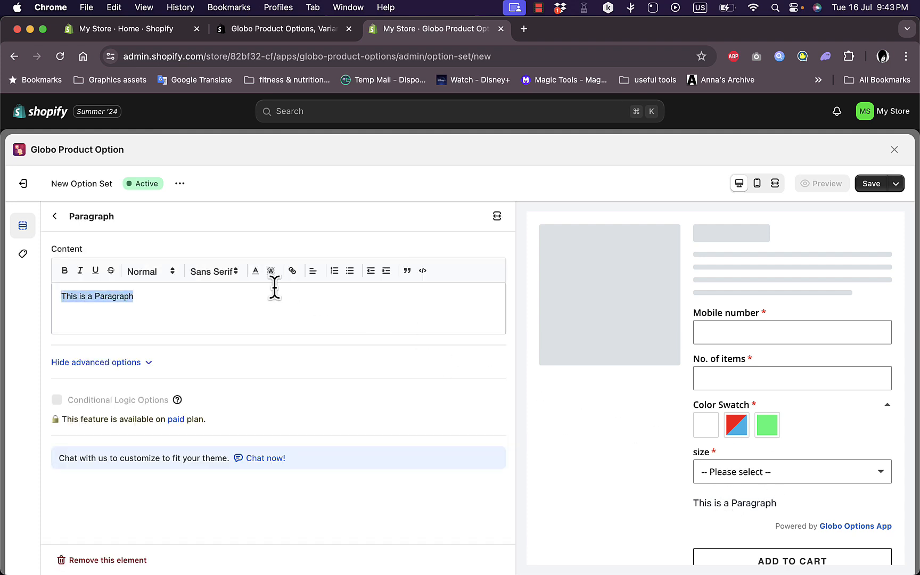
Step: Set the paragraph content to 'make sure to select the right size for you'
text(make sur)
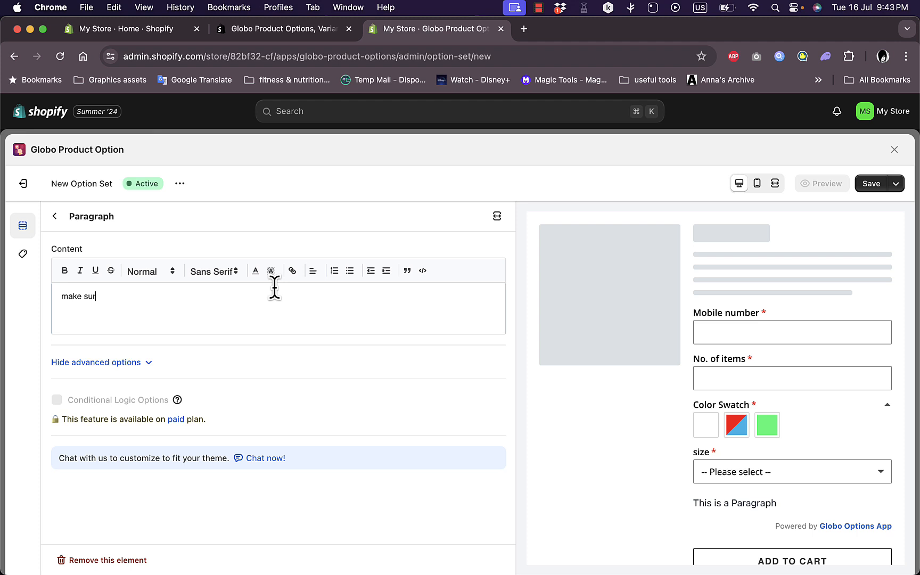
text(e to select the right)
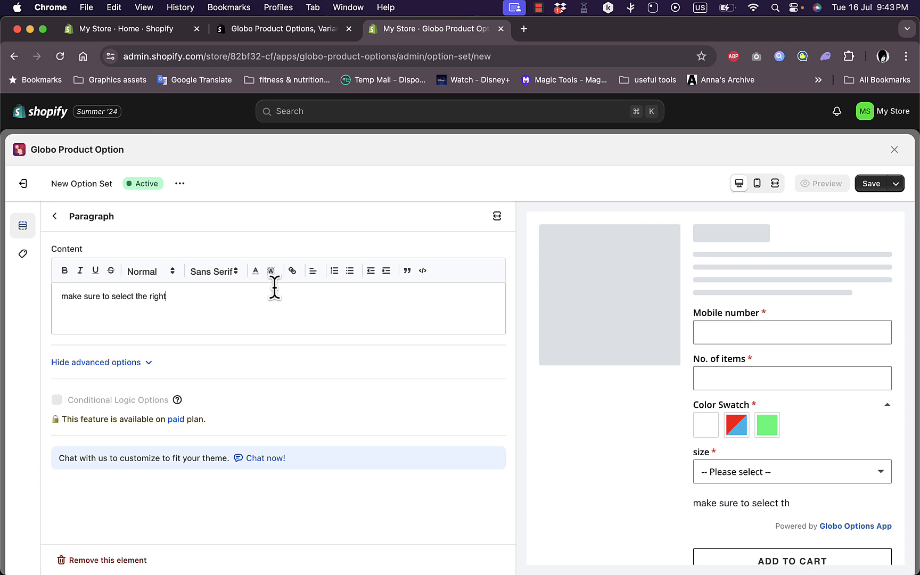
text(size)
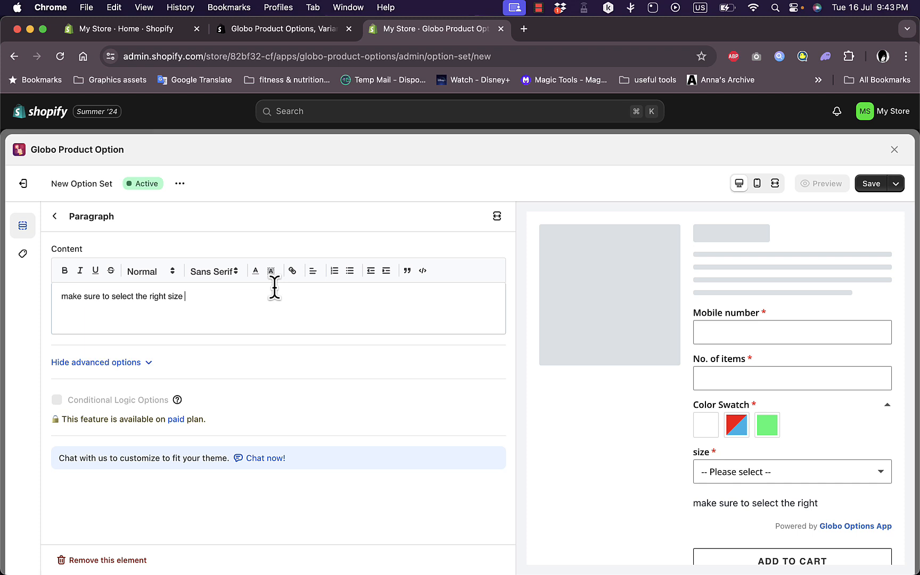
text(for y)
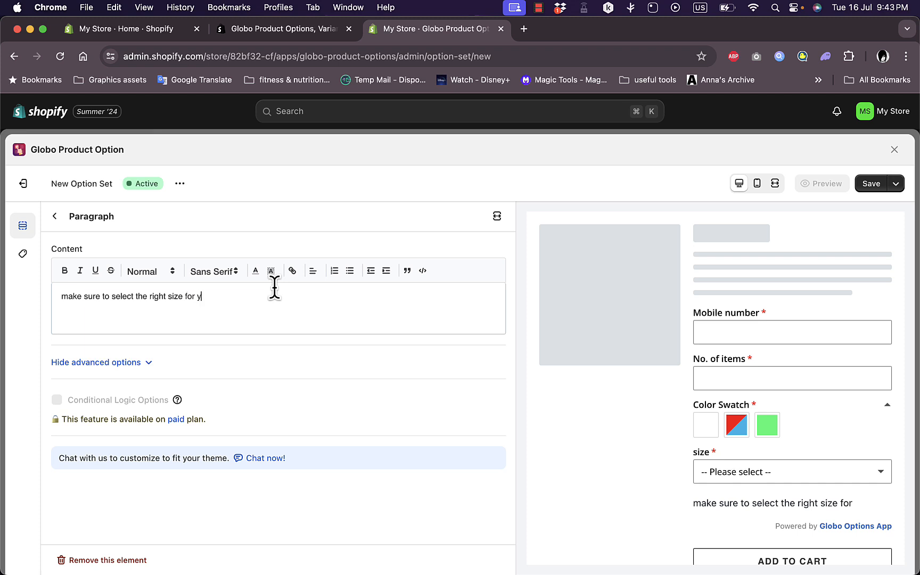
text(ou)
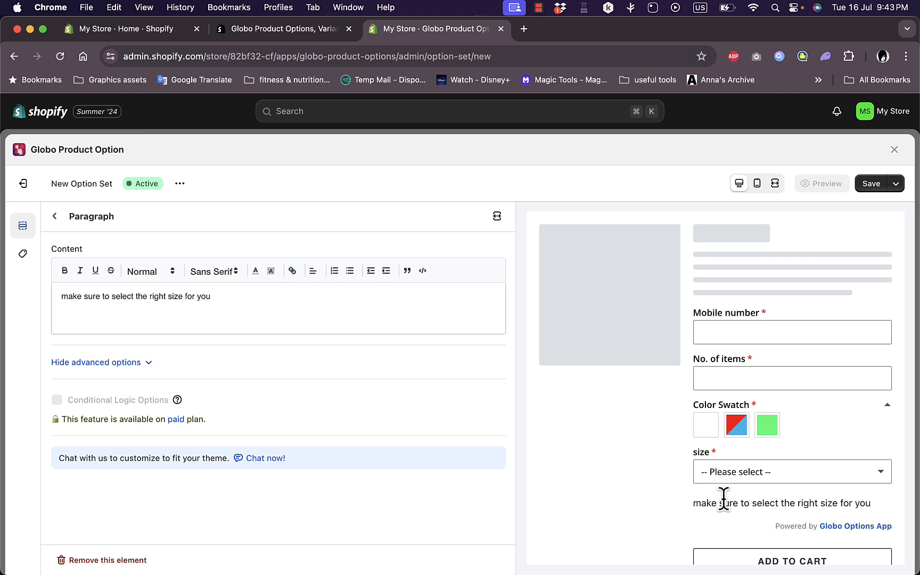
mouse_move(251, 302)
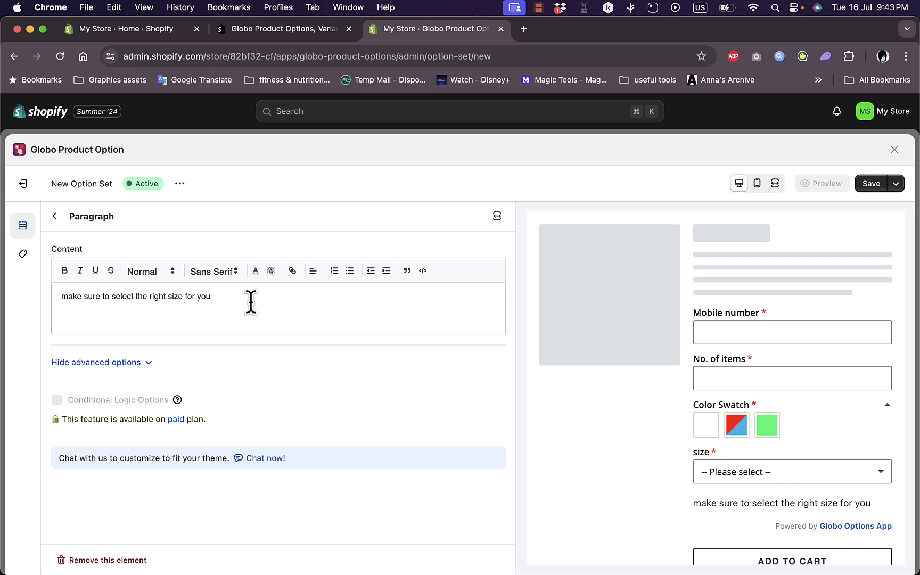
mouse_move(80, 218)
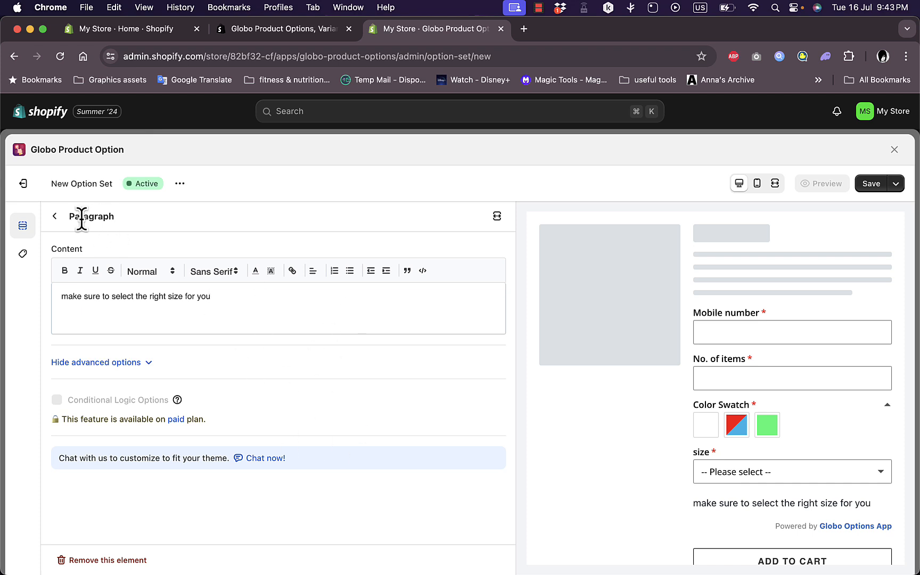
click(54, 216)
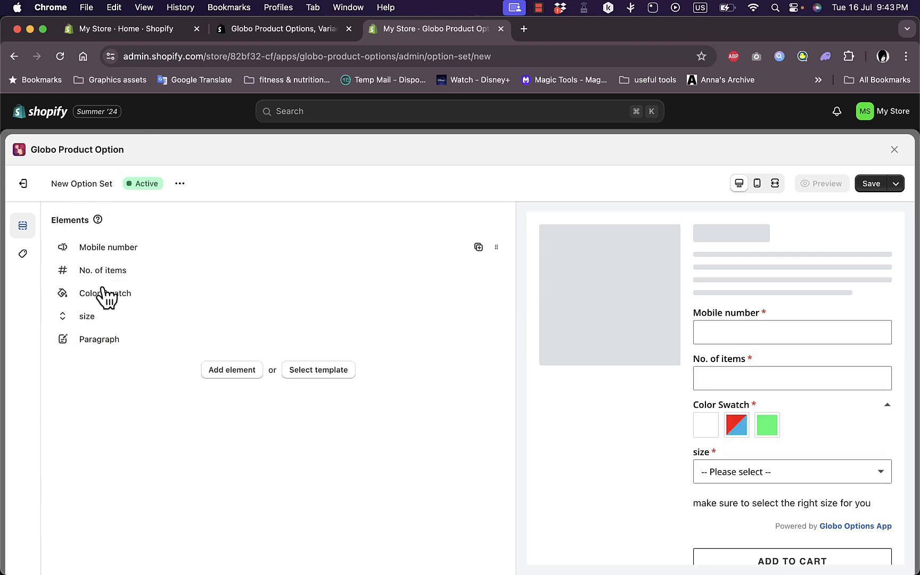
mouse_move(382, 453)
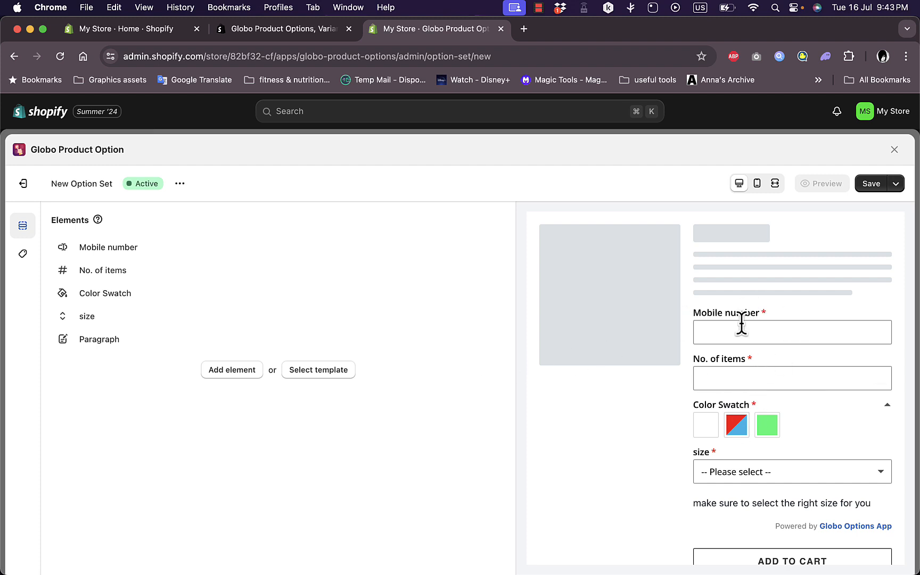
Step: Switch on the All products toggle and save the Globo option set
click(870, 184)
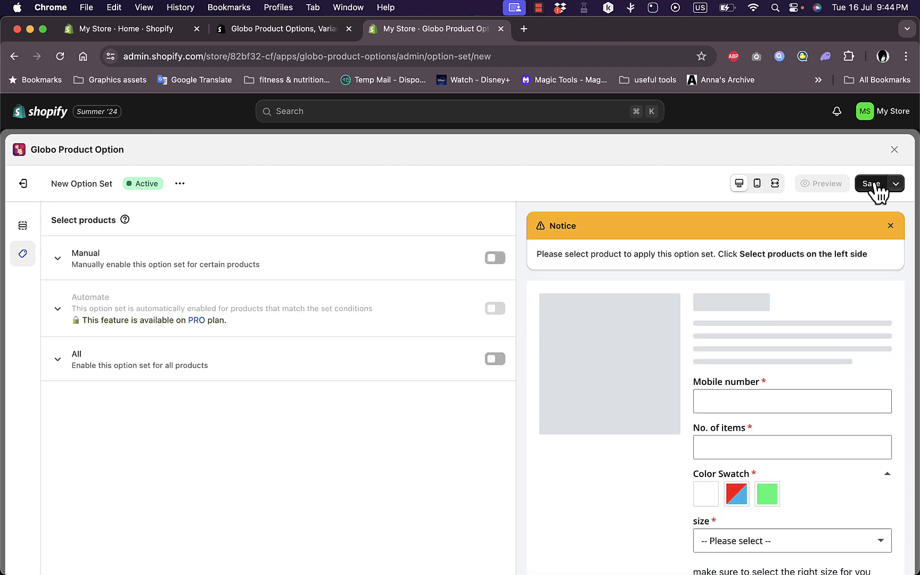
mouse_move(541, 255)
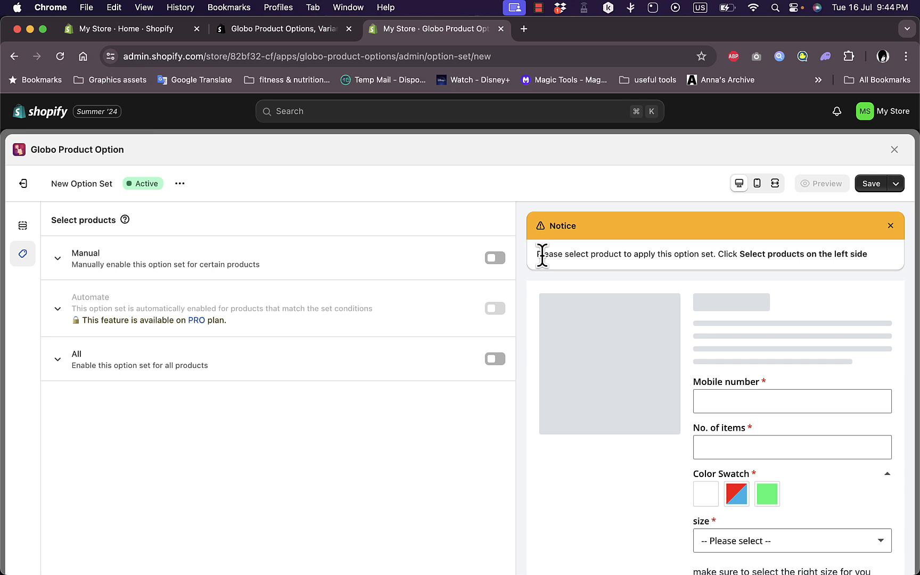
click(494, 258)
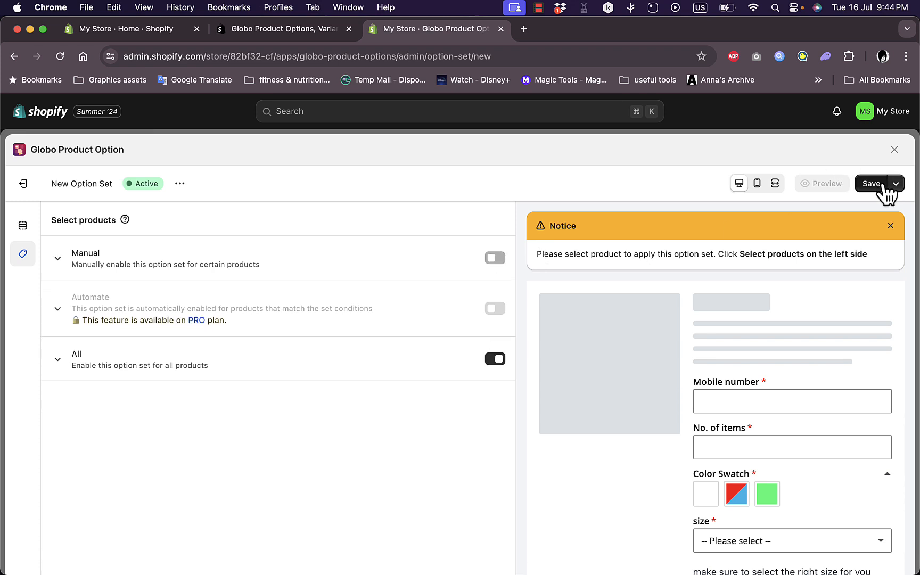
click(870, 184)
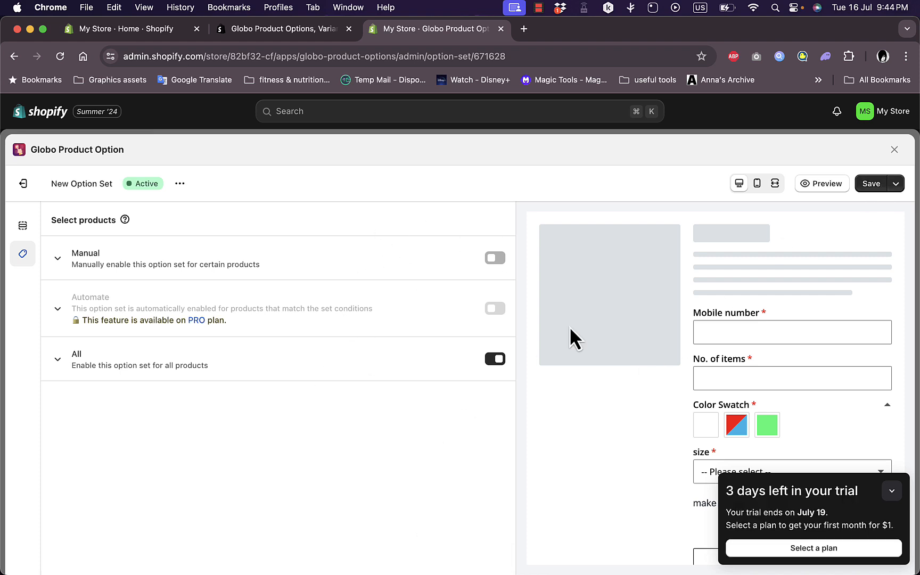
mouse_move(502, 525)
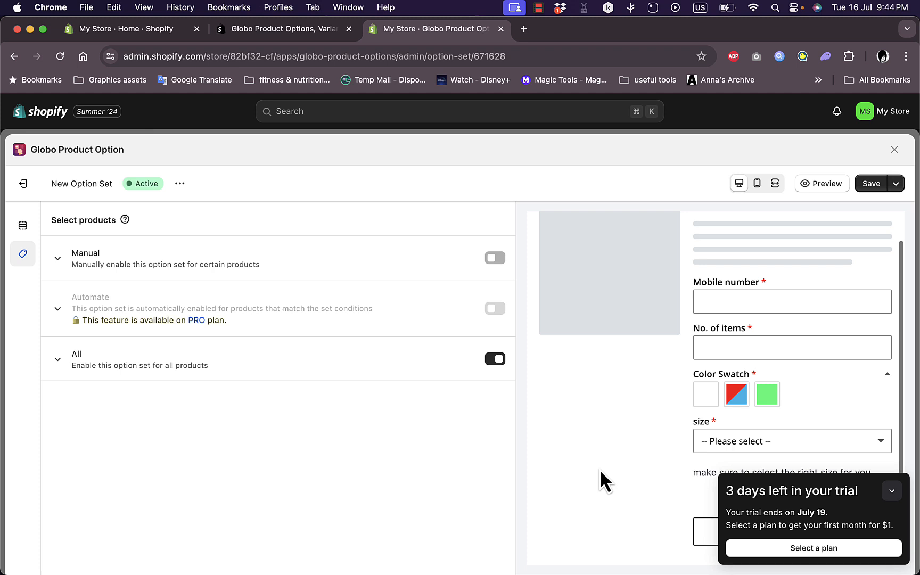
mouse_move(534, 413)
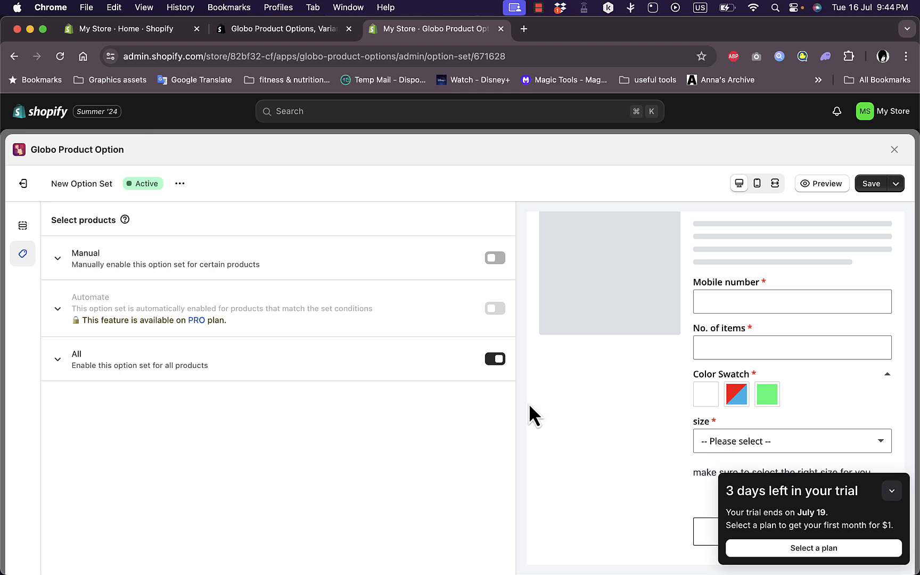
mouse_move(104, 174)
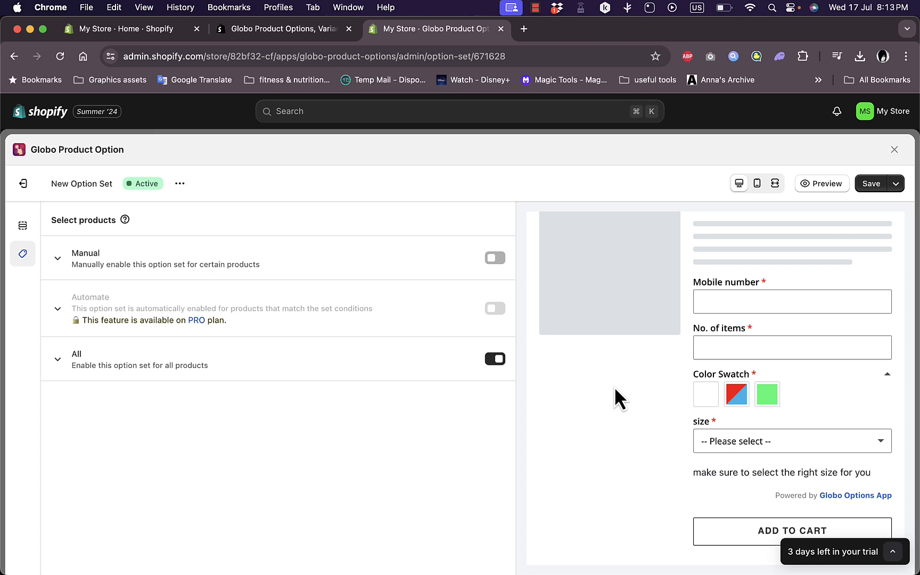
mouse_move(631, 398)
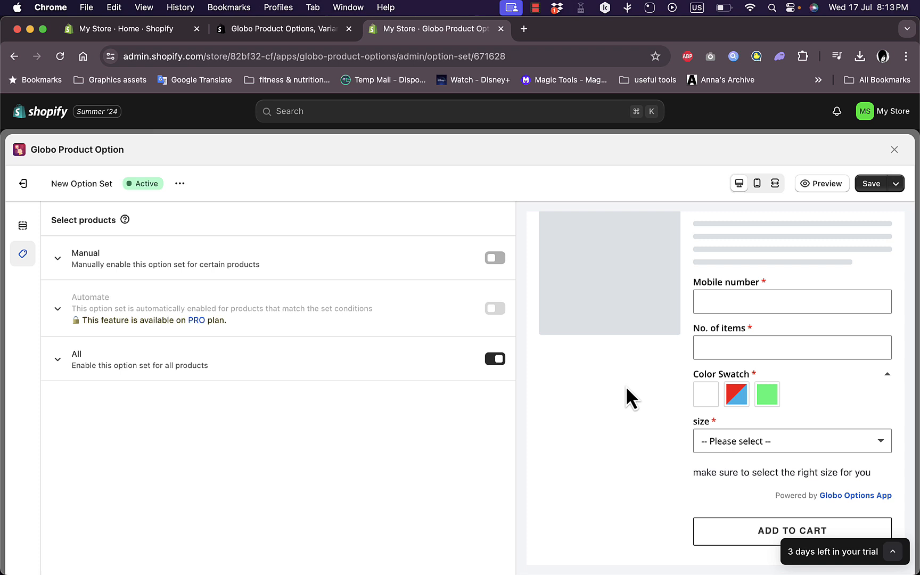
mouse_move(847, 416)
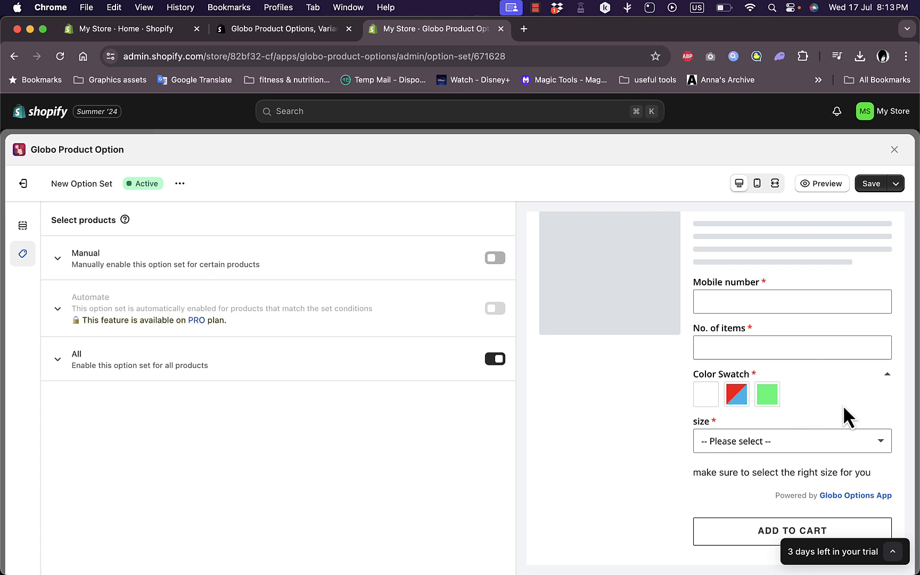
mouse_move(794, 382)
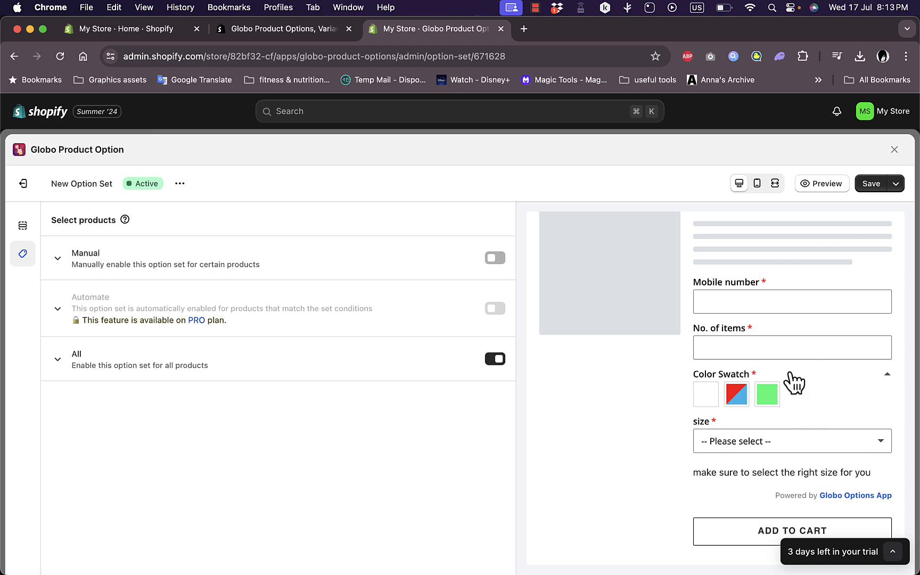
mouse_move(828, 404)
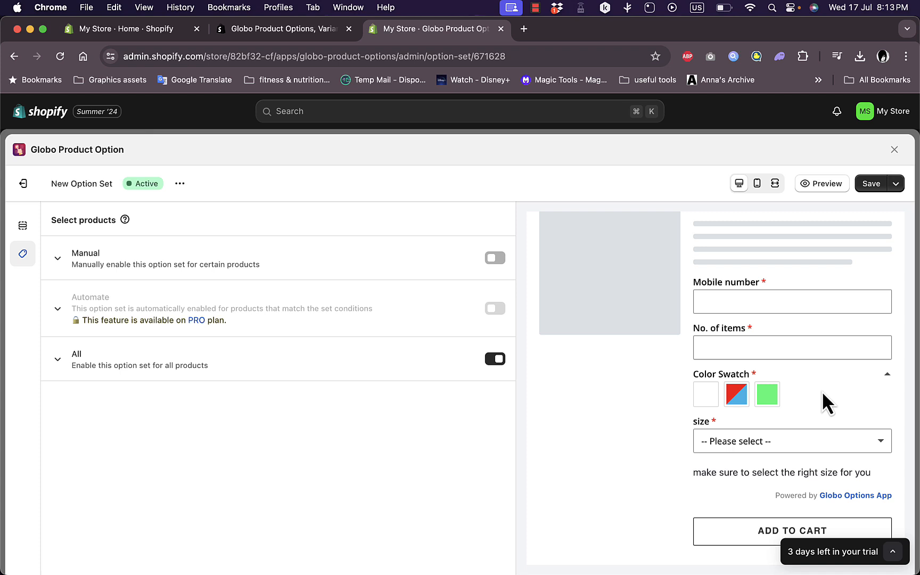
mouse_move(706, 394)
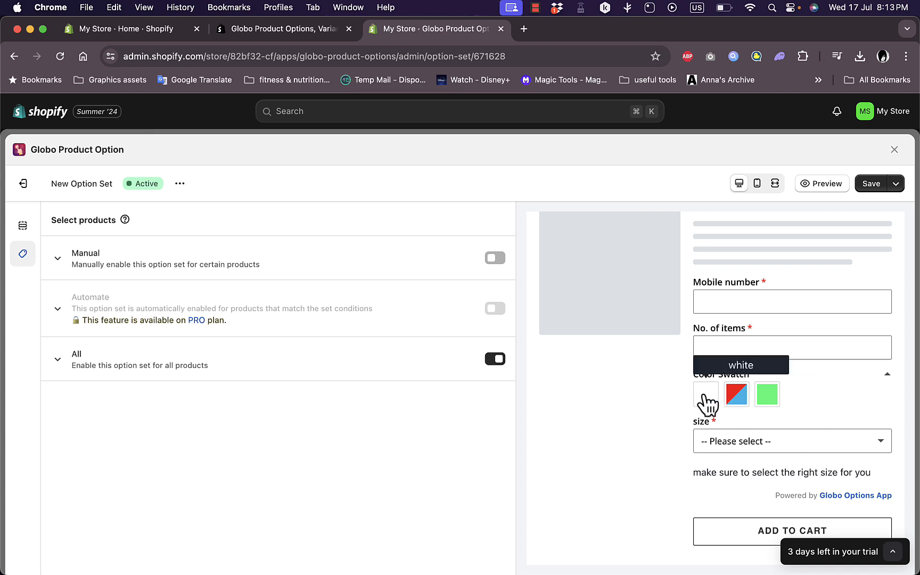
mouse_move(729, 265)
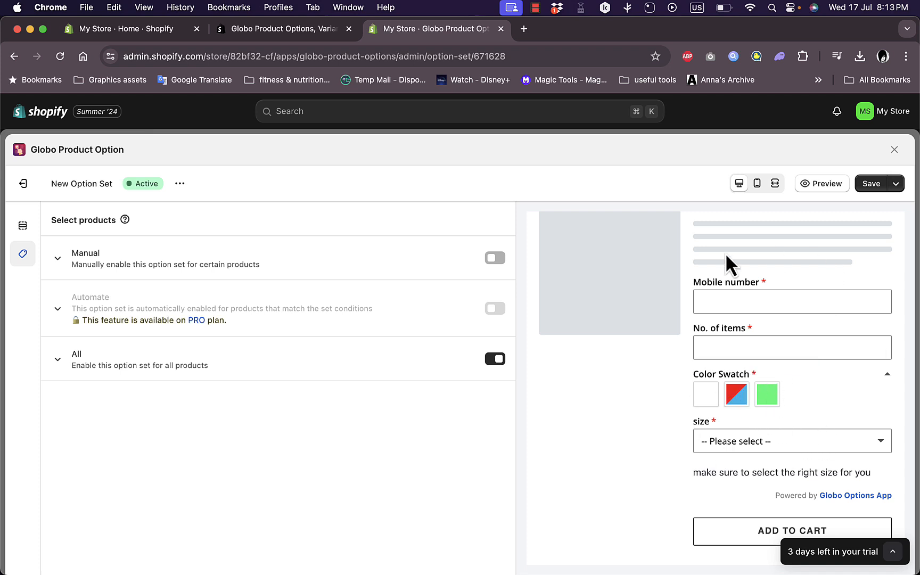
mouse_move(709, 384)
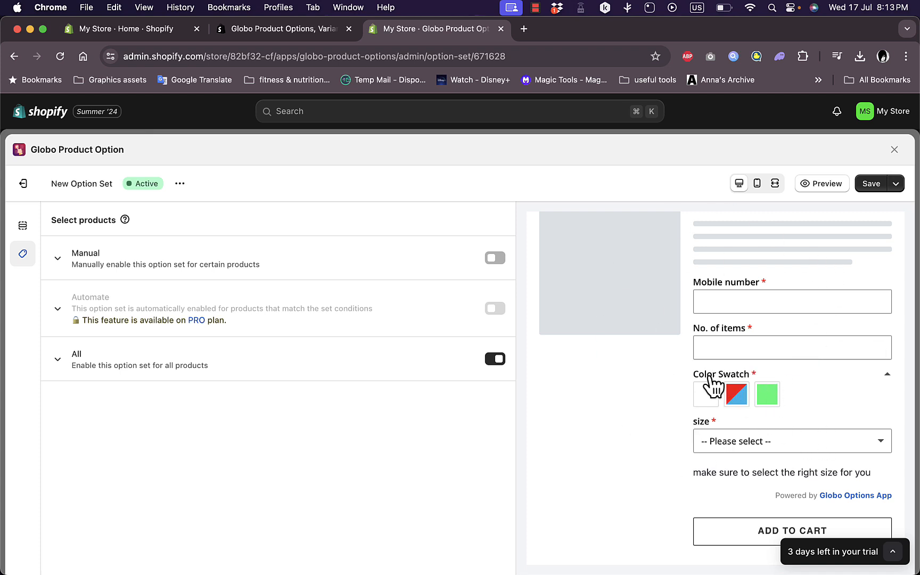